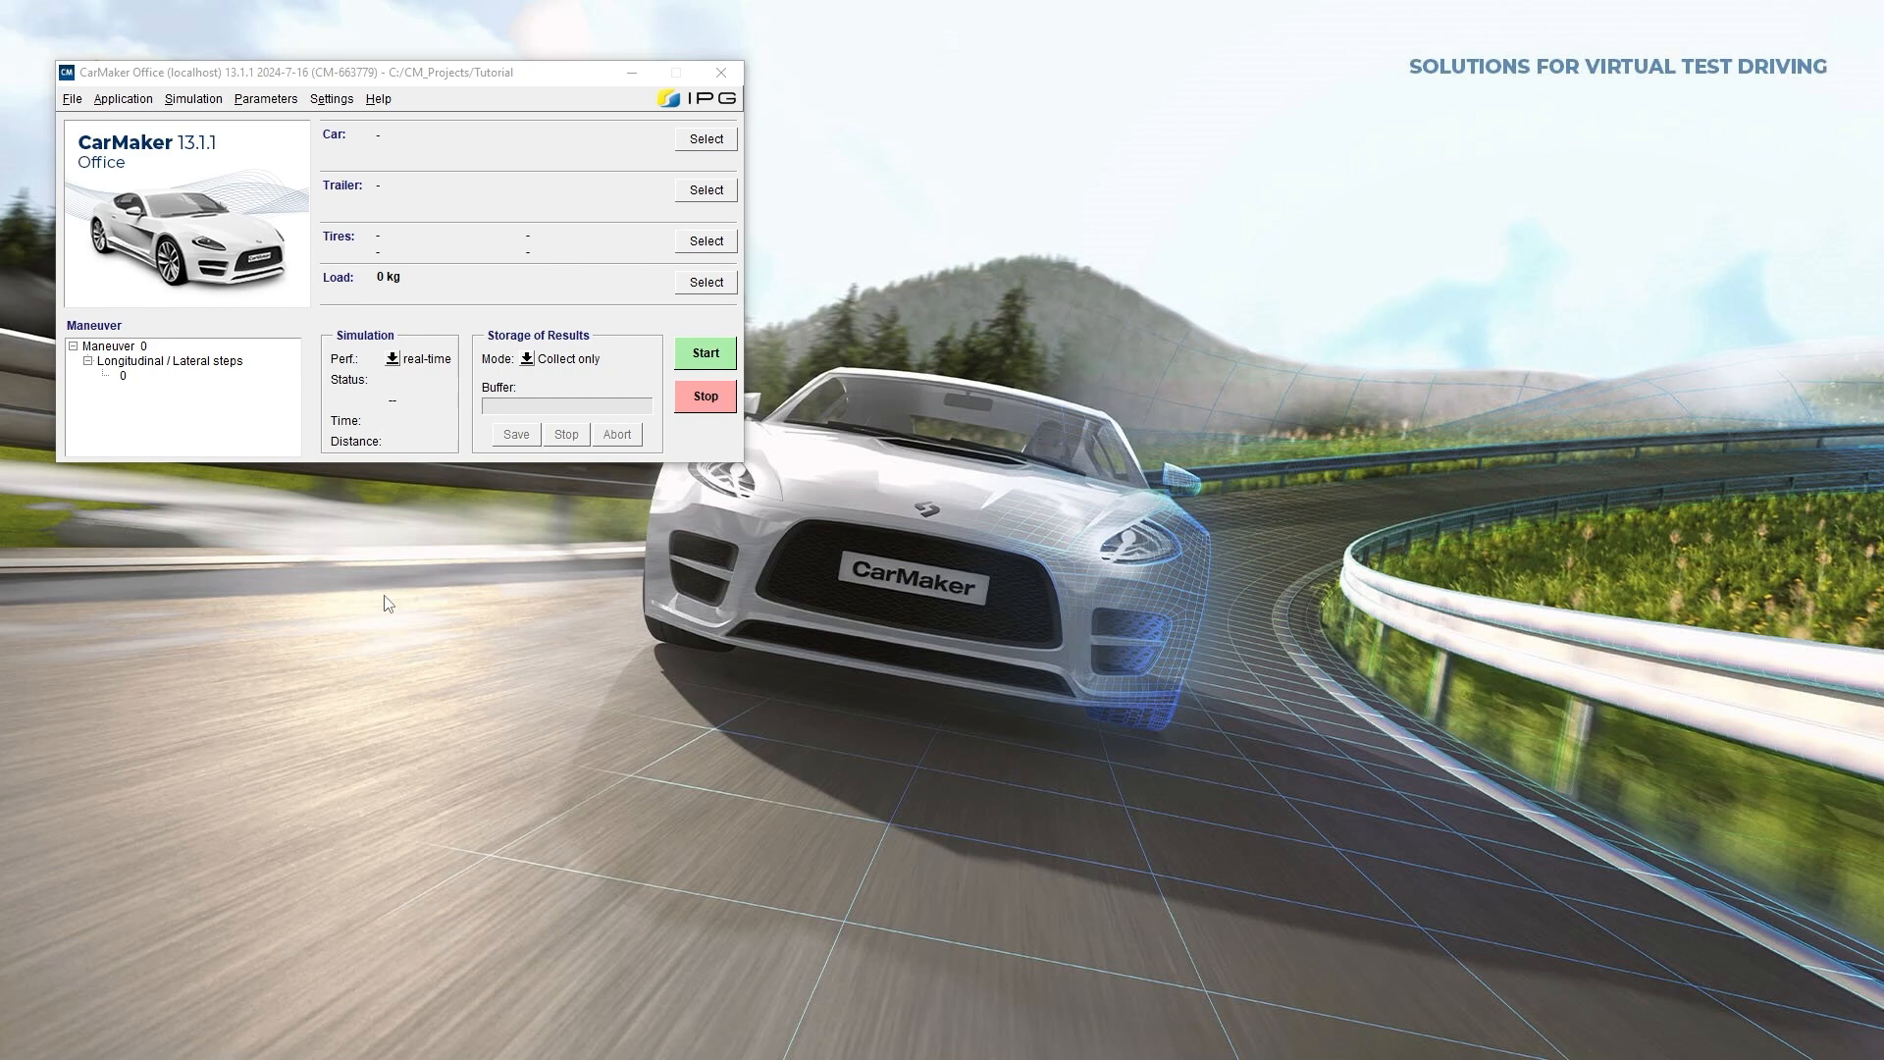
Step: Expand the Storage of Results Mode dropdown, with Collect only still active
click(565, 403)
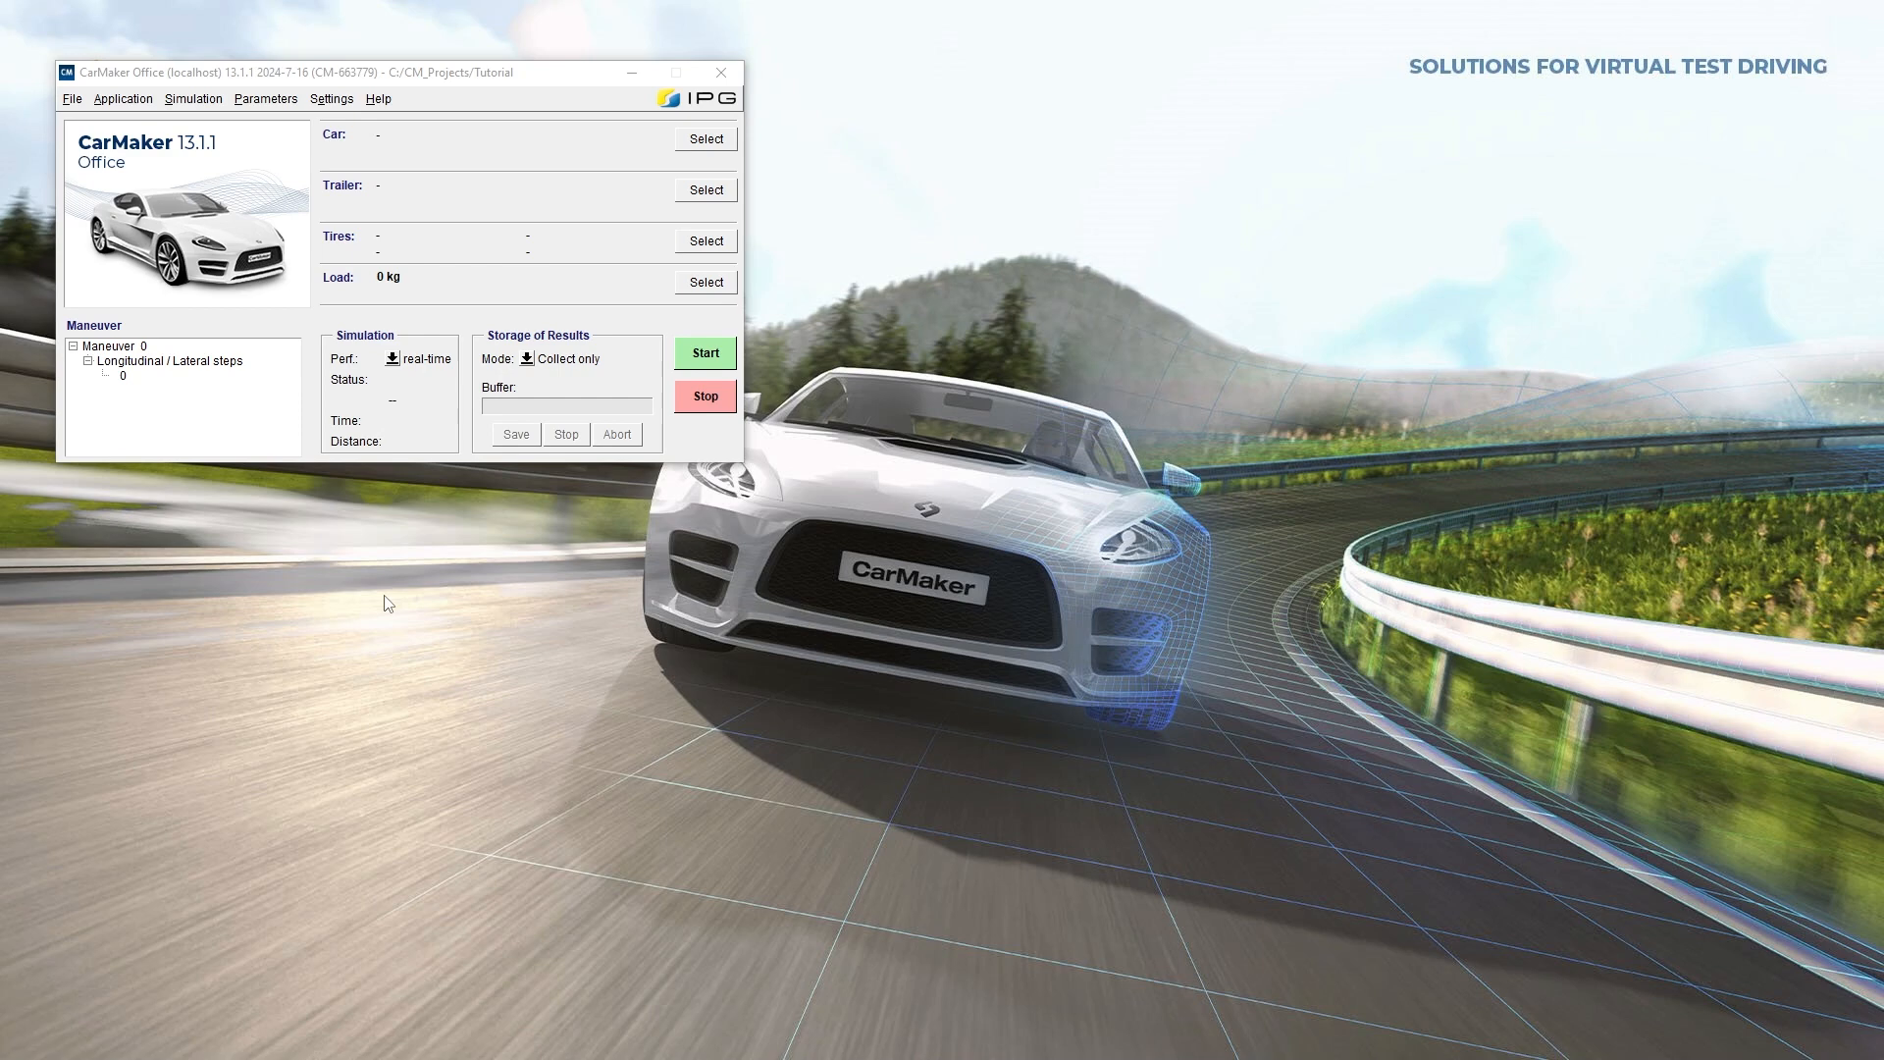
click(566, 358)
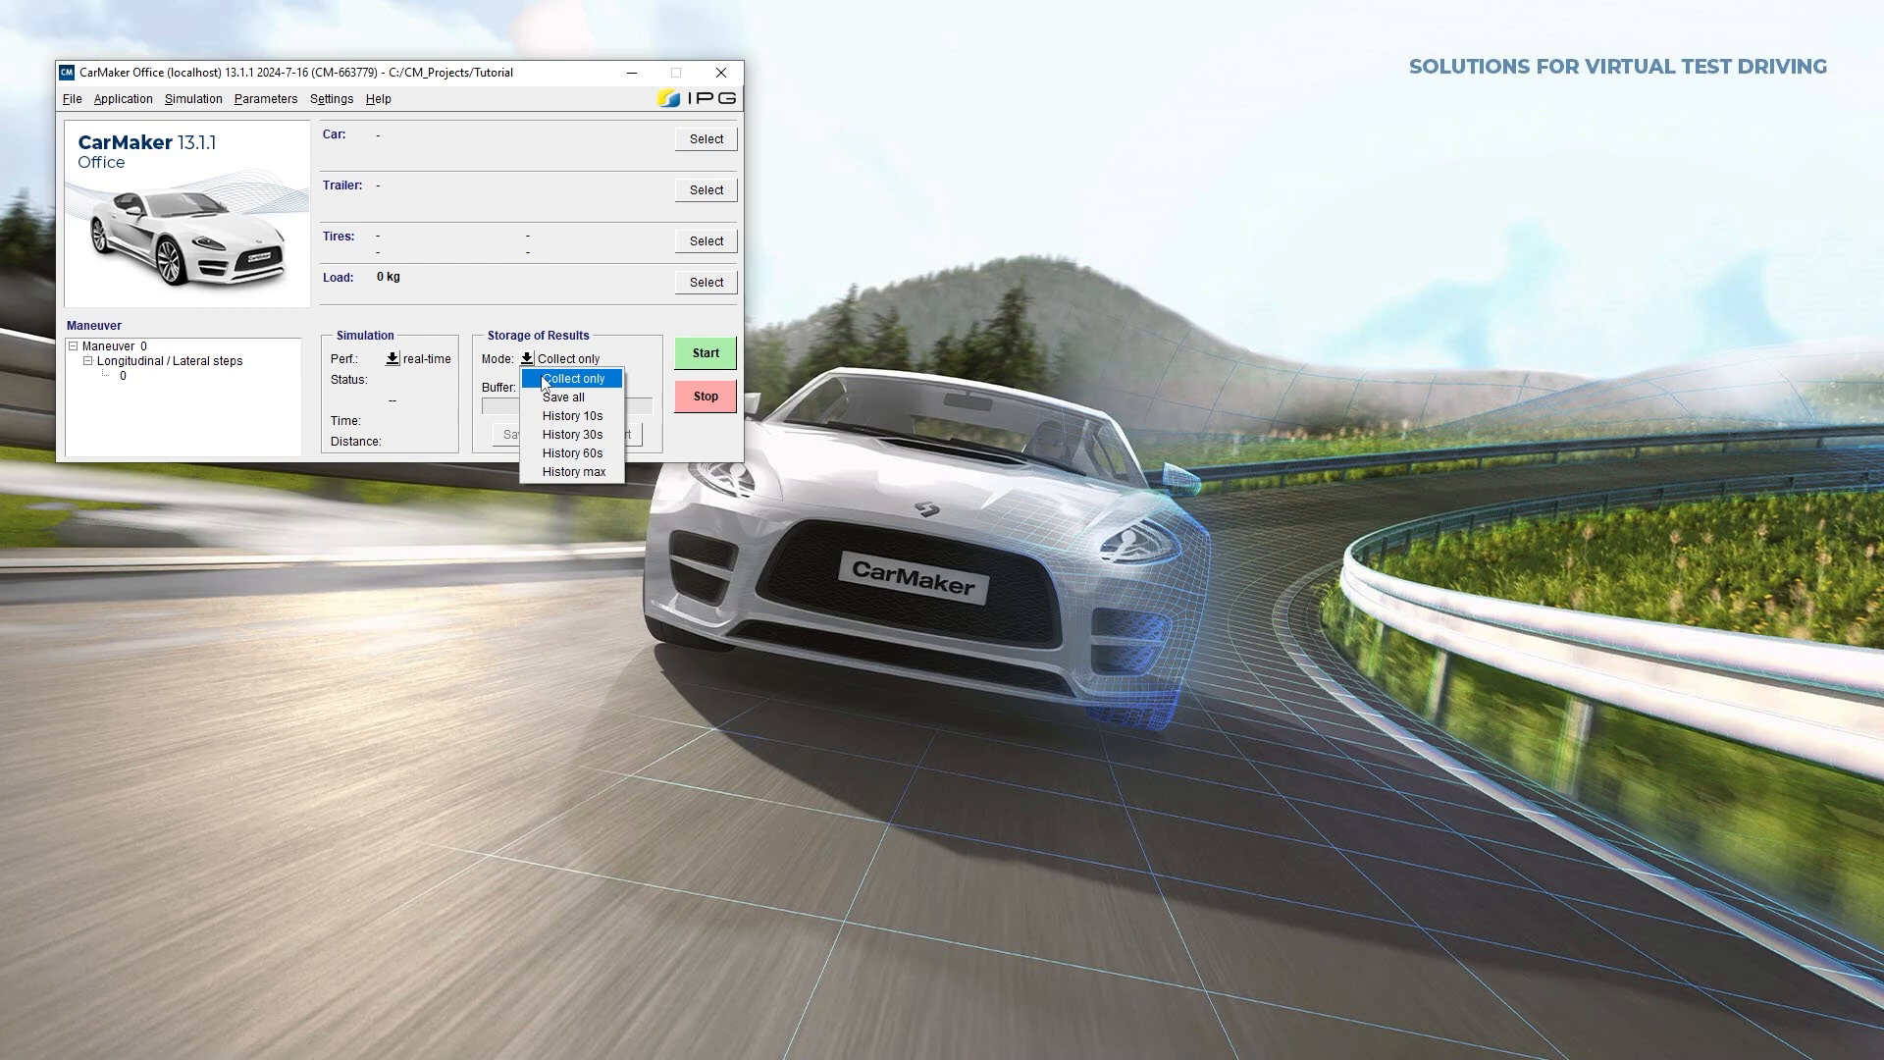
Step: Reselect Collect only as storage mode, then reopen the mode list to review options
click(574, 375)
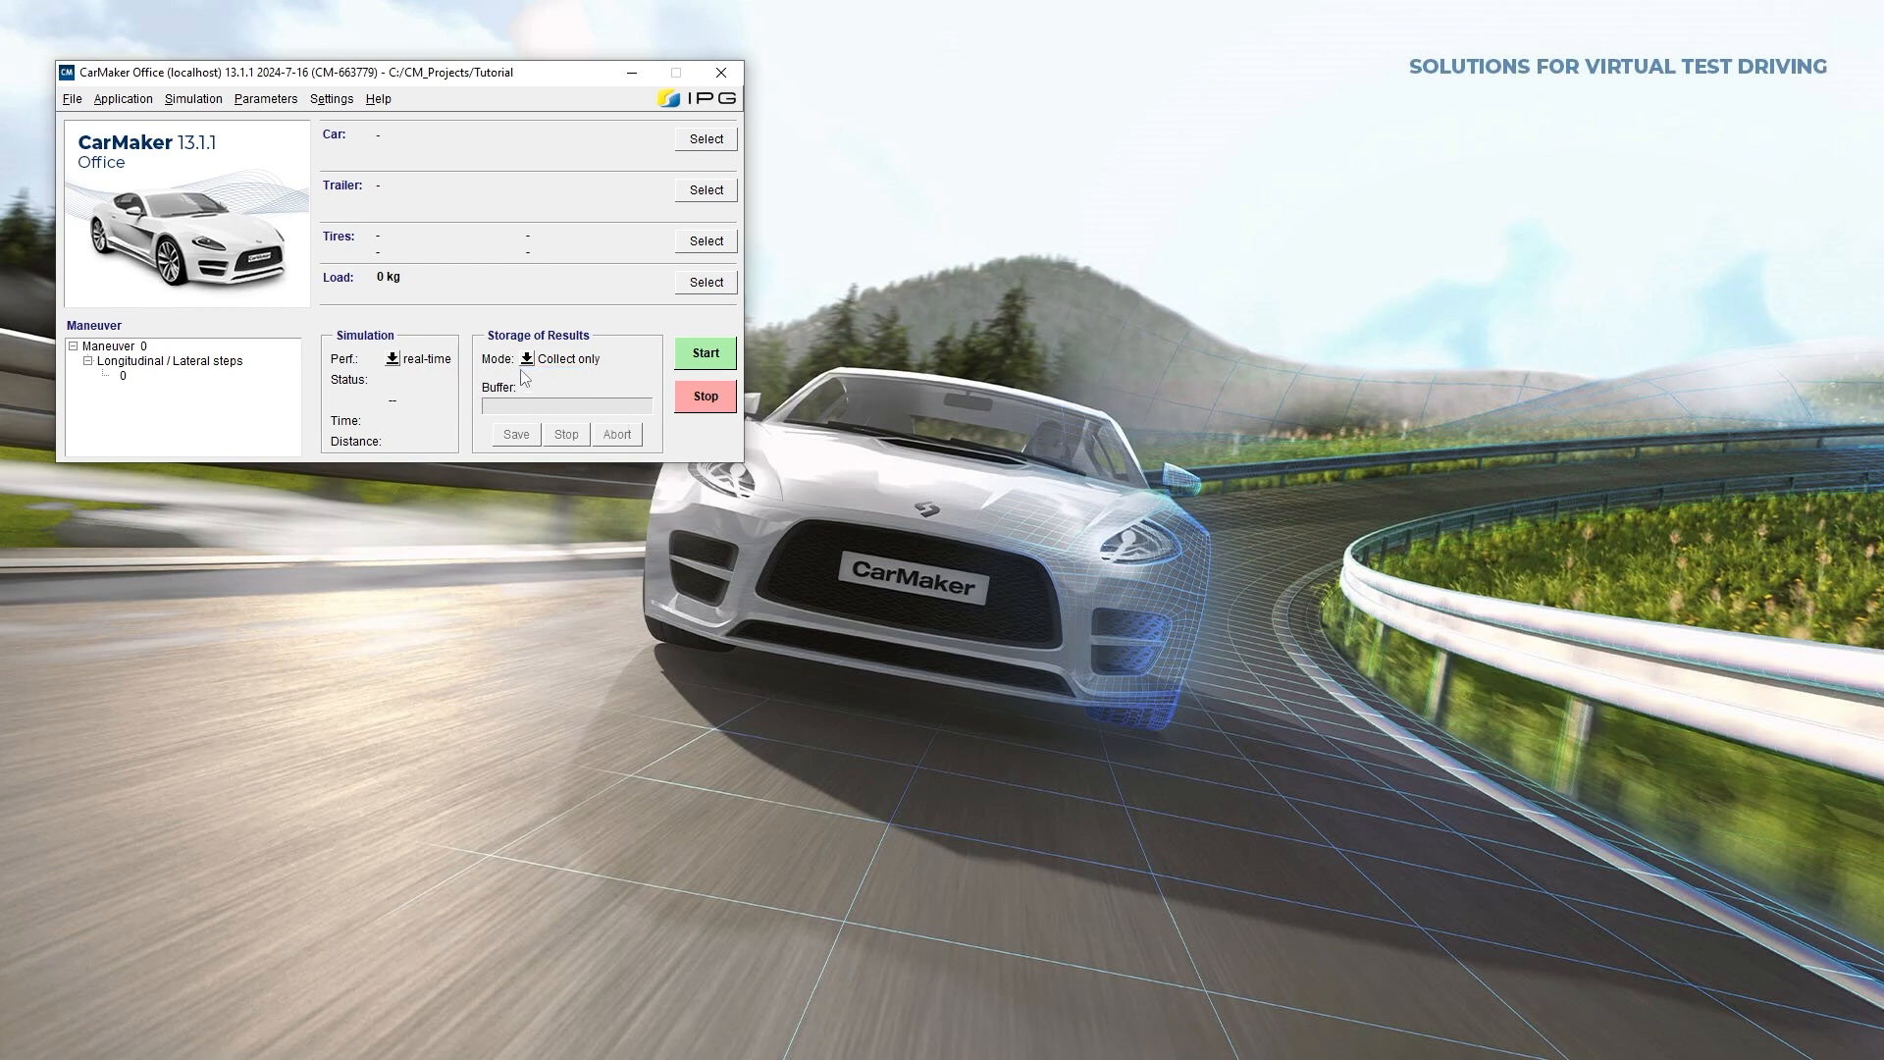
click(565, 358)
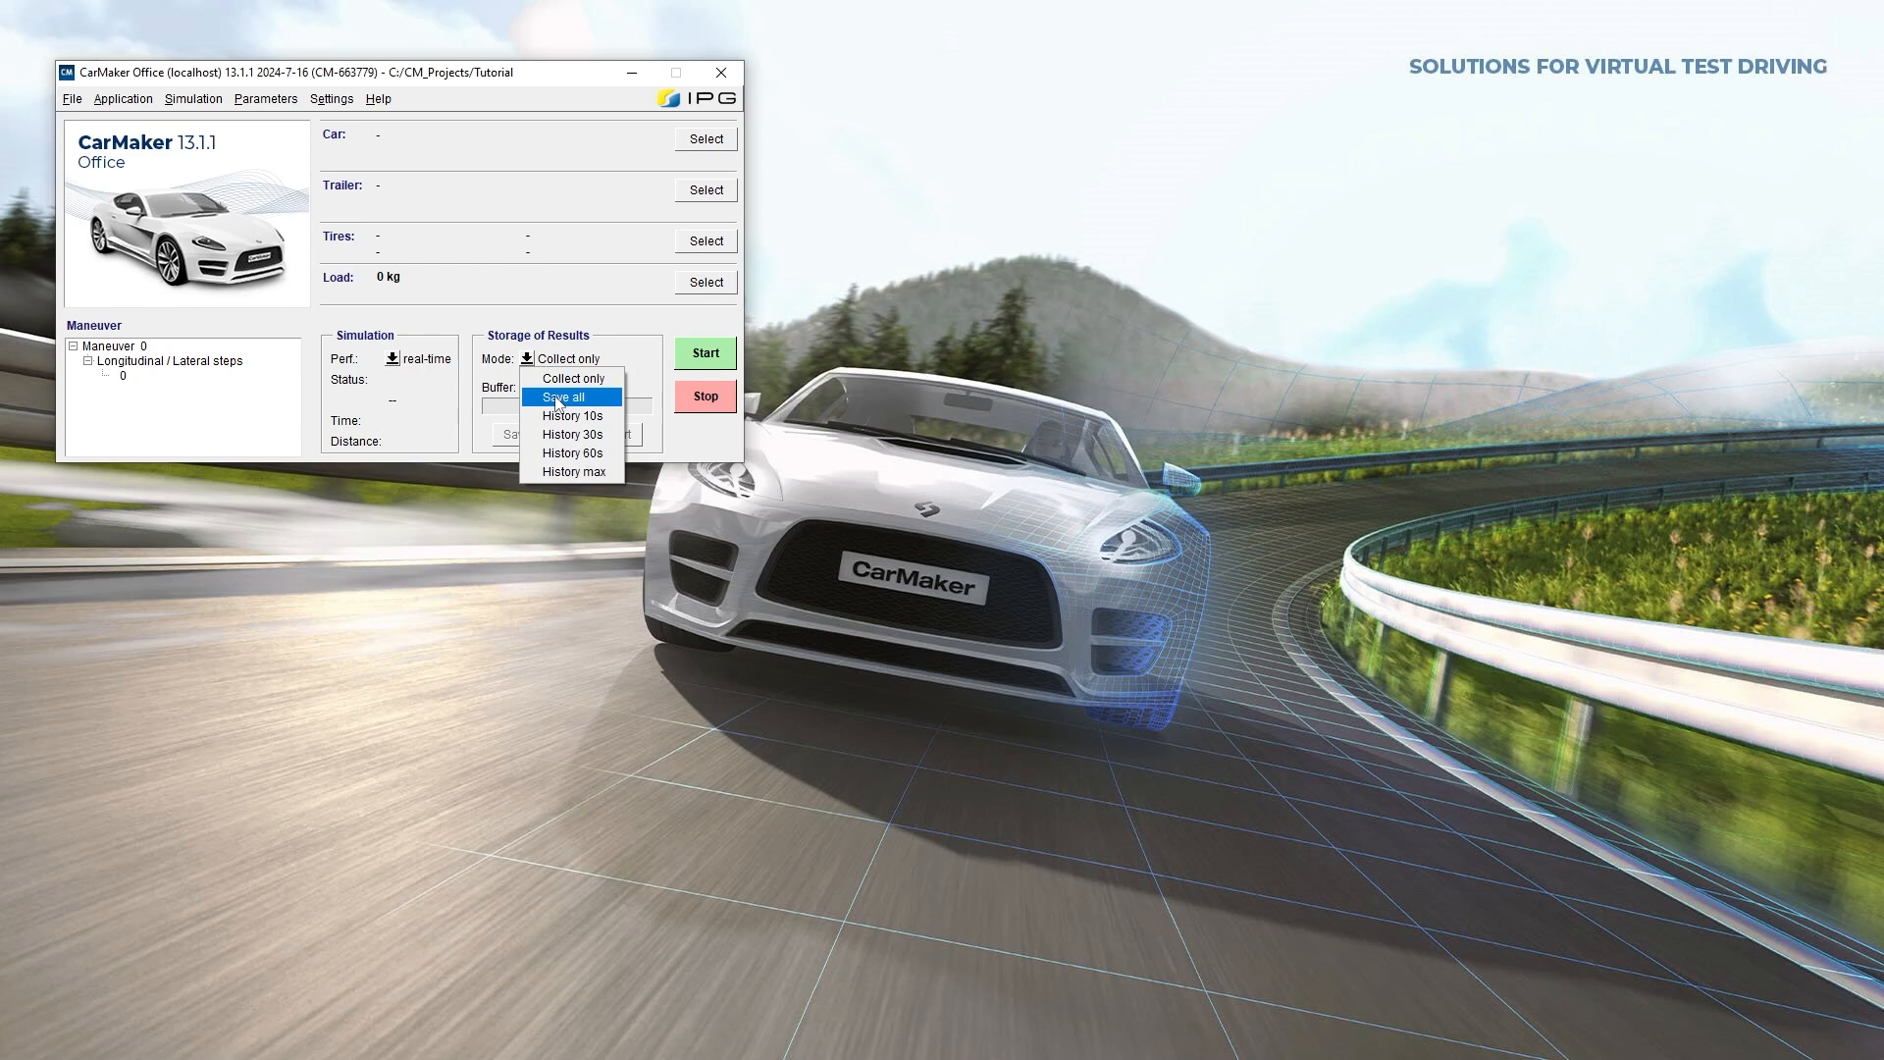
mouse_move(572, 454)
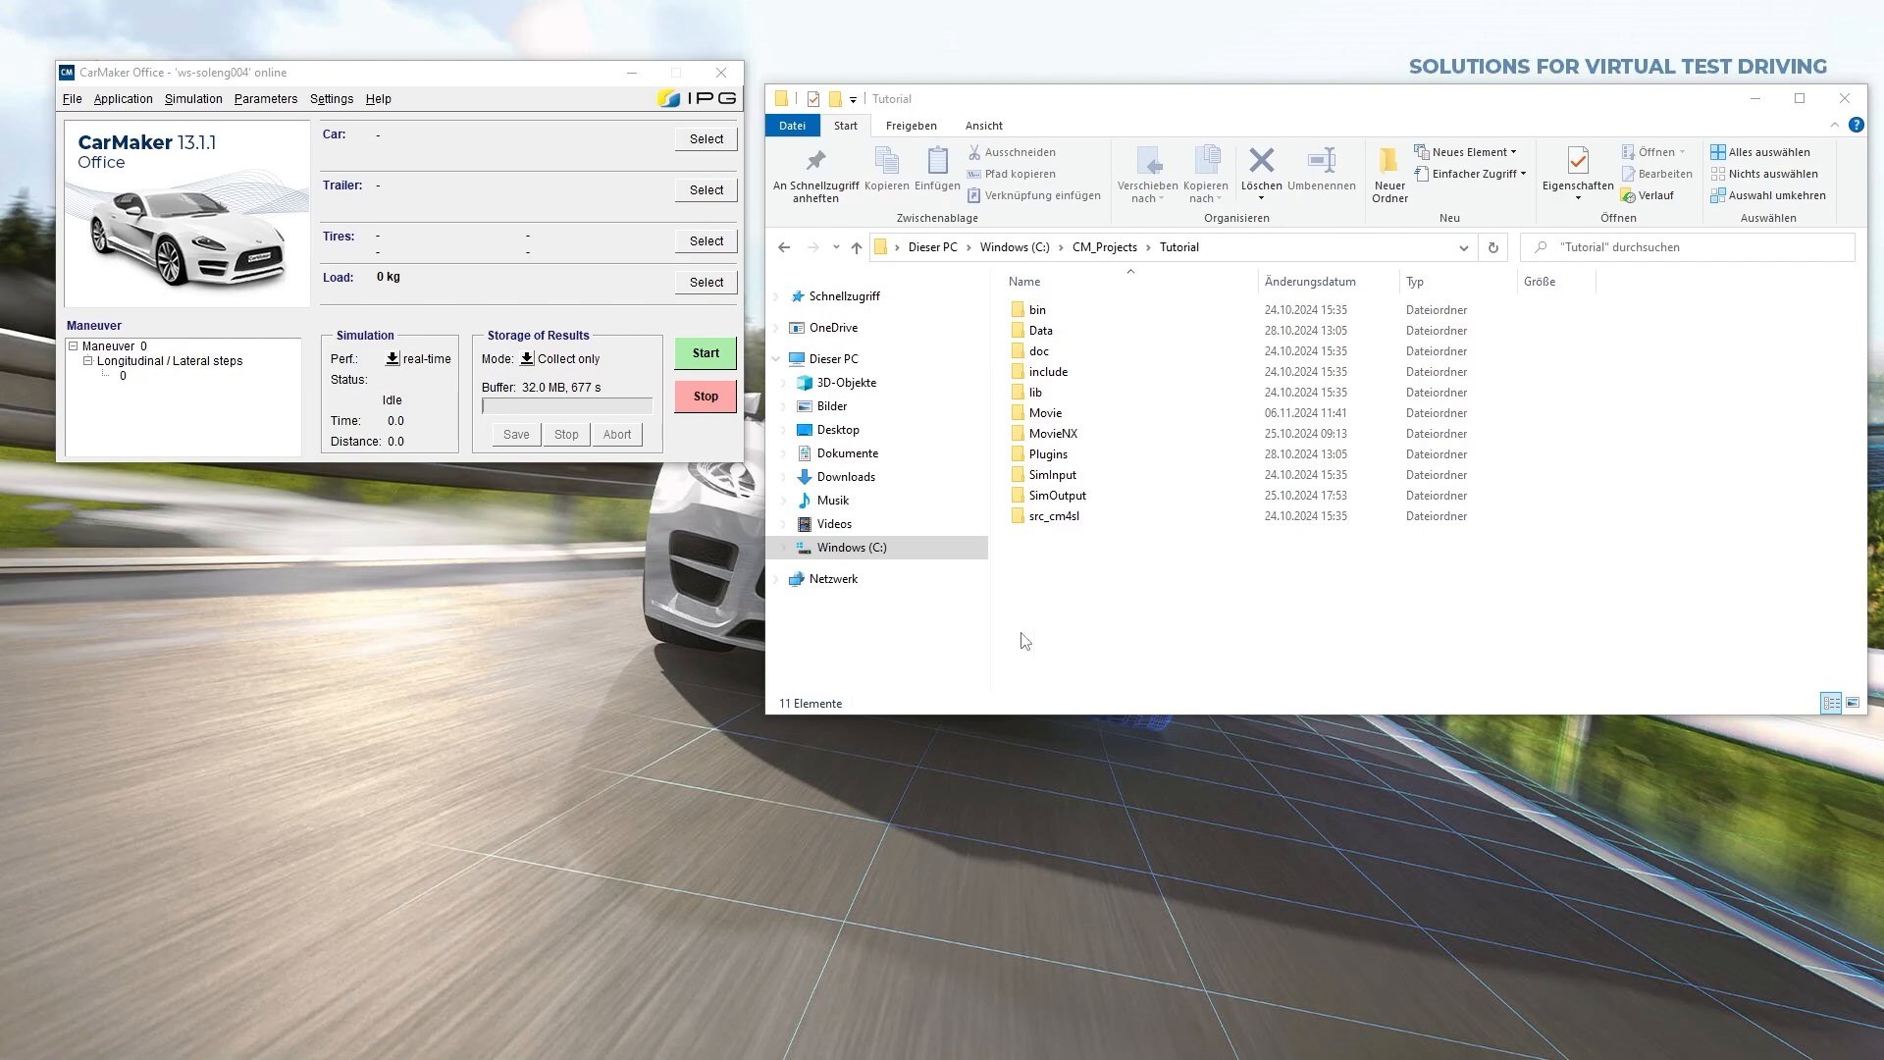
Step: Select the SimOutput folder in C:\CM_Projects\Tutorial
click(1055, 495)
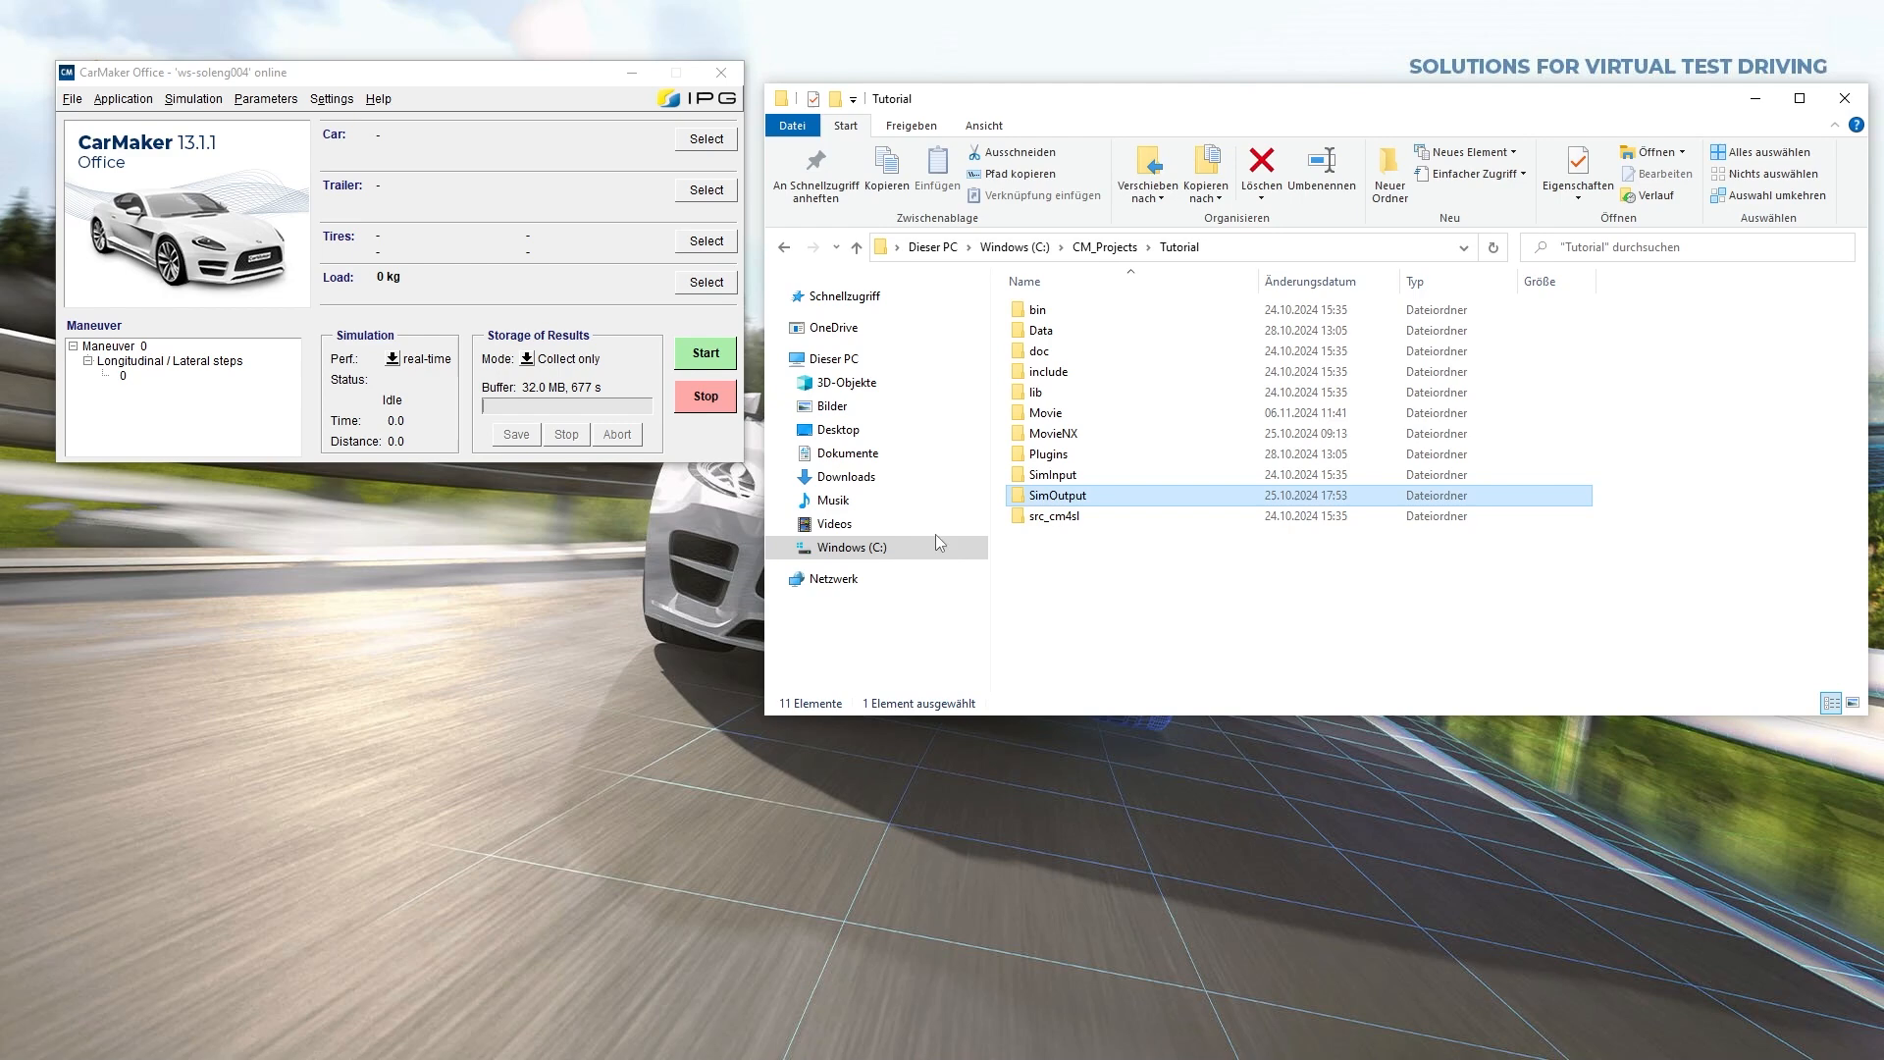
mouse_move(135, 105)
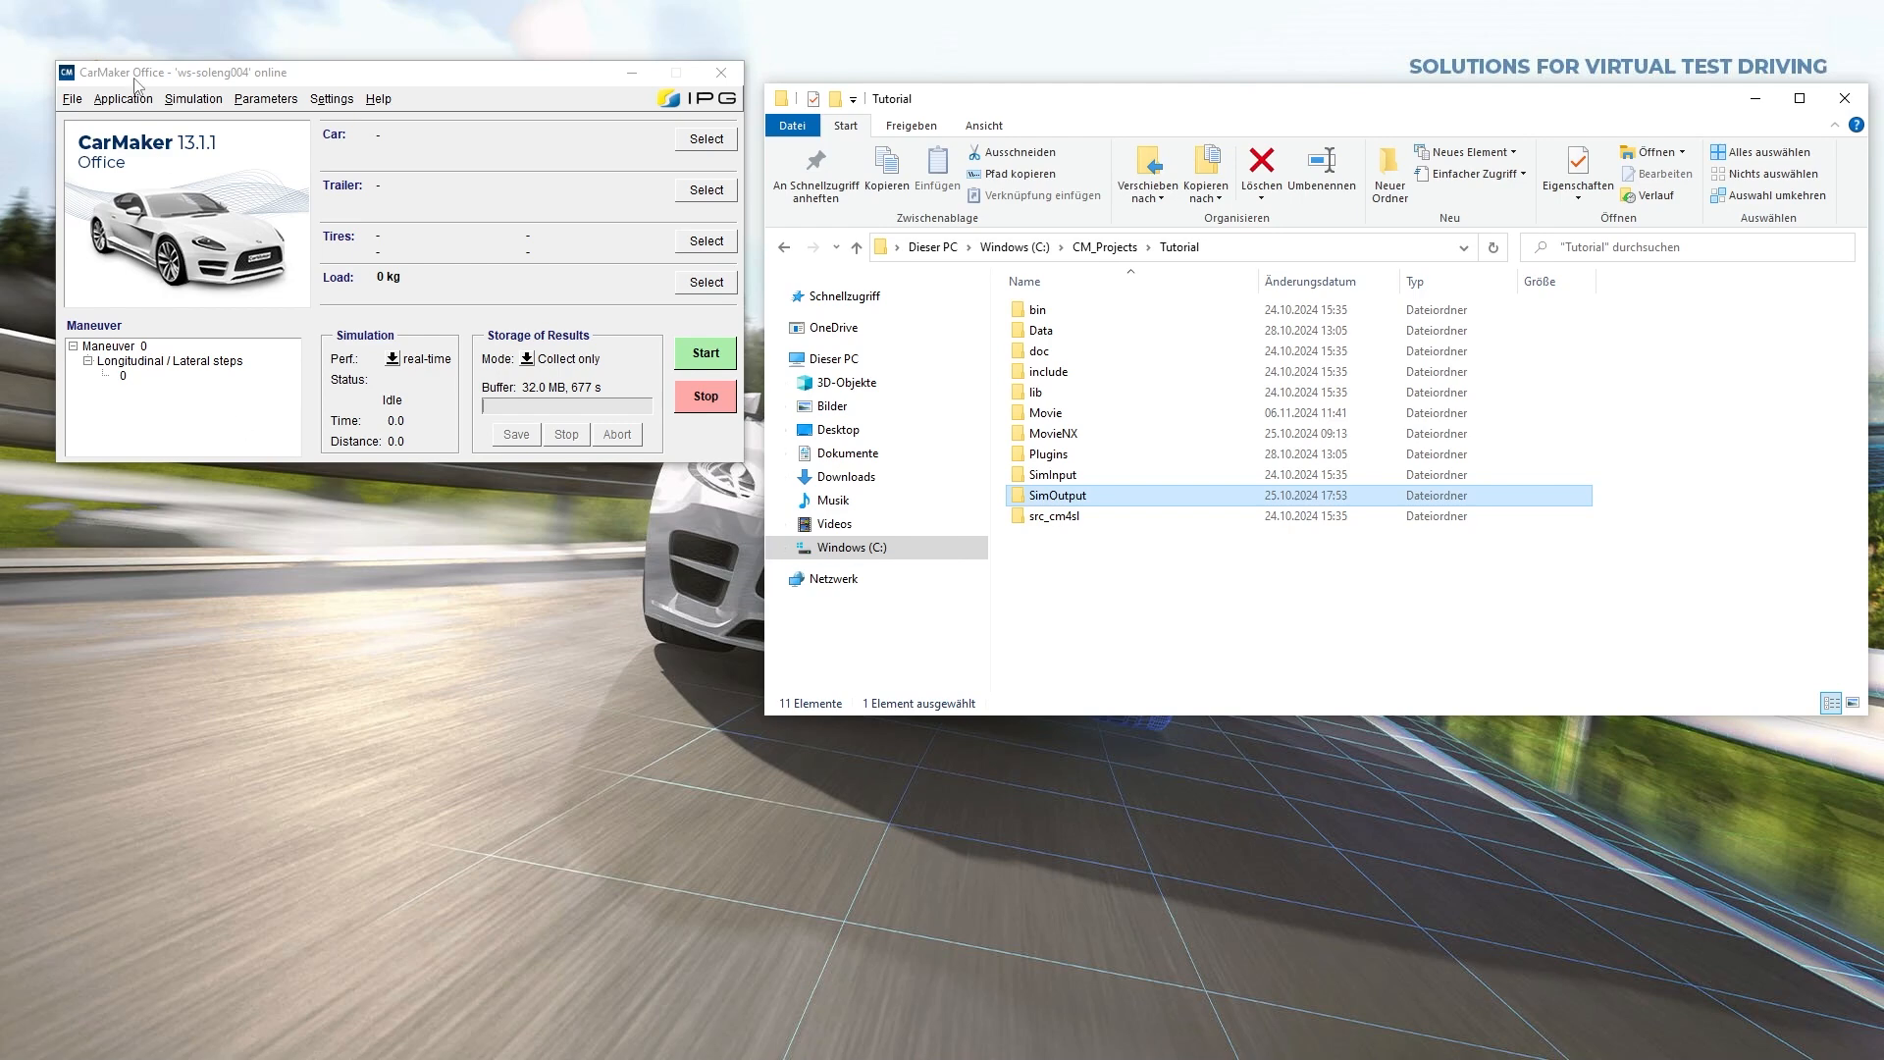
Step: Add CamberFL, CamberFR, CamberRL and CamberRR to the output quantities, raising the count to 125
double_click(166, 397)
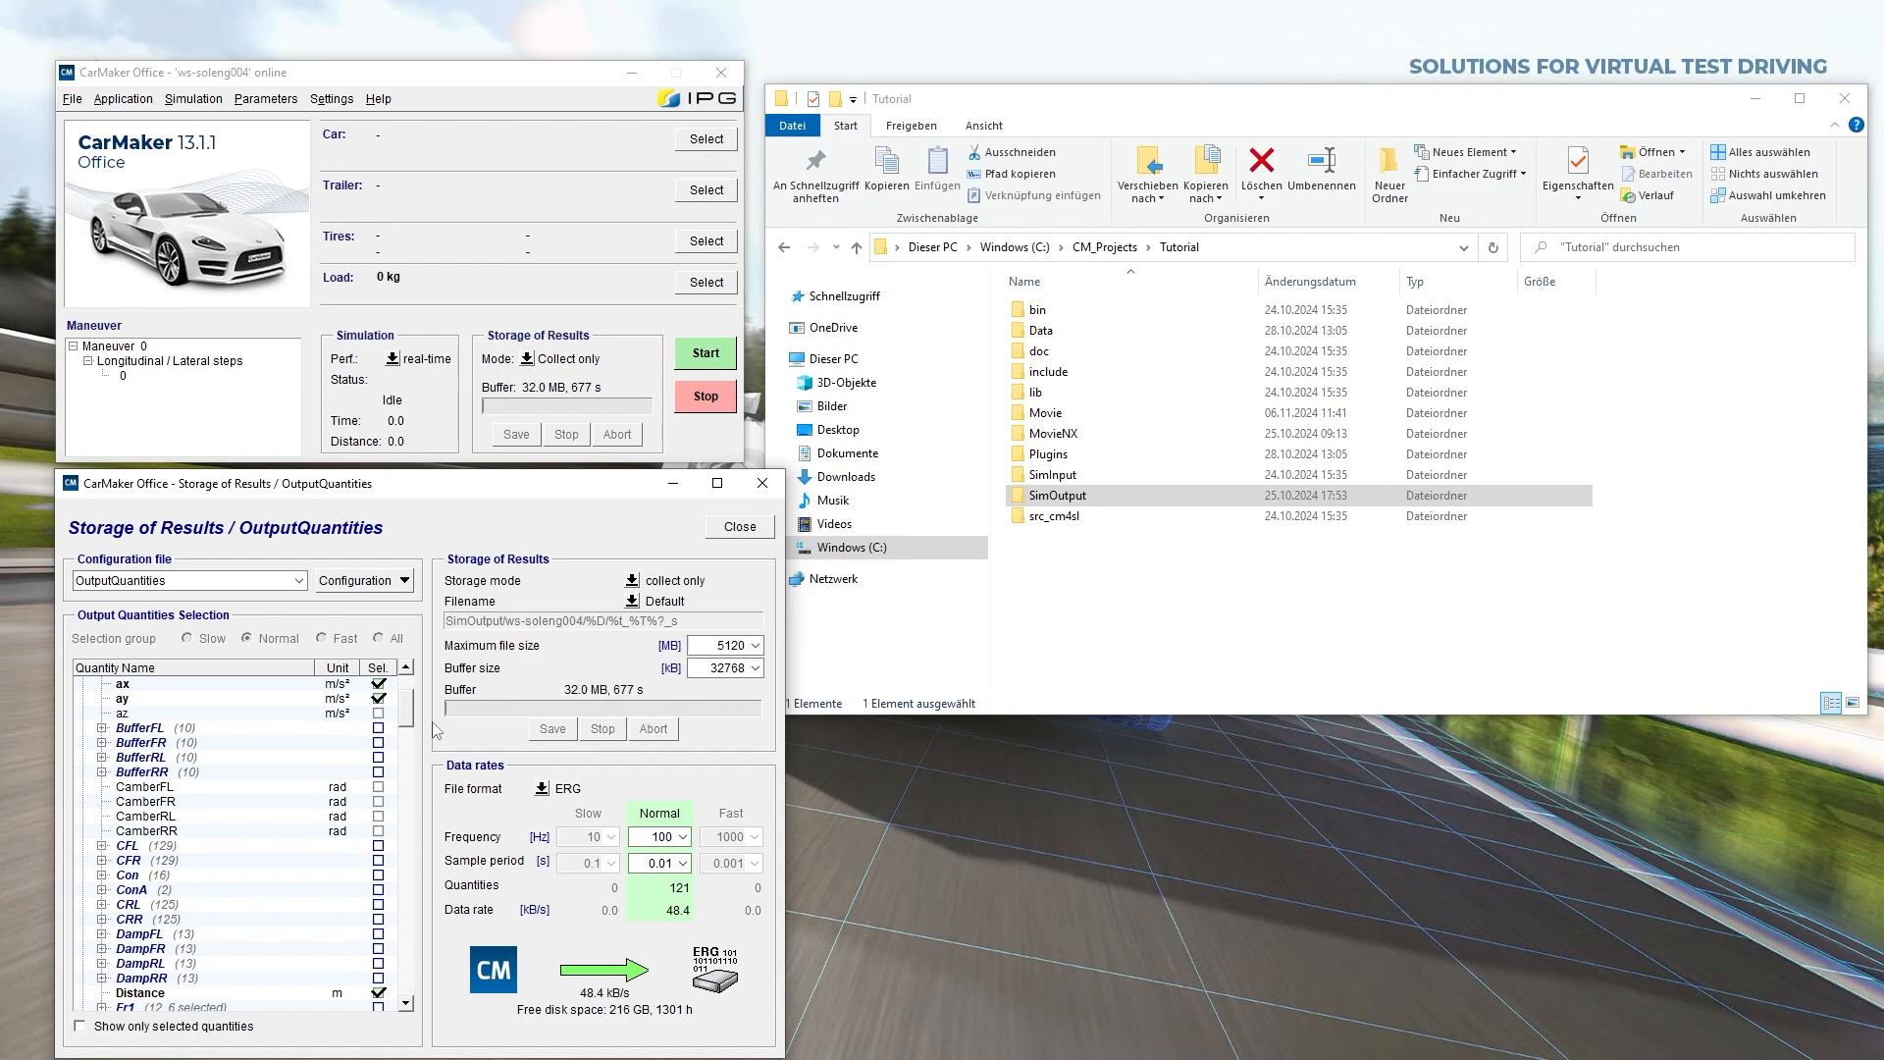
mouse_move(267, 829)
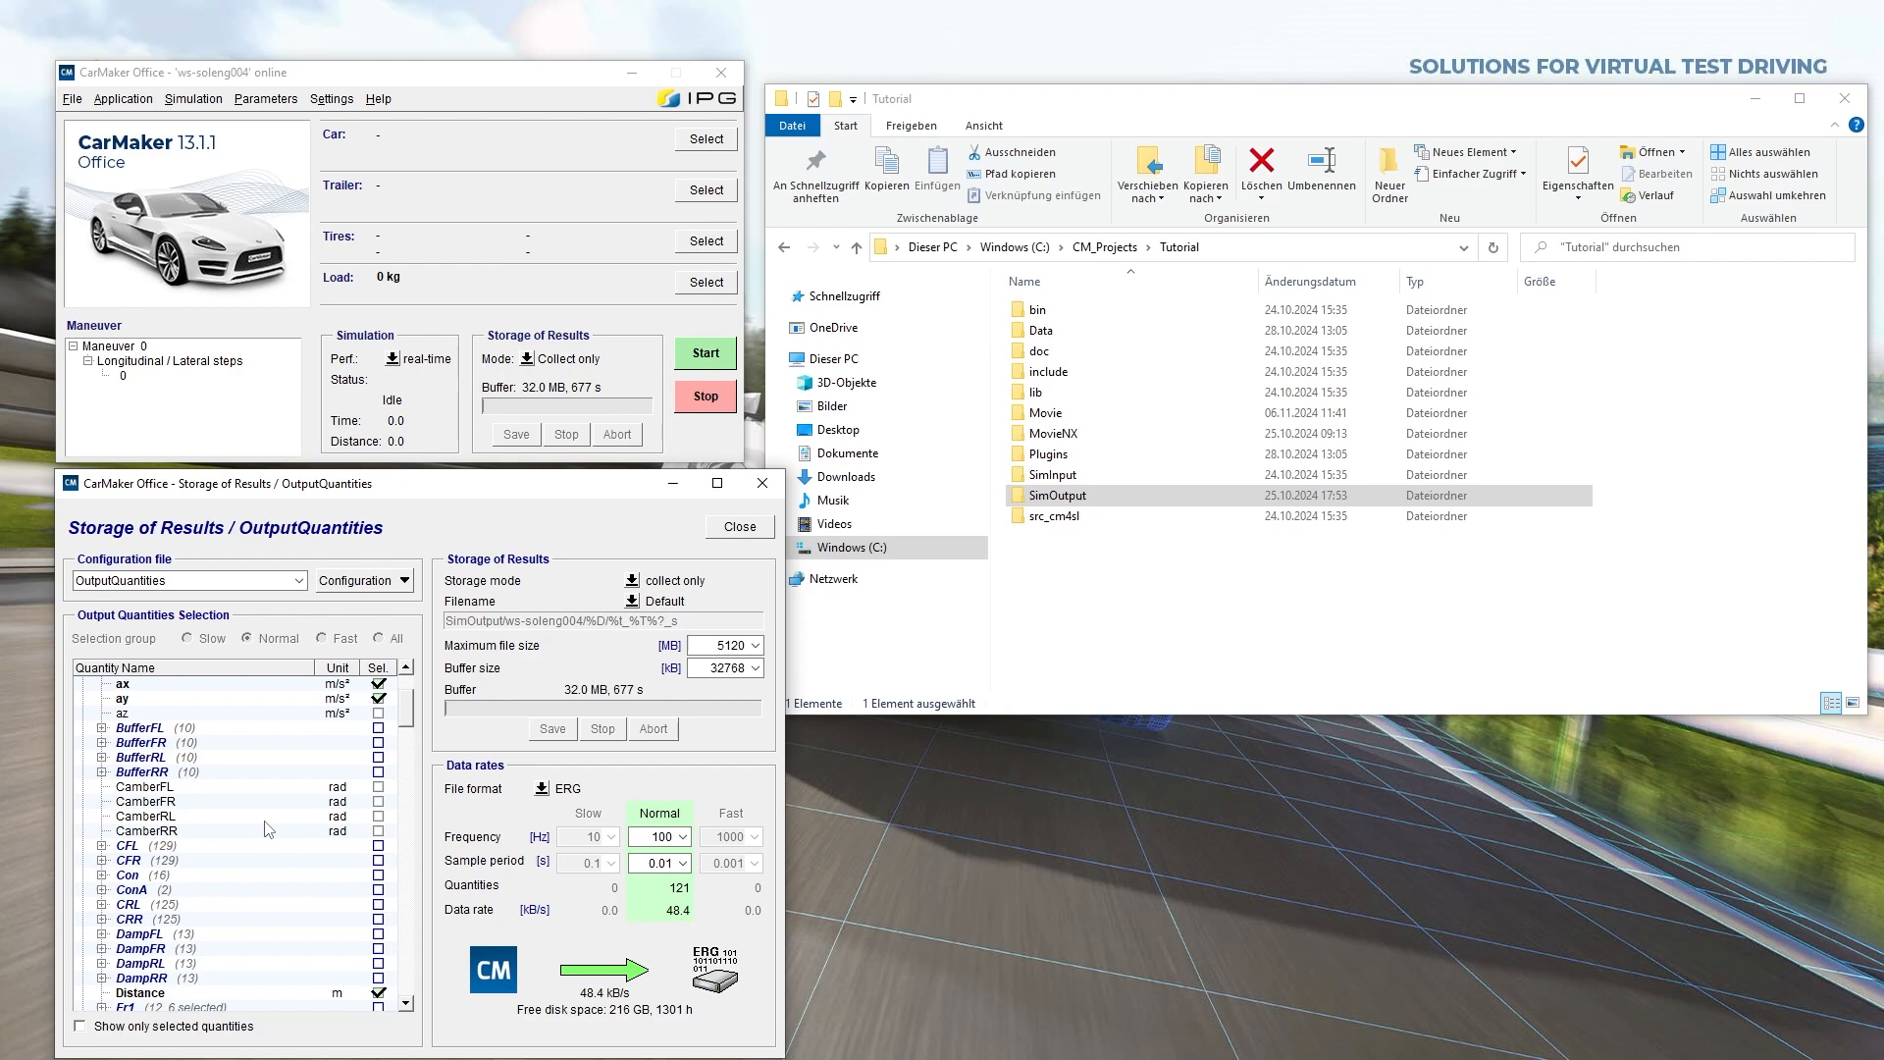
mouse_move(236, 599)
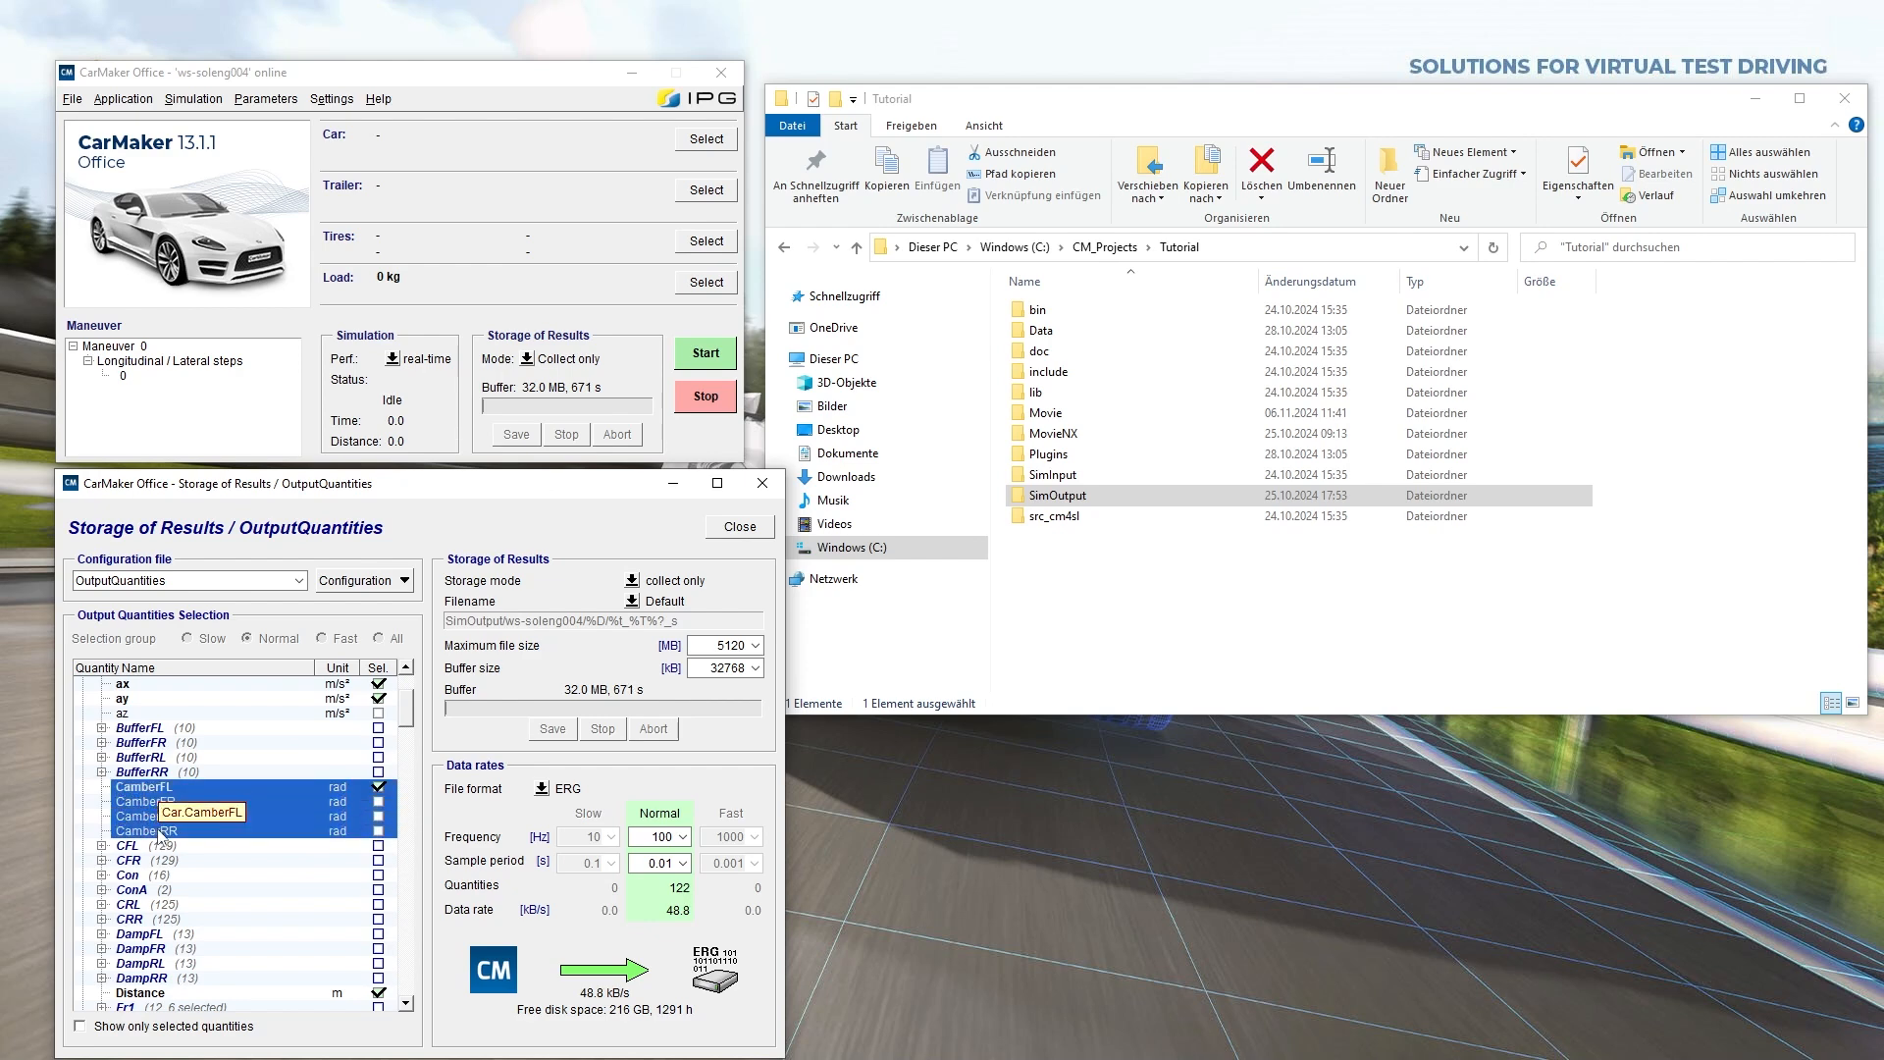
right_click(145, 786)
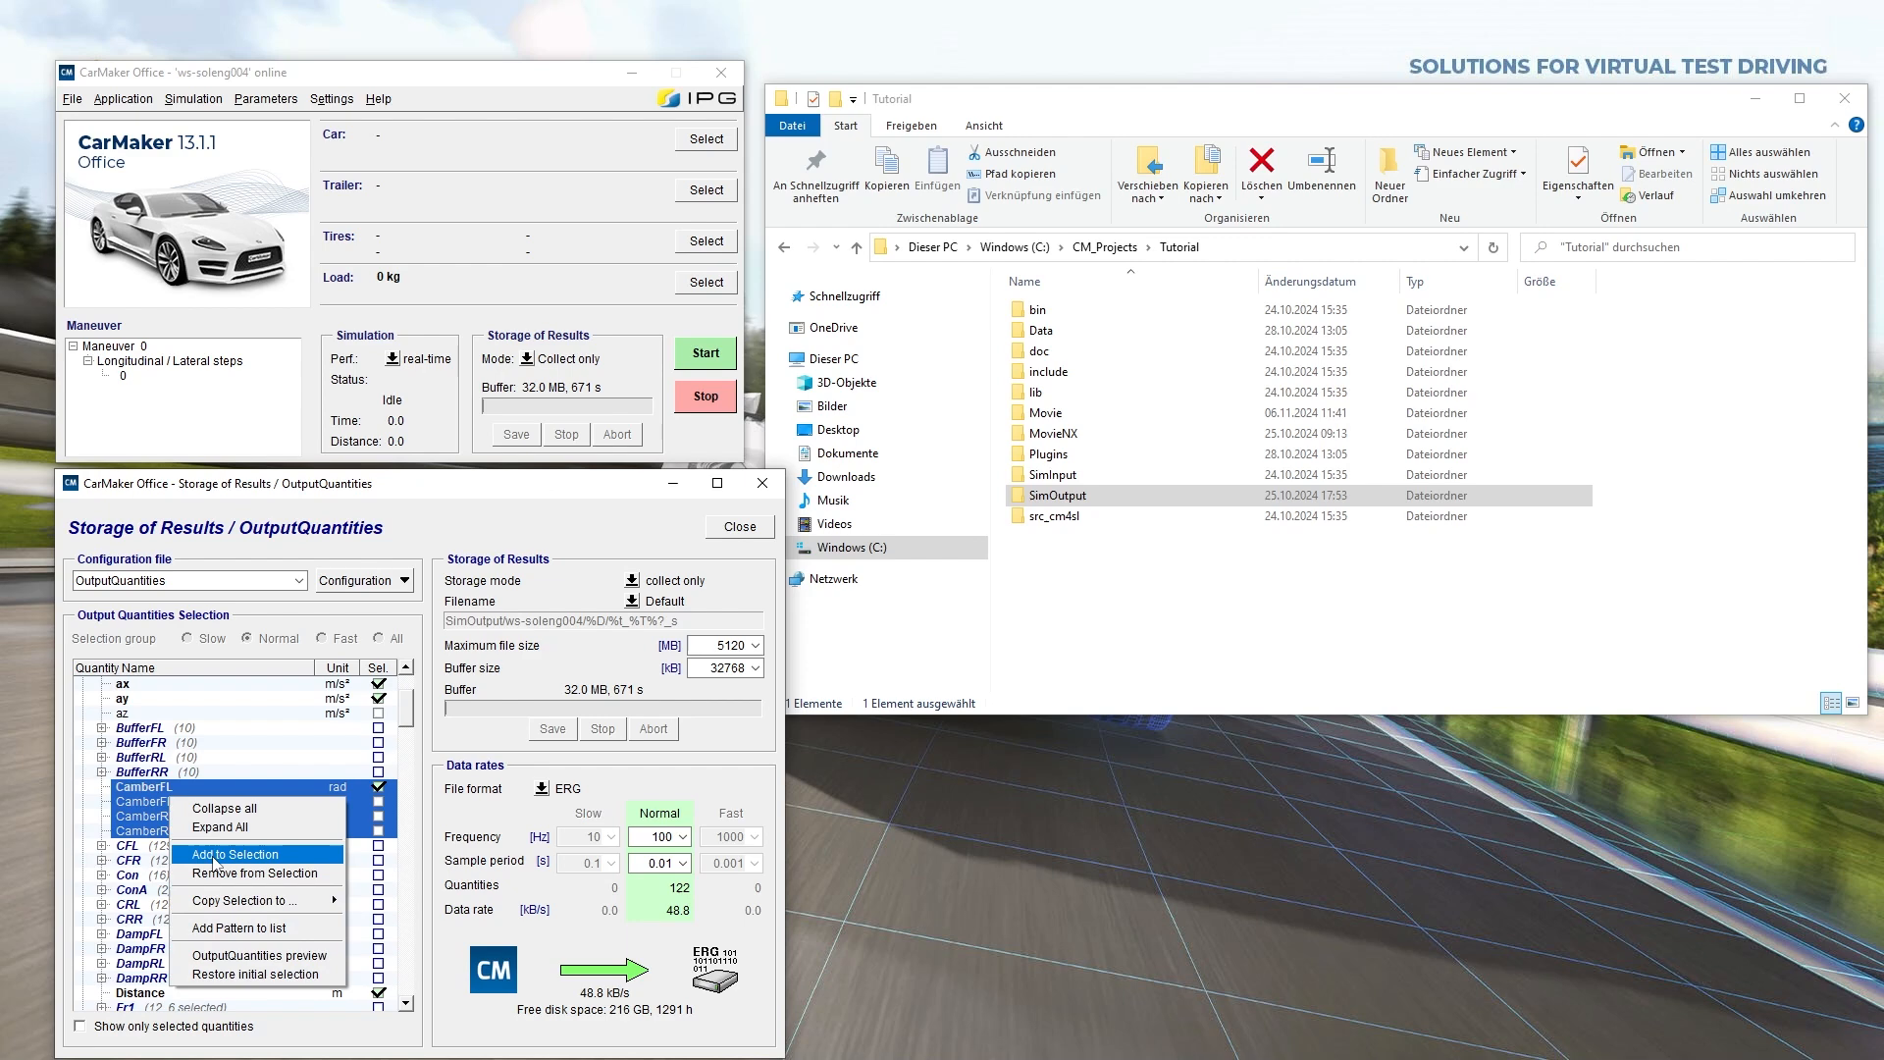
click(236, 854)
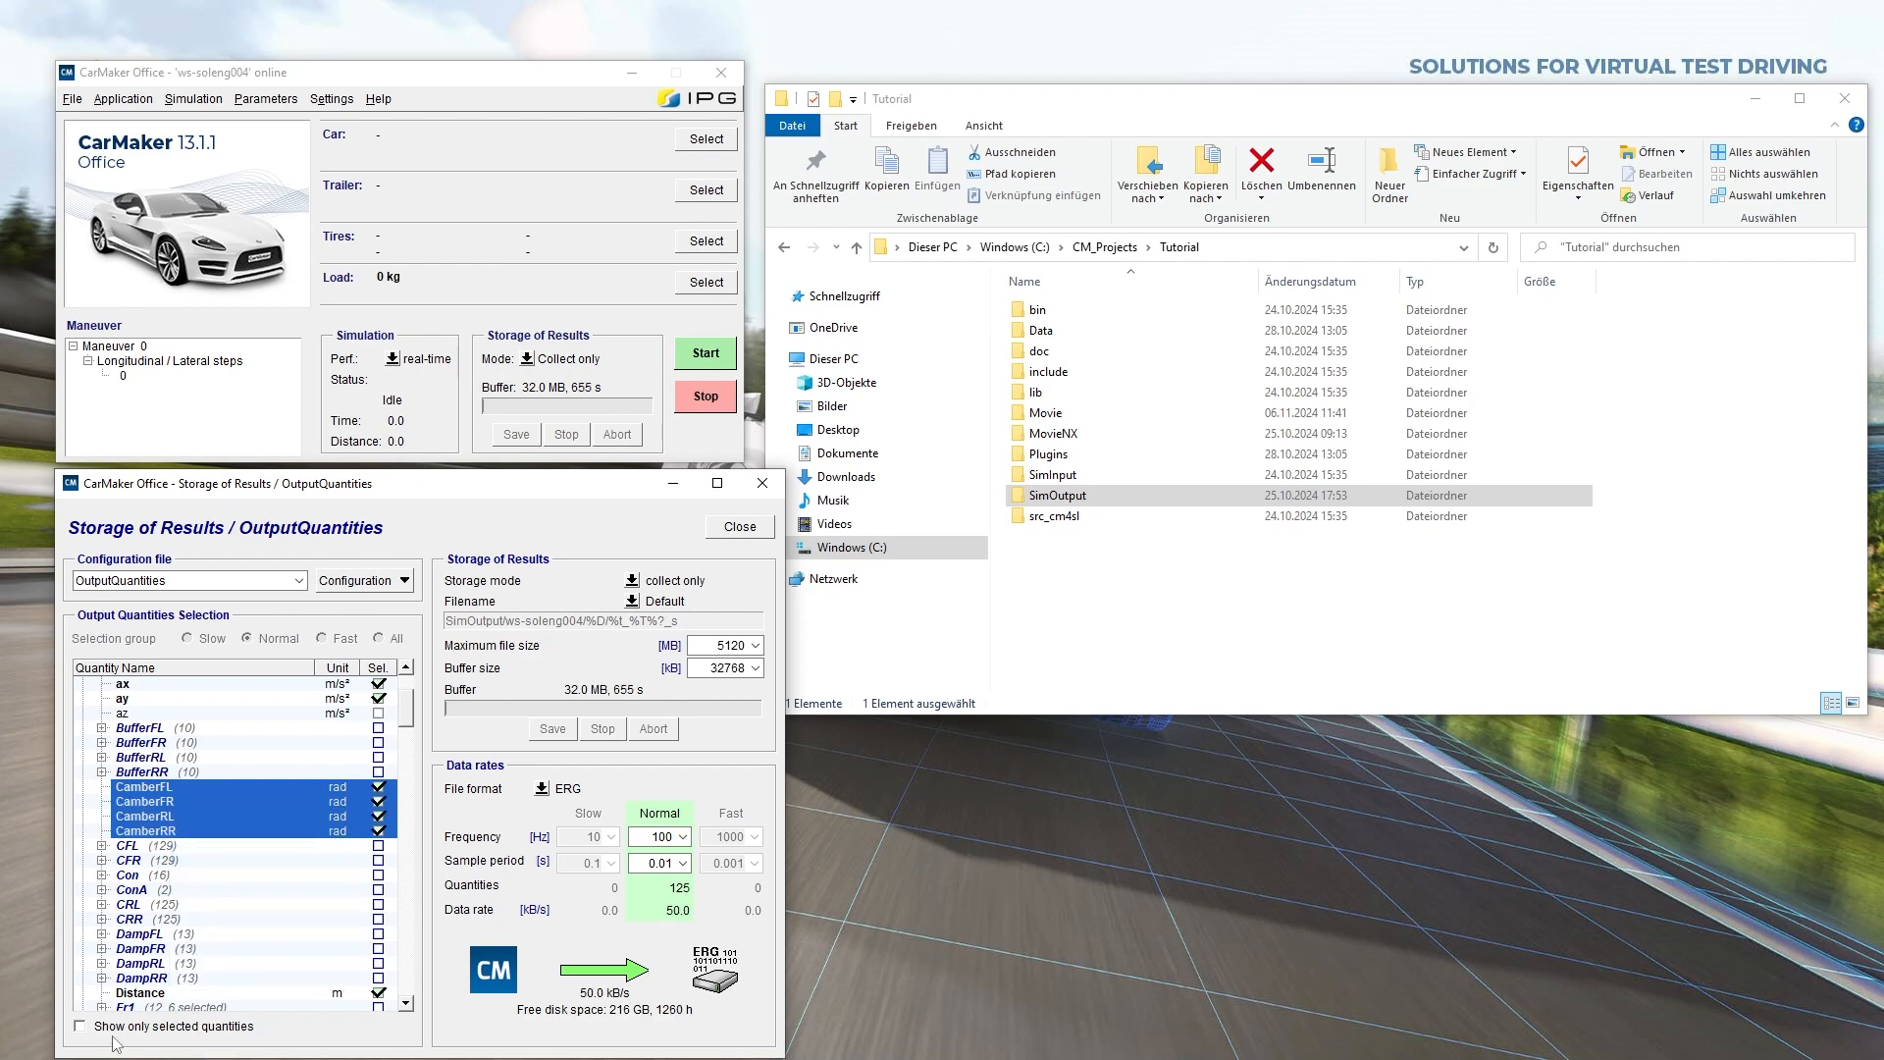
mouse_move(129, 1039)
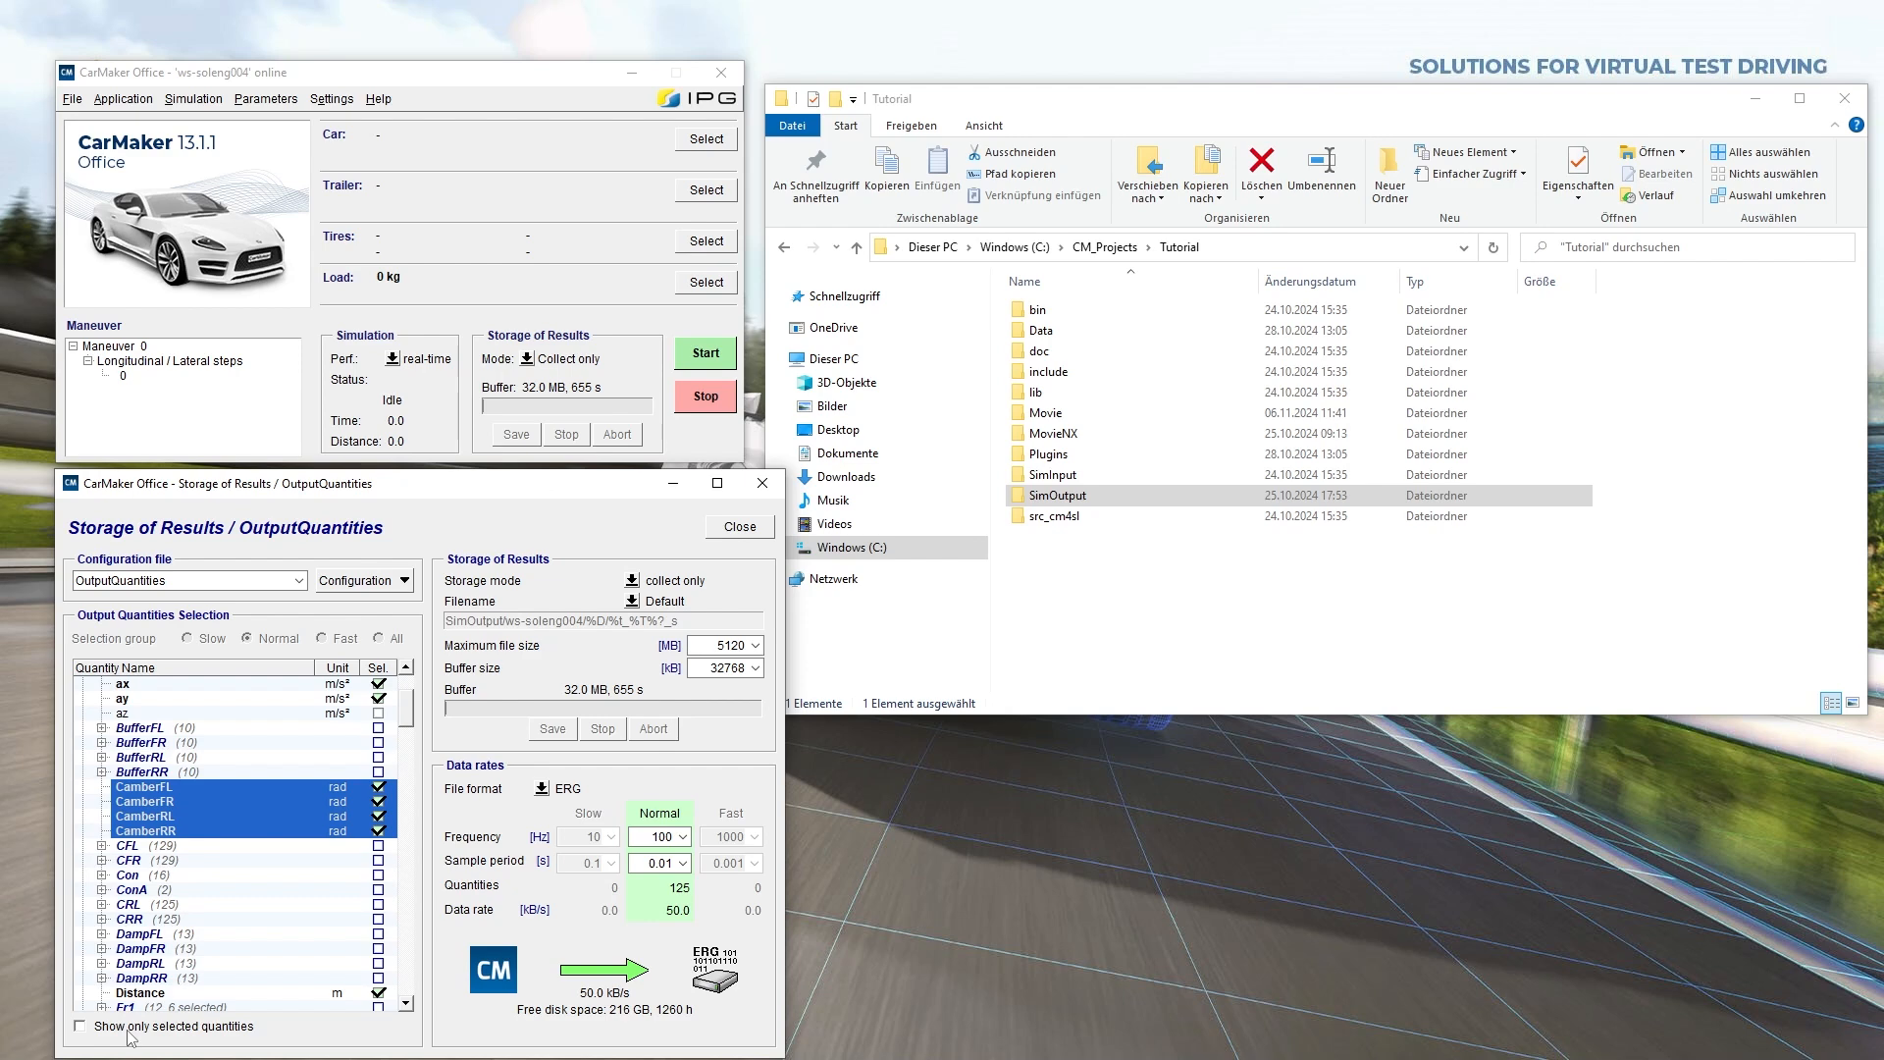
Step: Show only selected quantities and remove the four Camber quantities, dropping the count to 121
click(80, 1027)
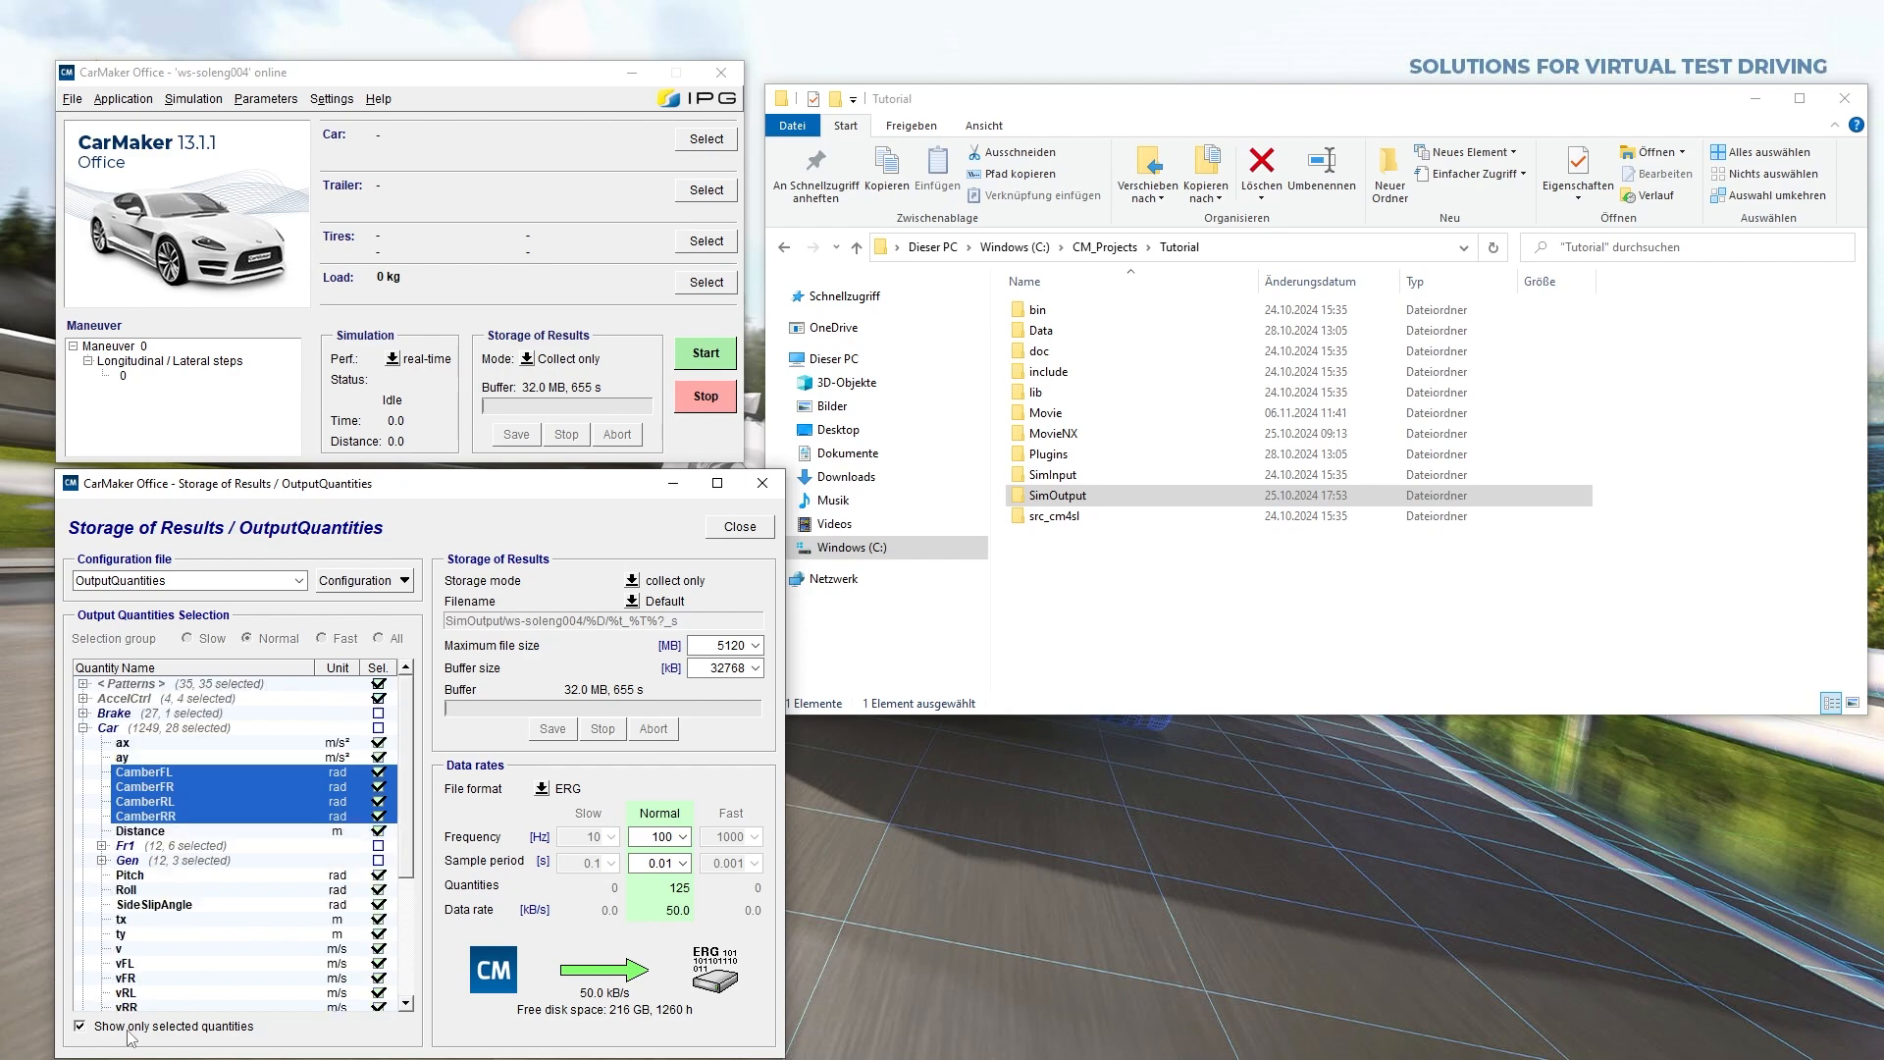
mouse_move(139, 1029)
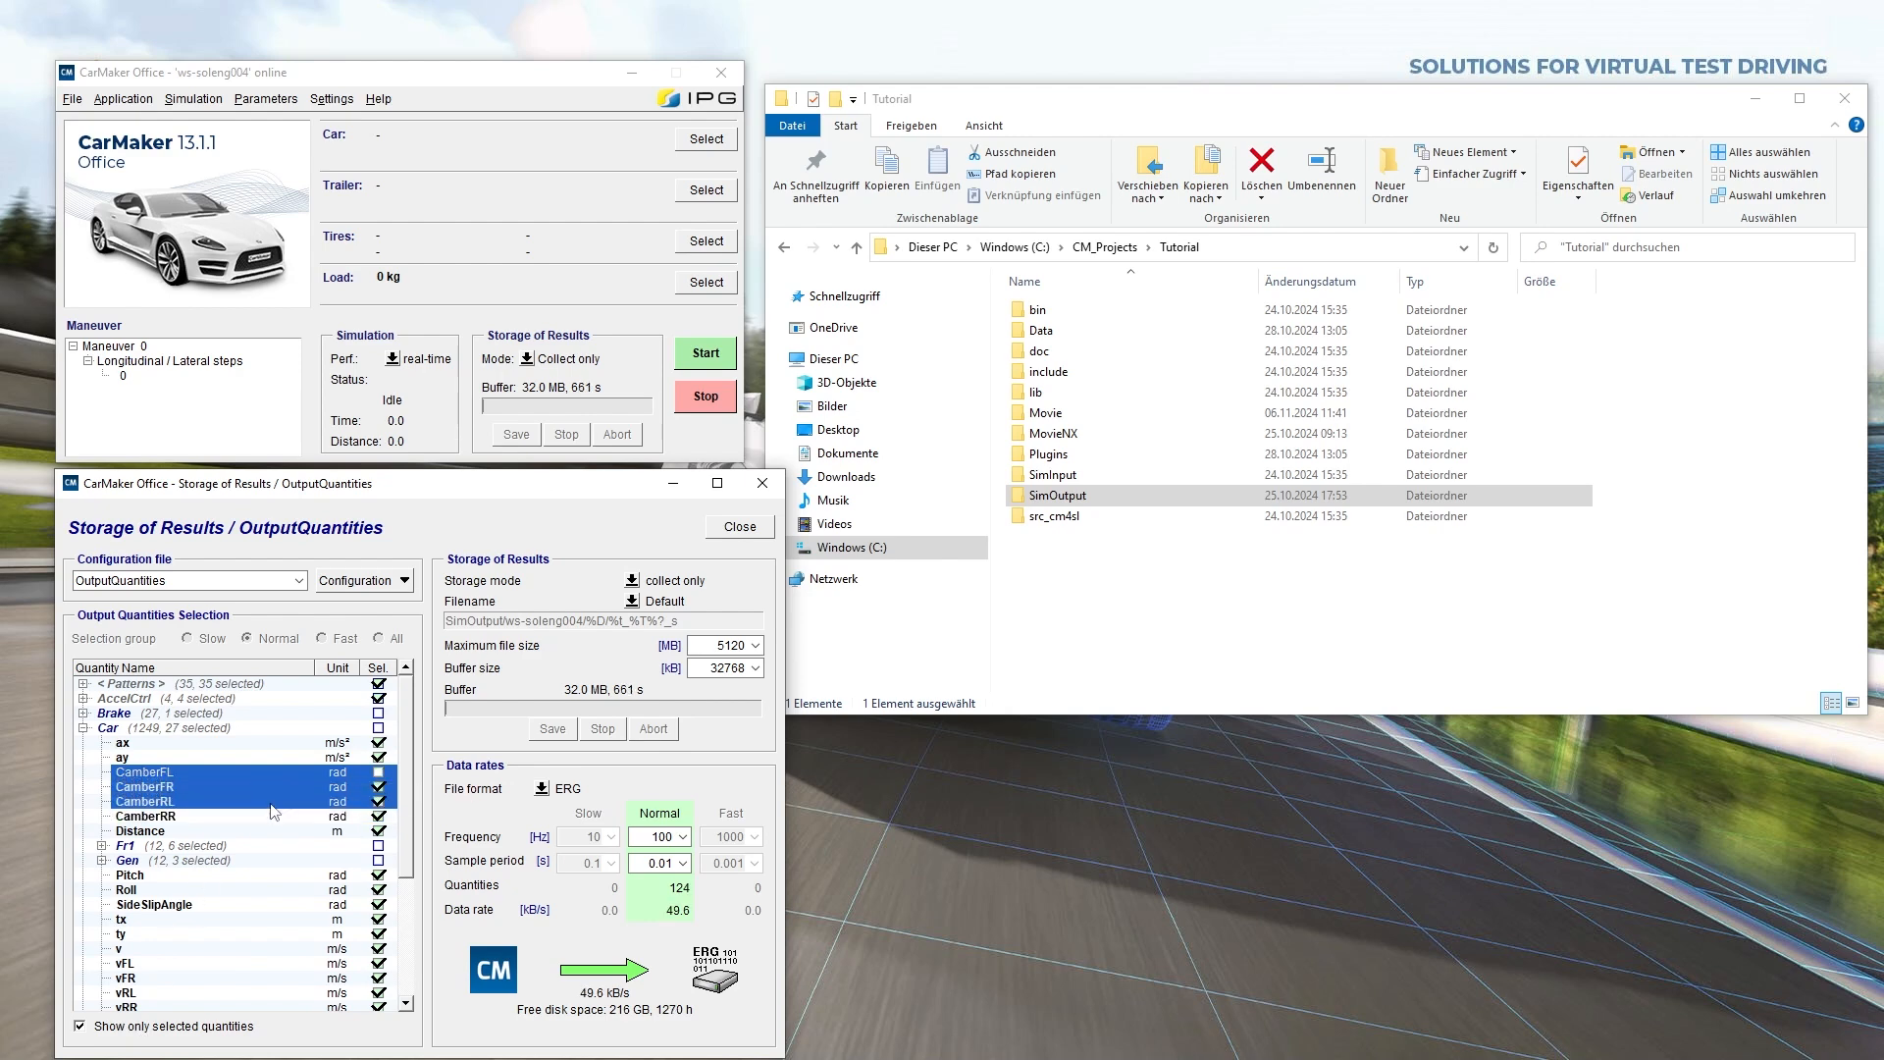
right_click(271, 808)
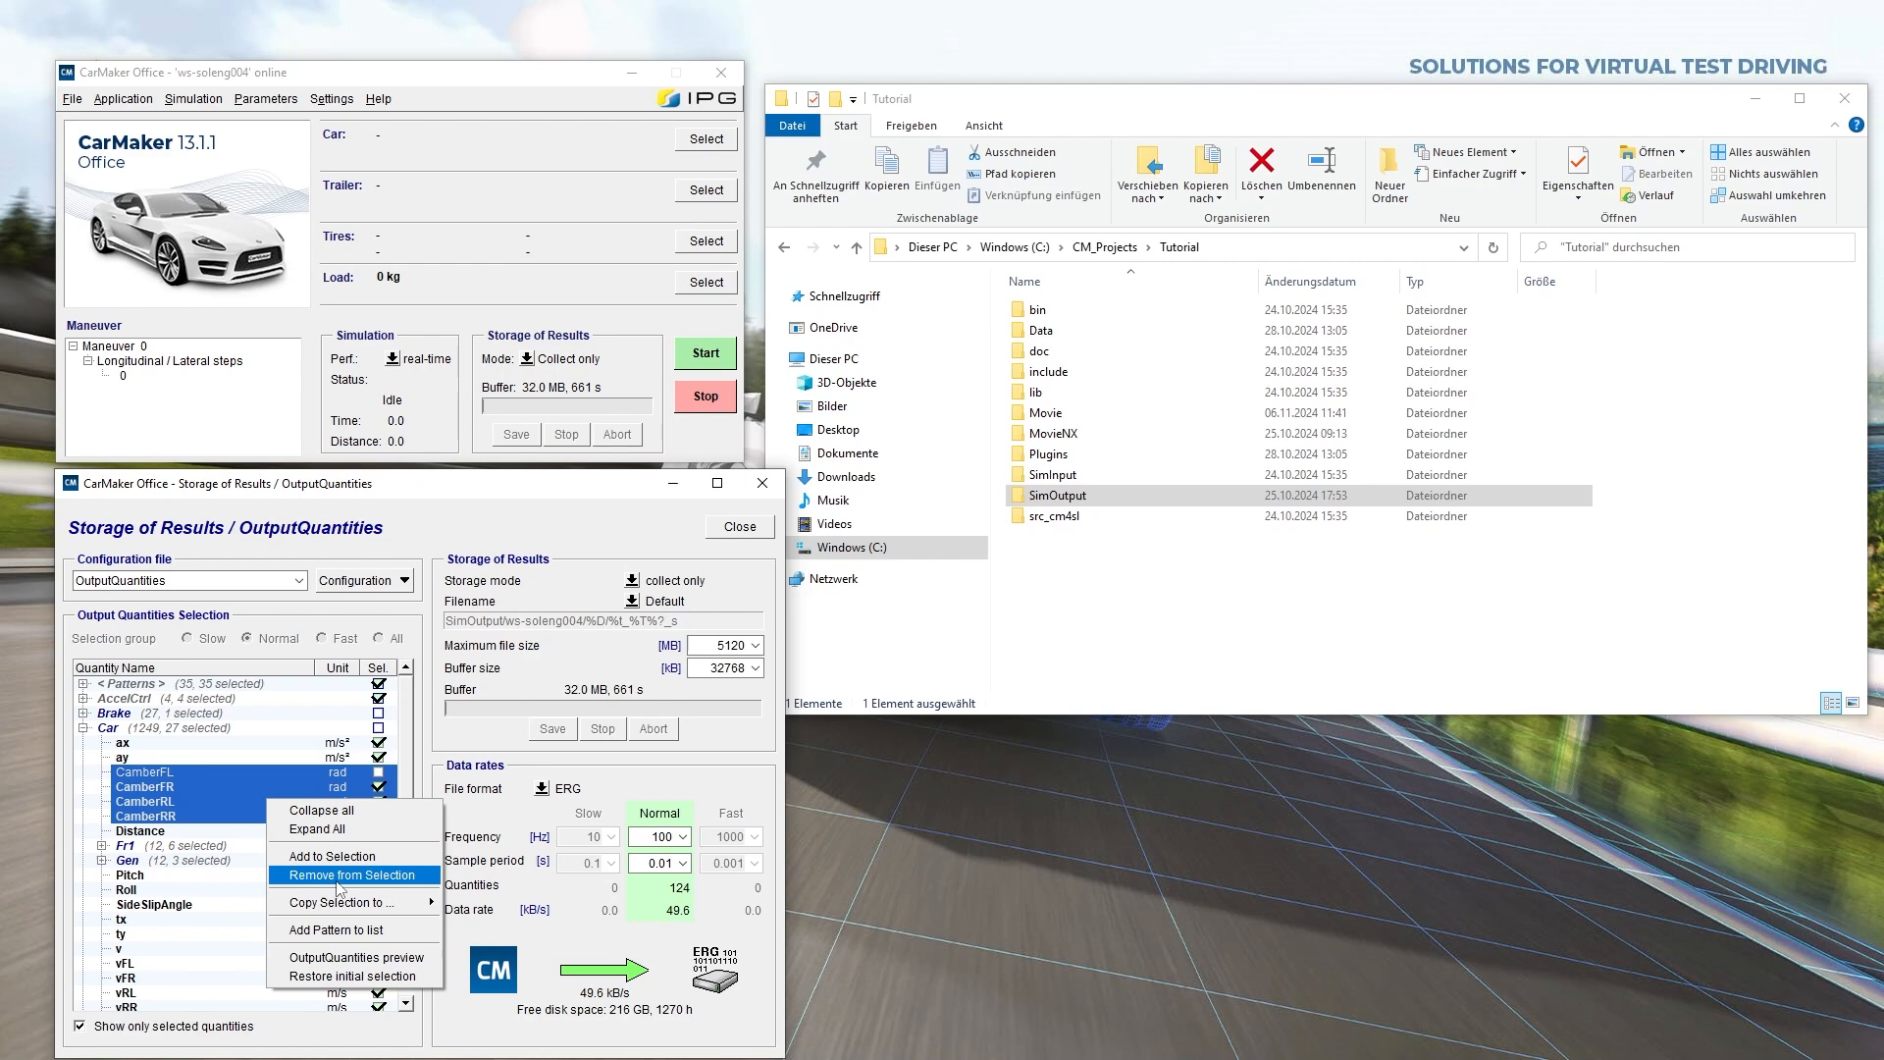
click(353, 873)
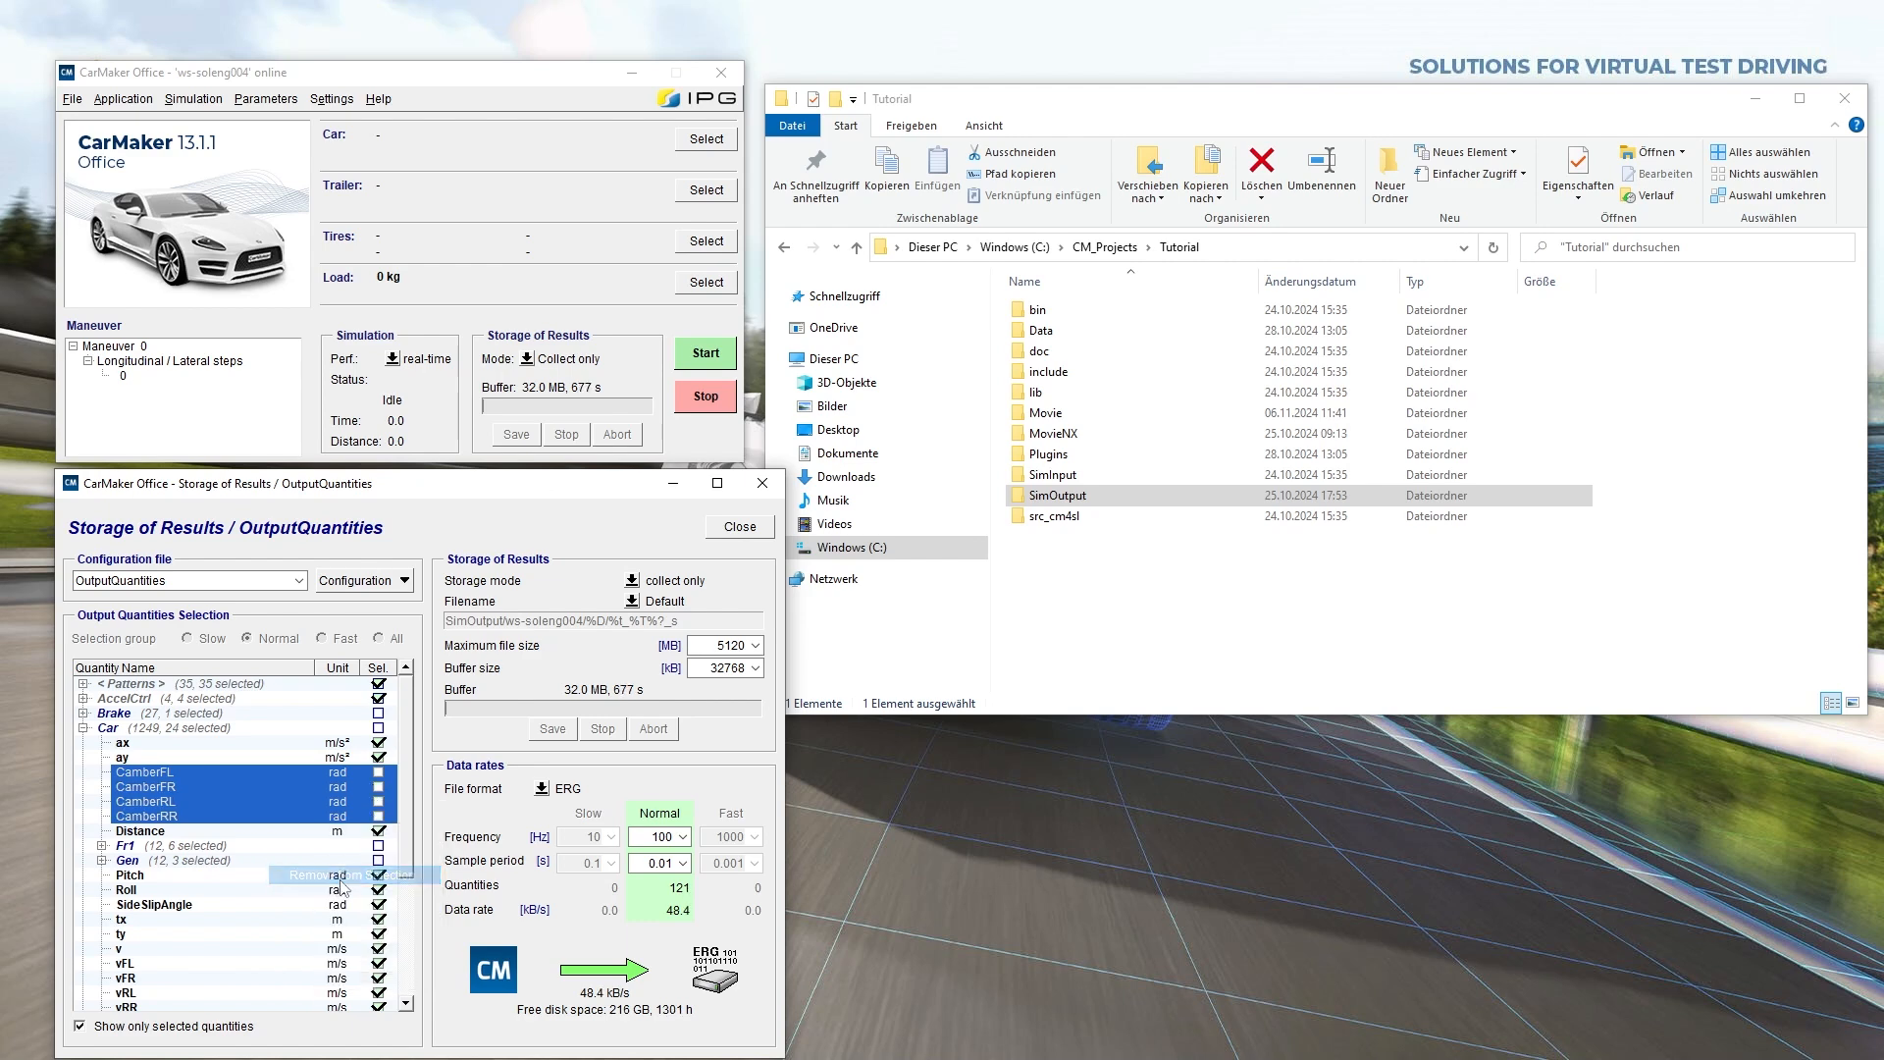
mouse_move(517, 826)
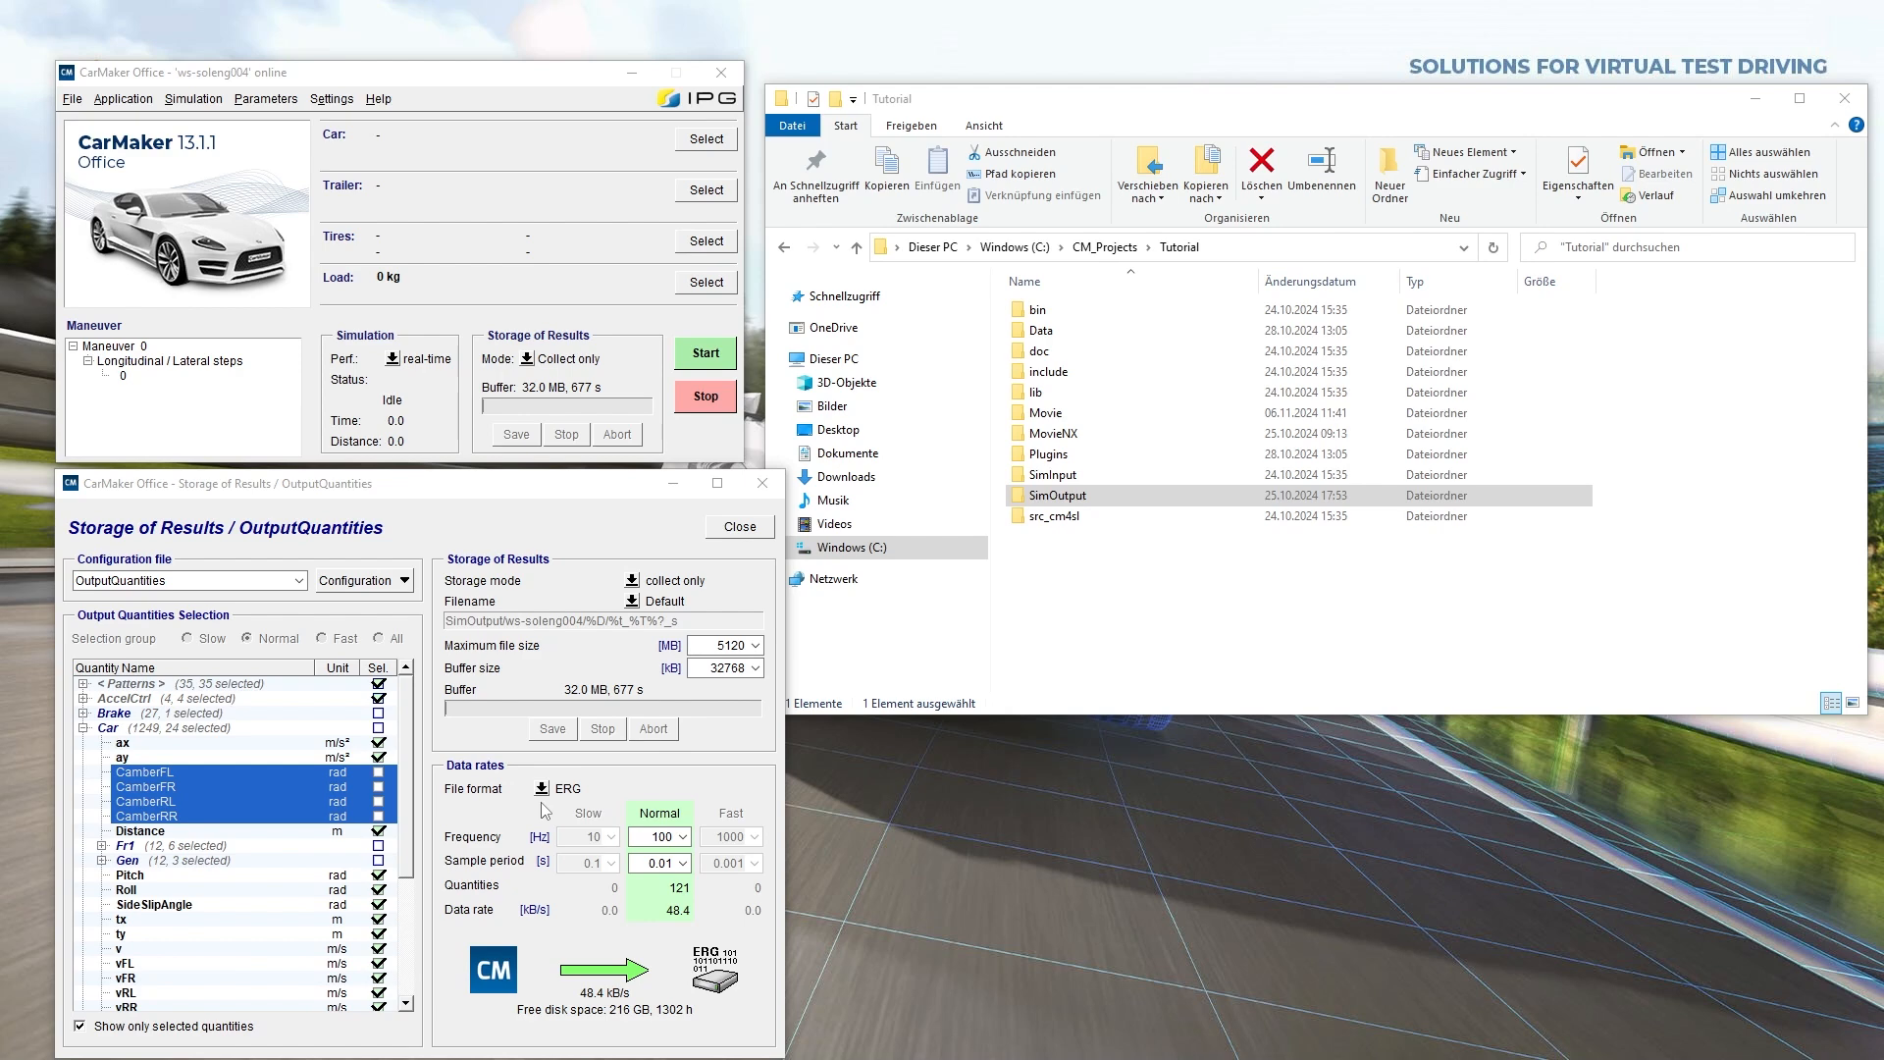
mouse_move(633, 643)
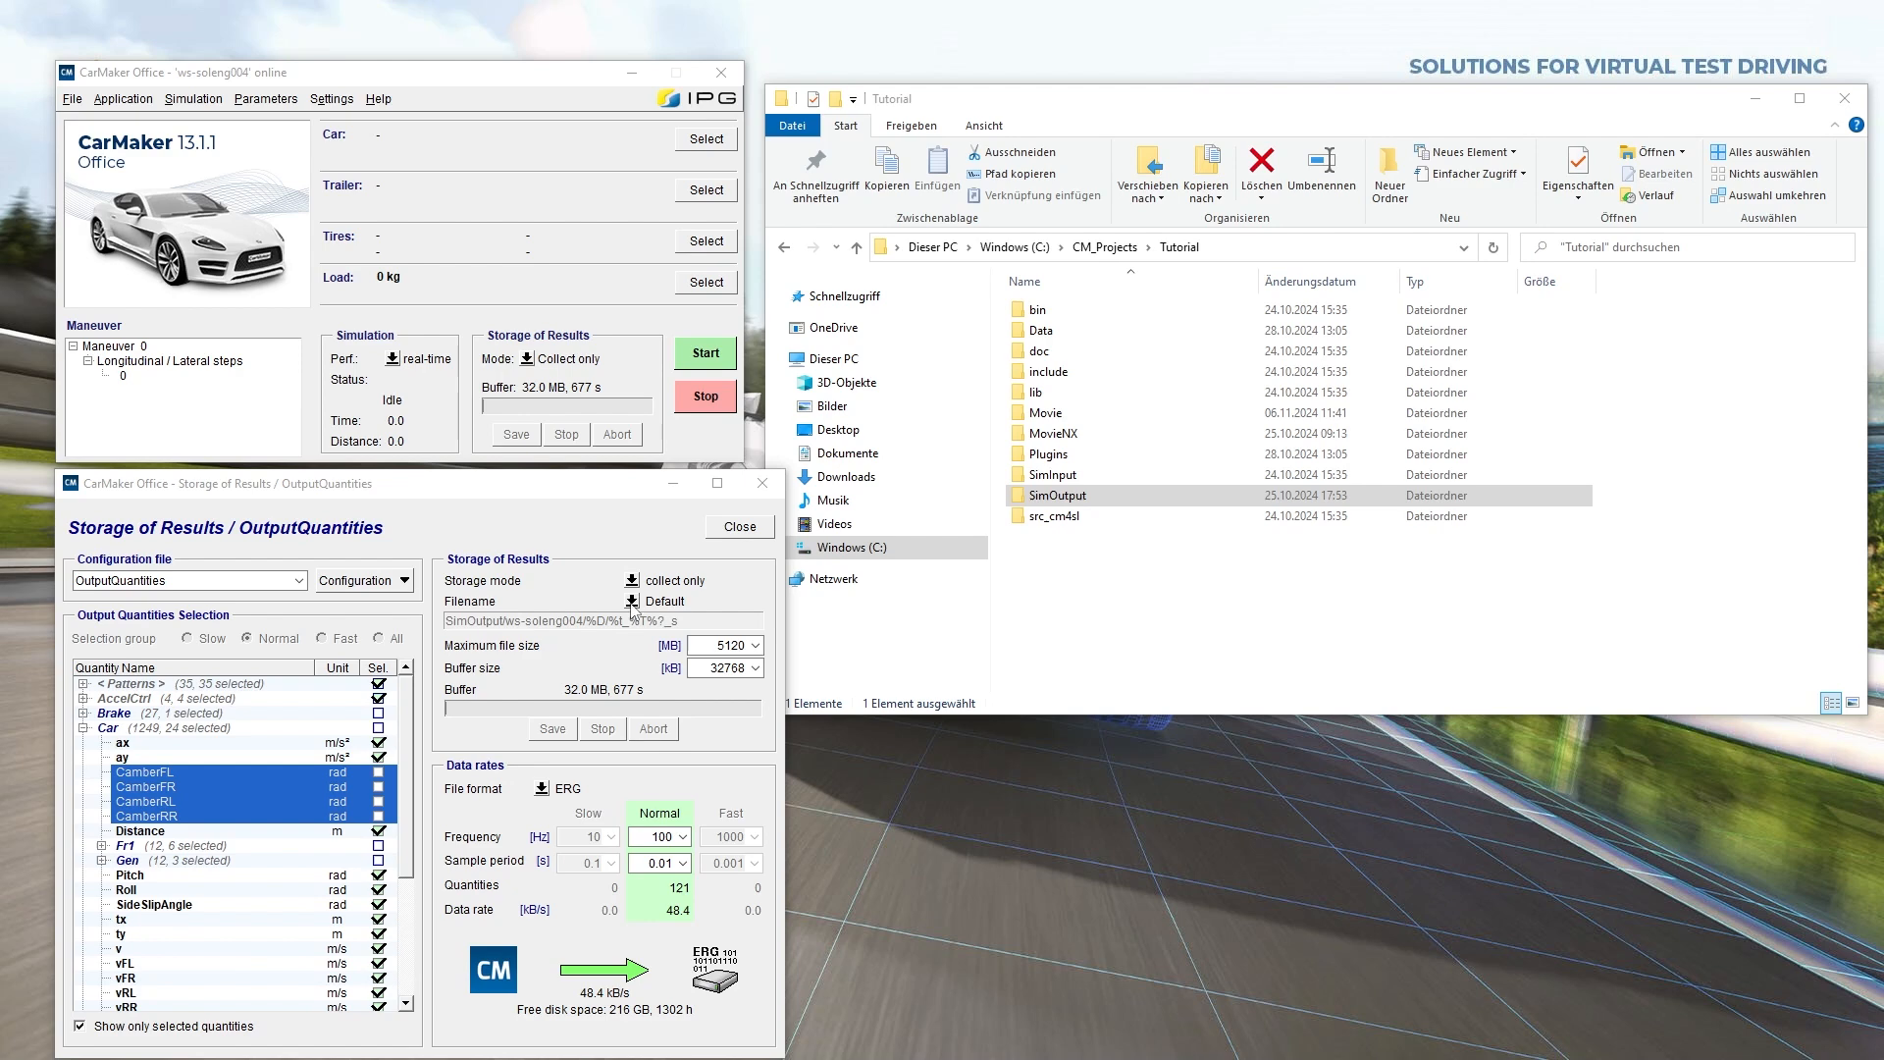
click(635, 600)
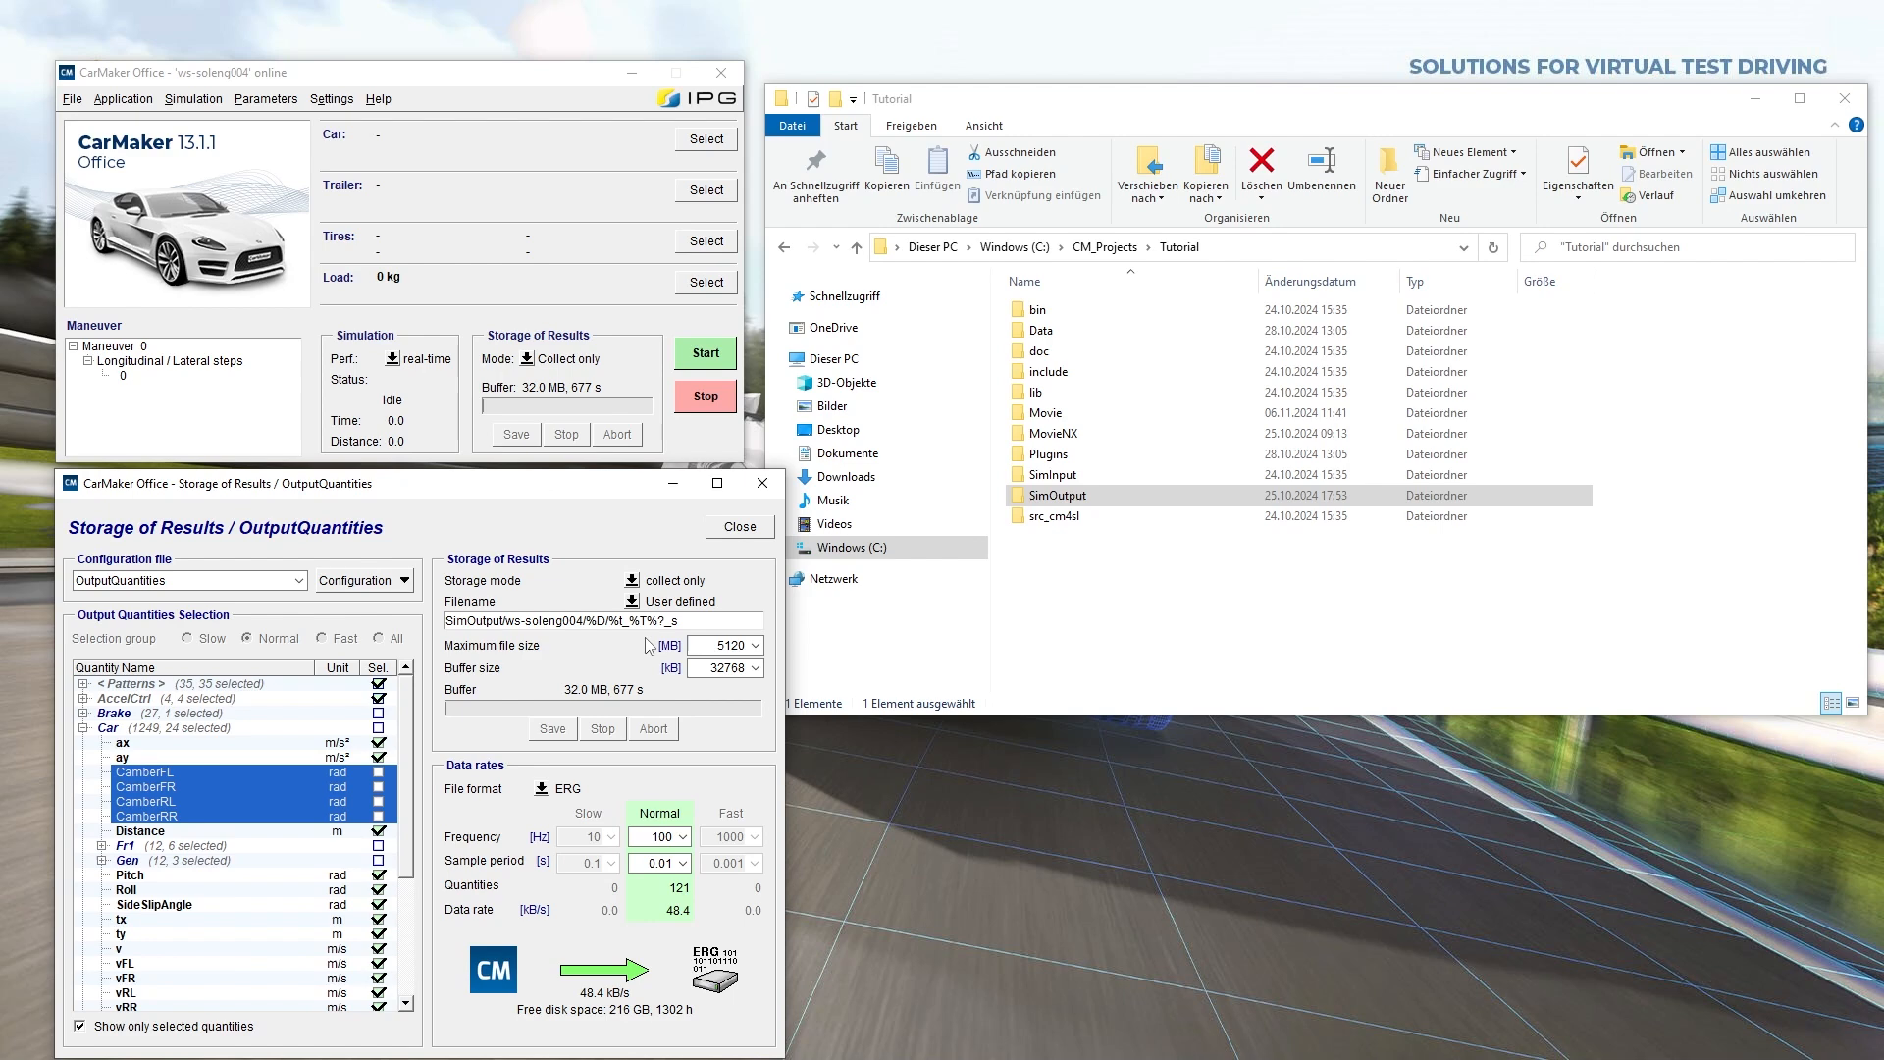
mouse_move(676, 640)
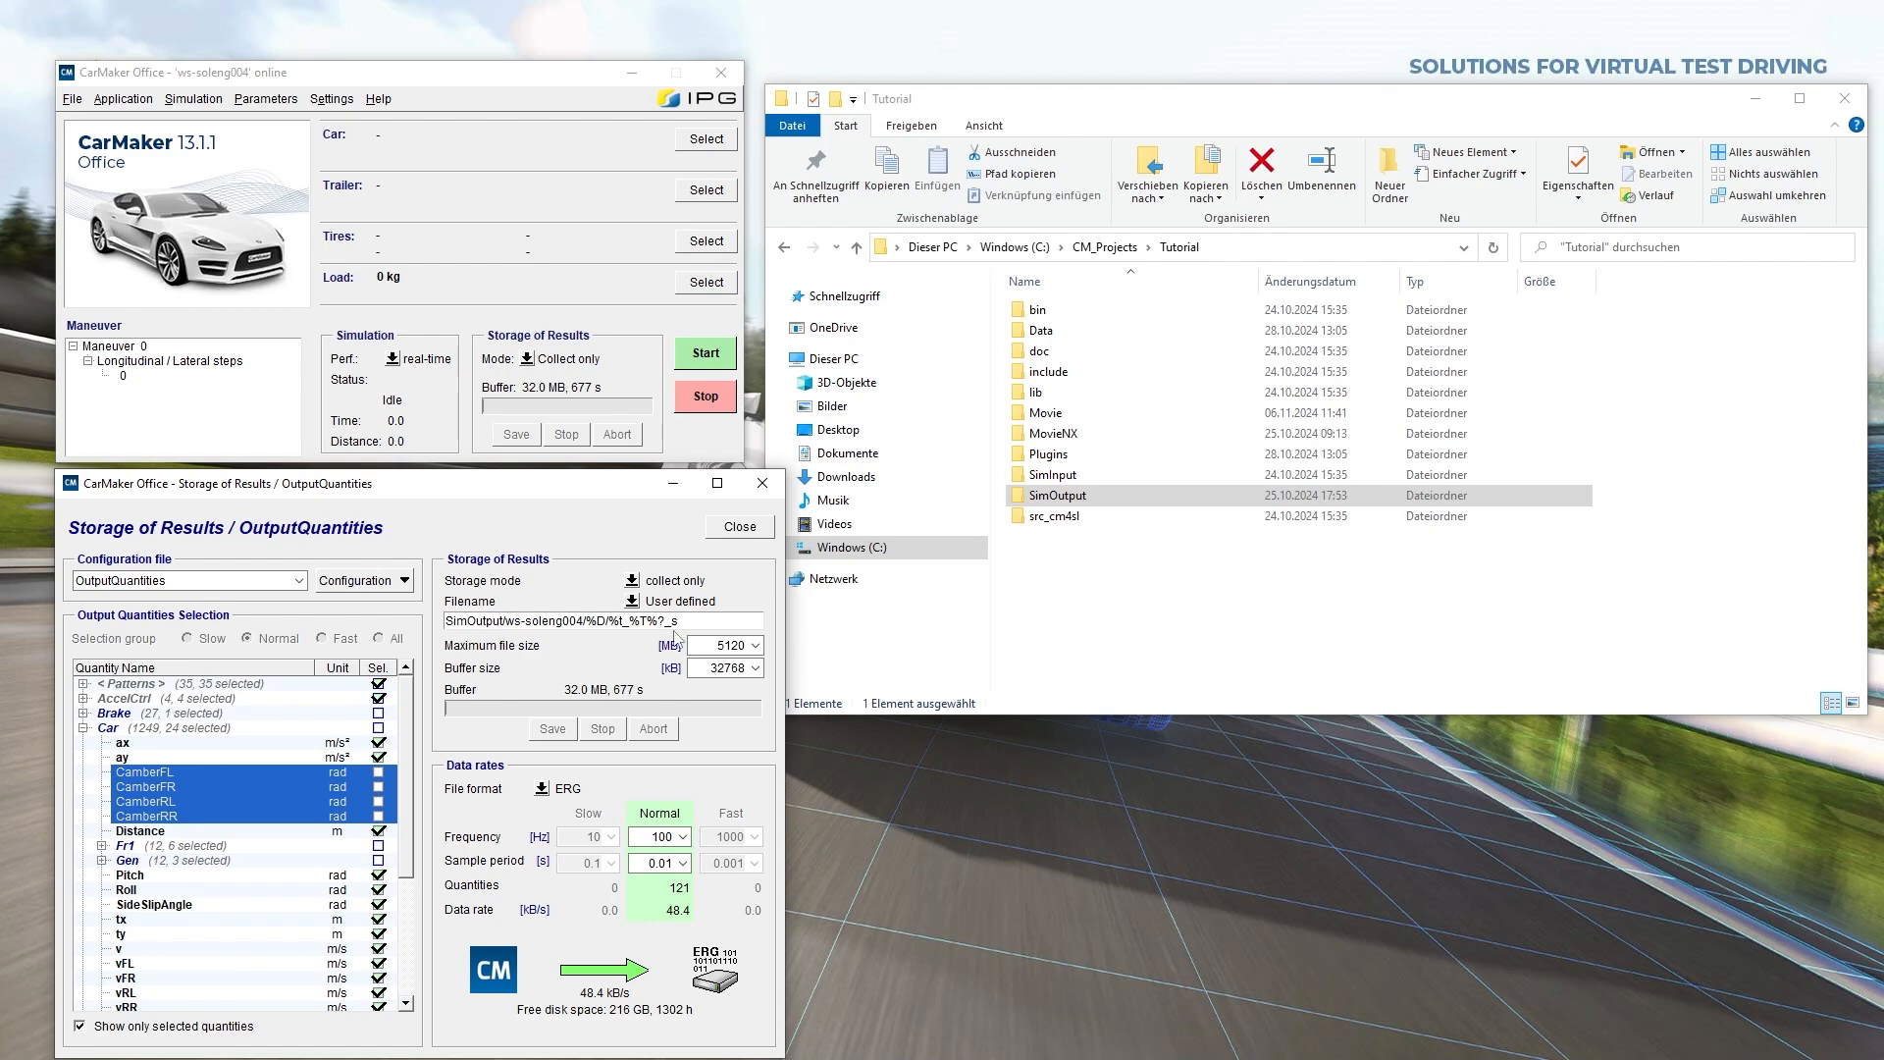
click(716, 622)
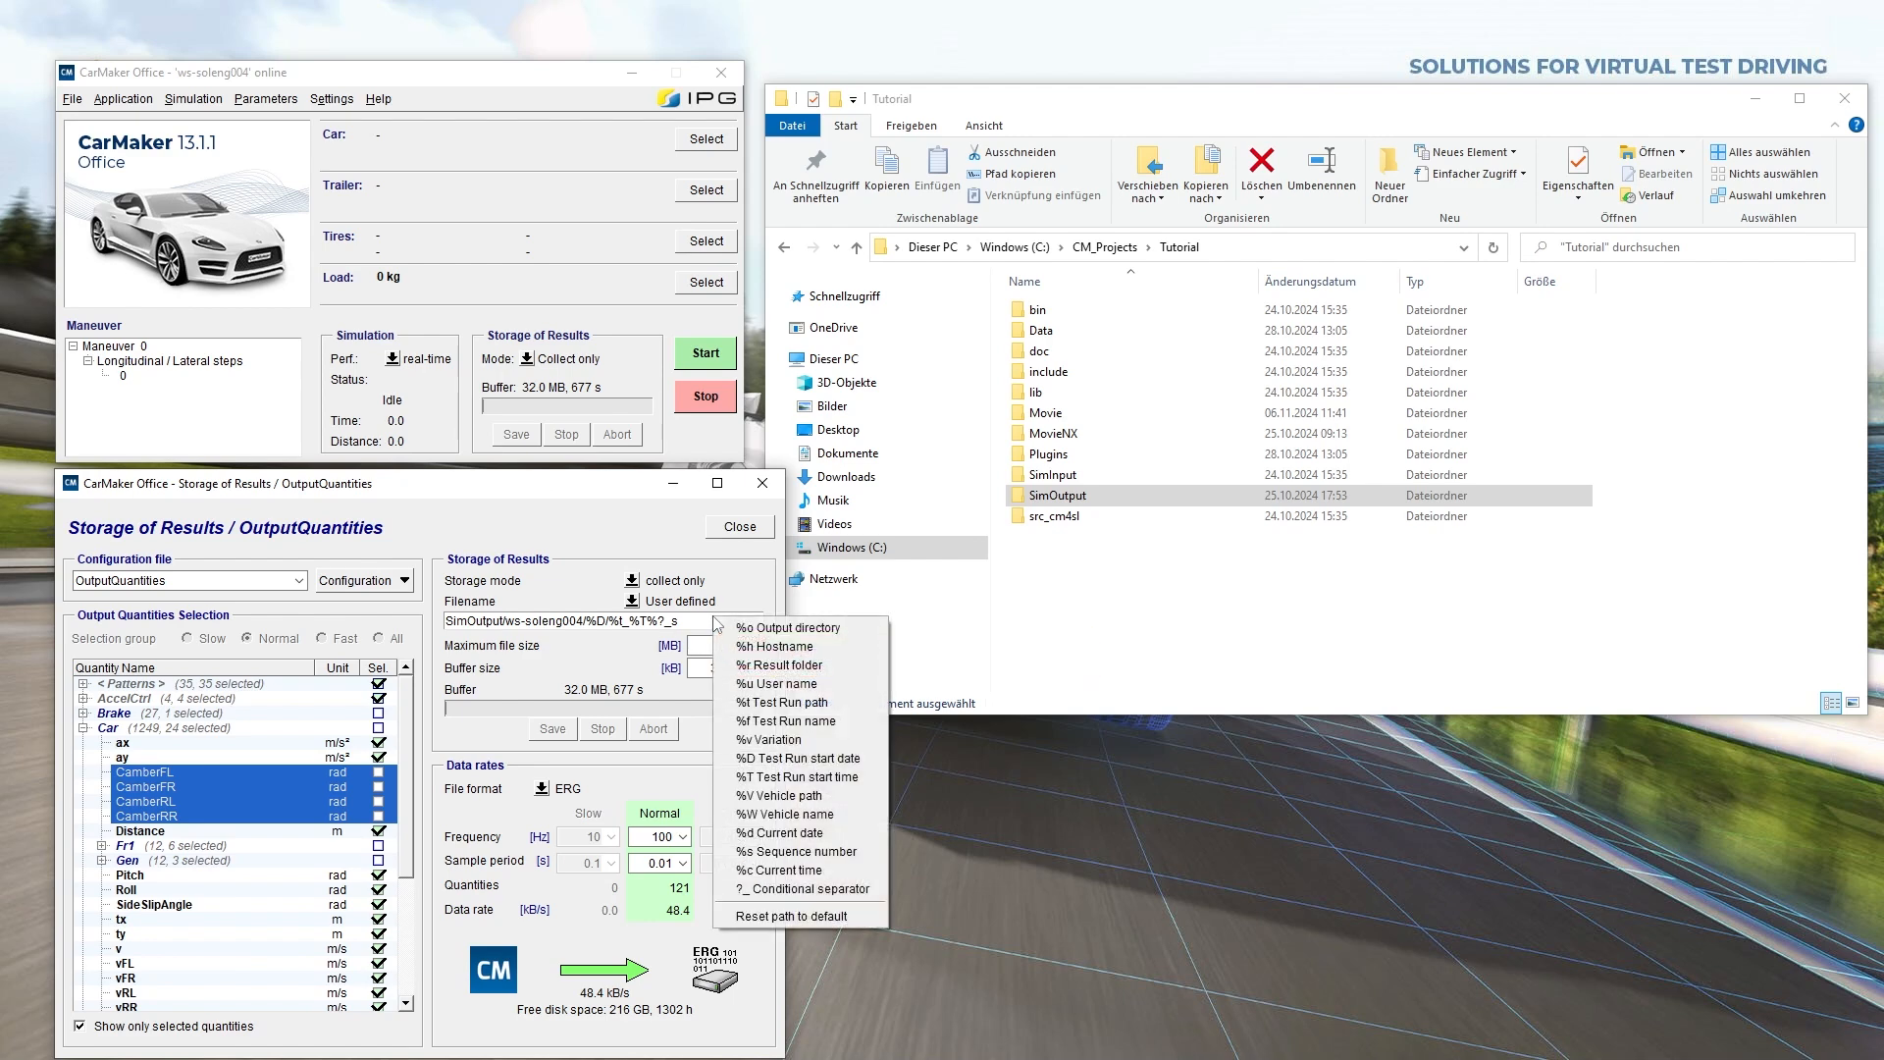
mouse_move(789, 702)
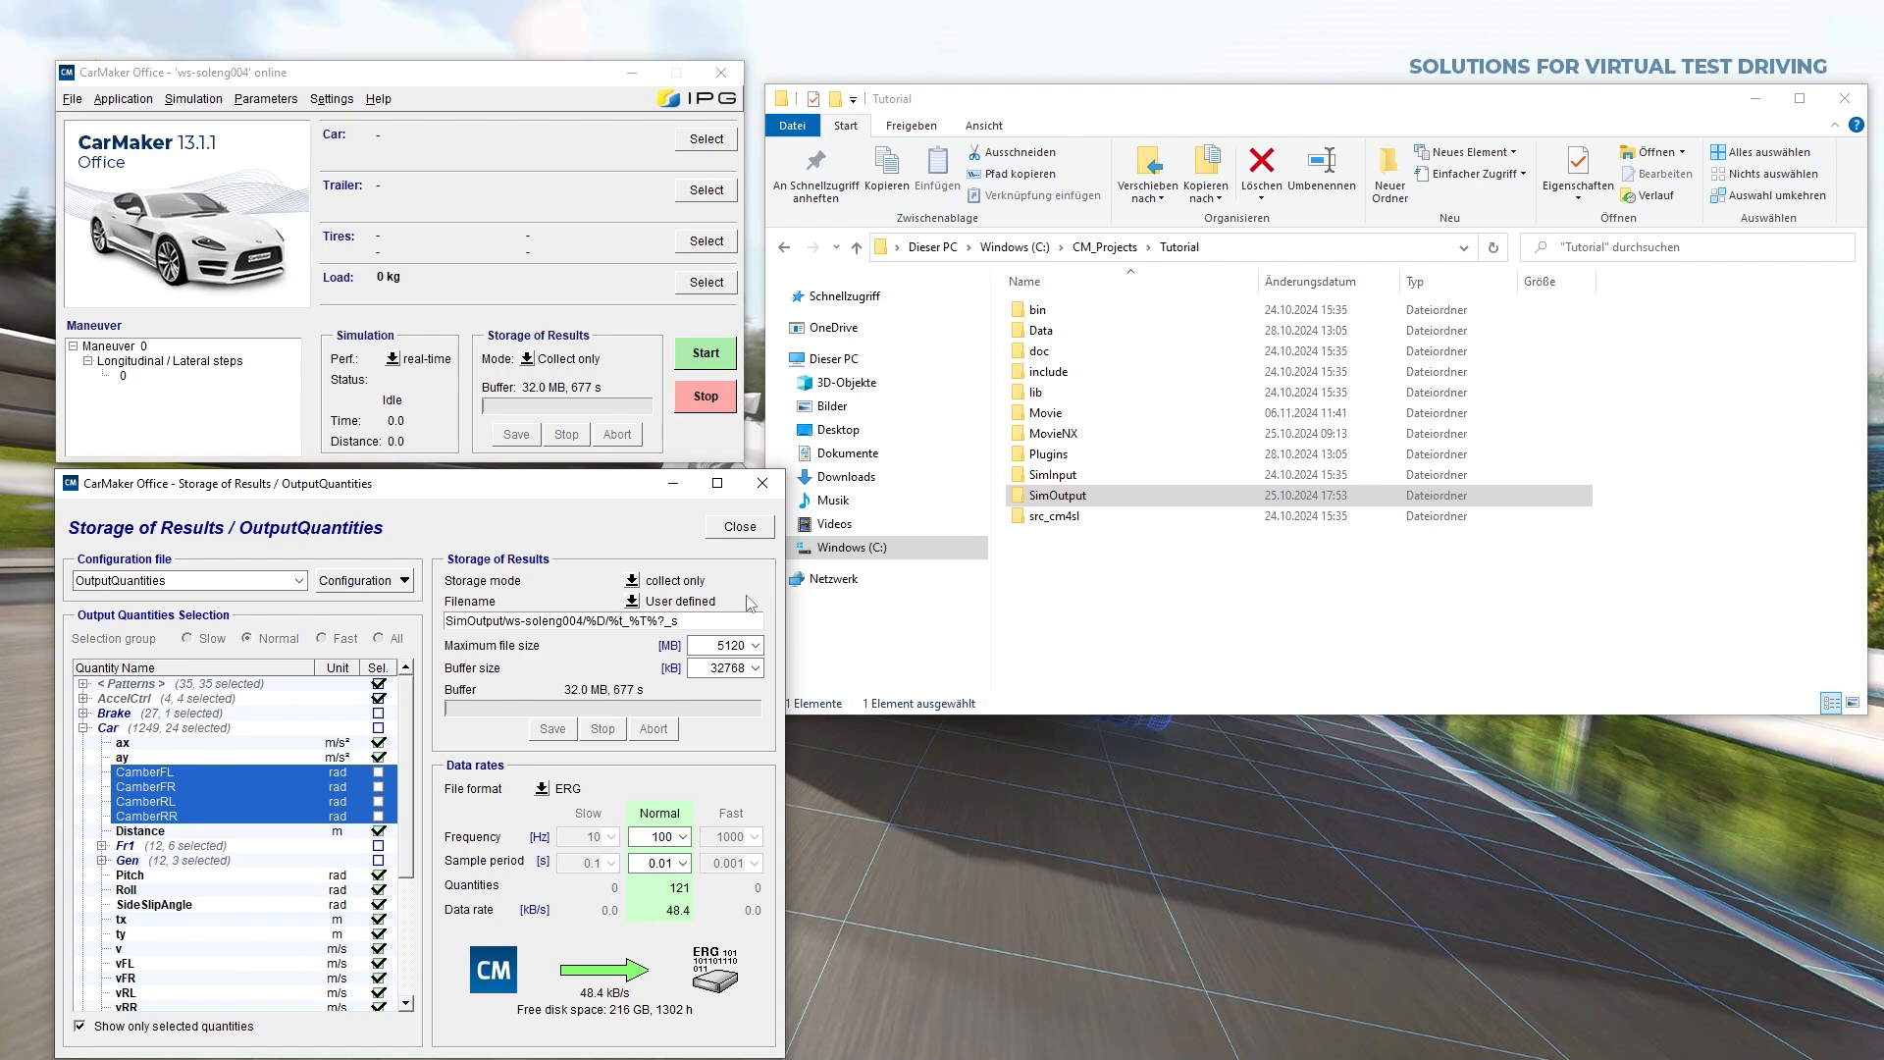
mouse_move(743, 604)
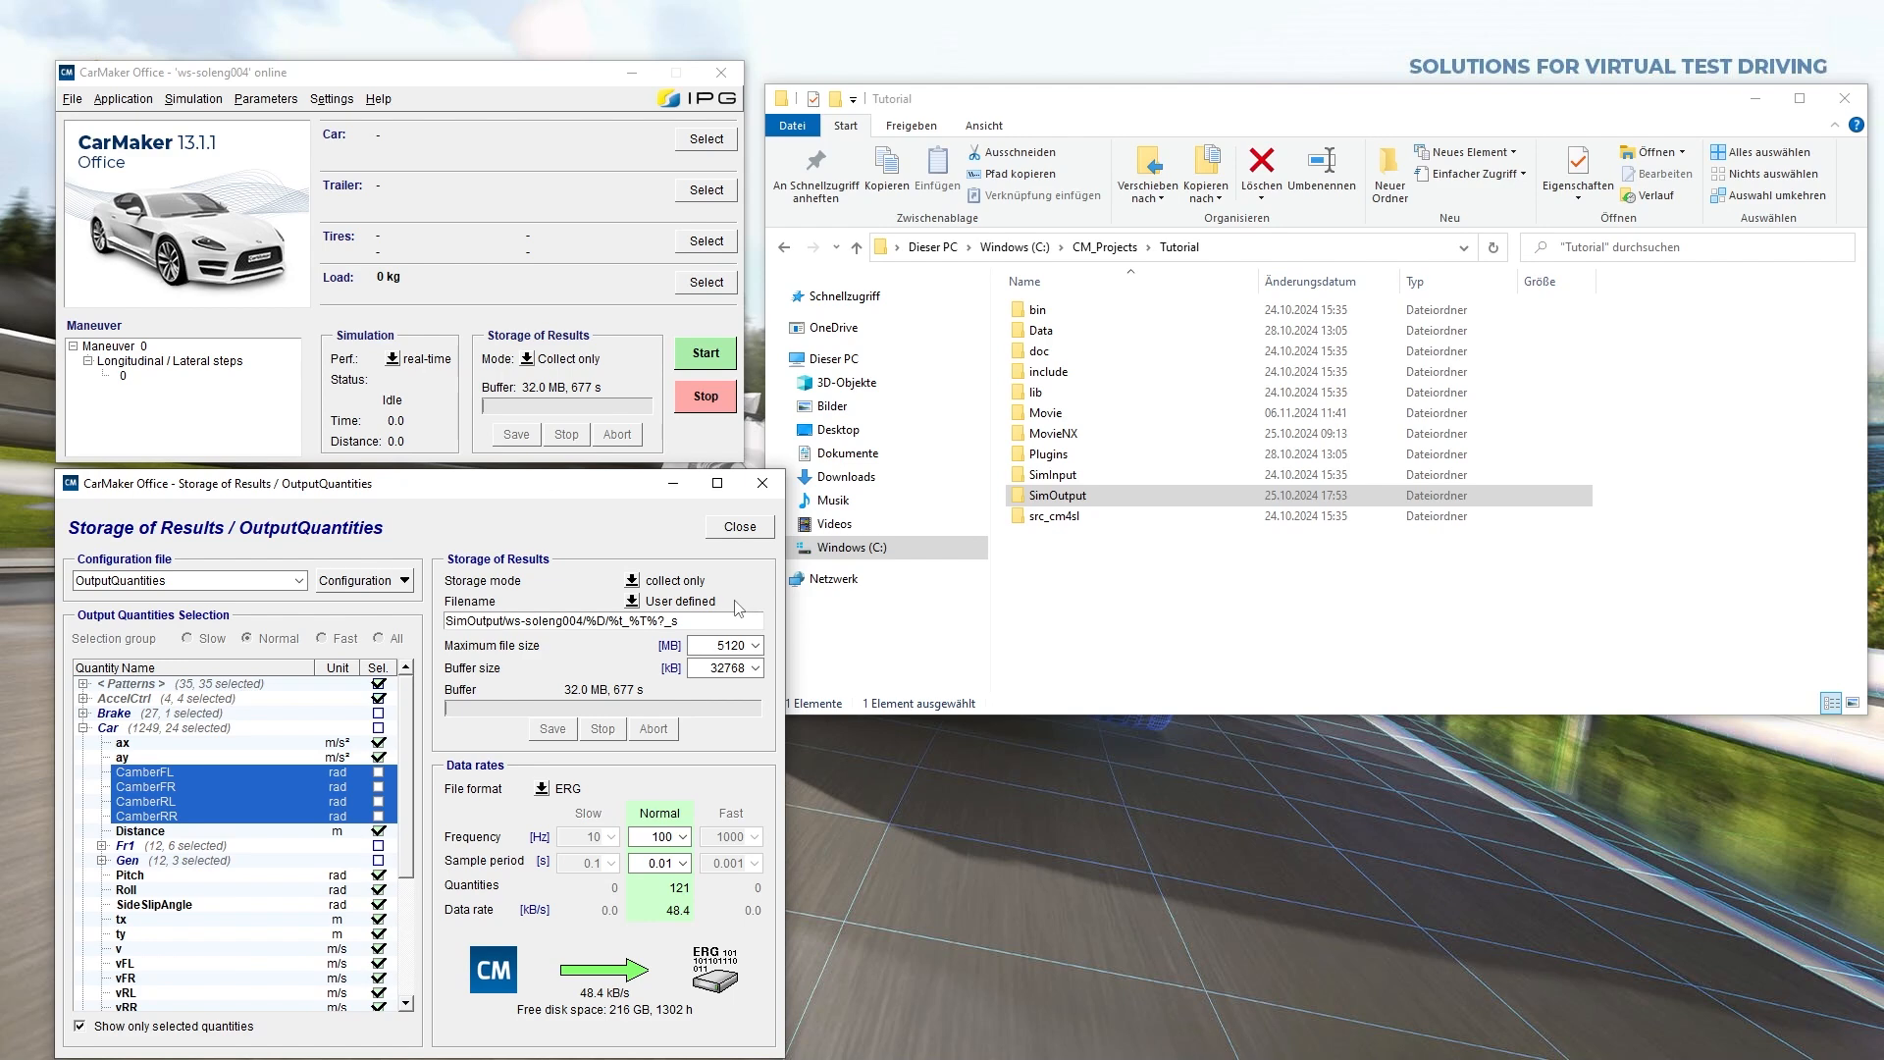
click(360, 579)
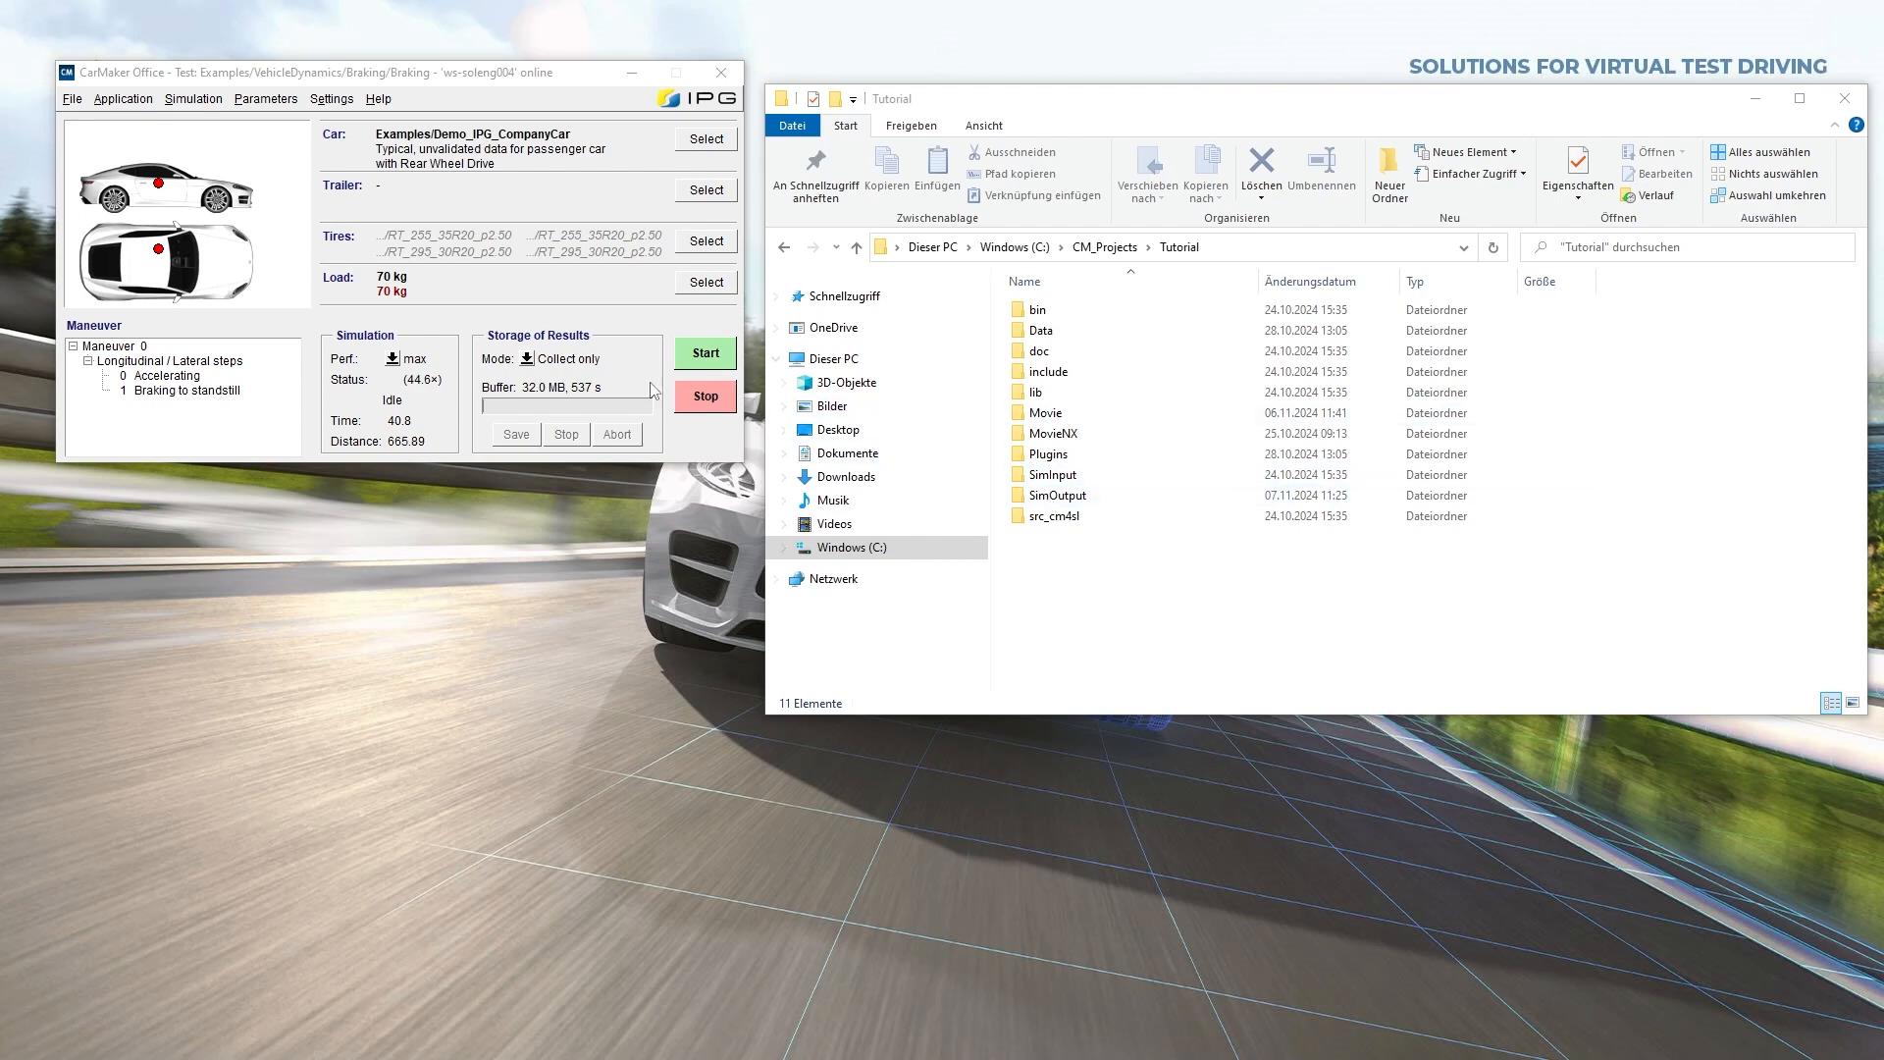
Step: Run the Braking test to completion, stopping at 665.89 m
click(705, 352)
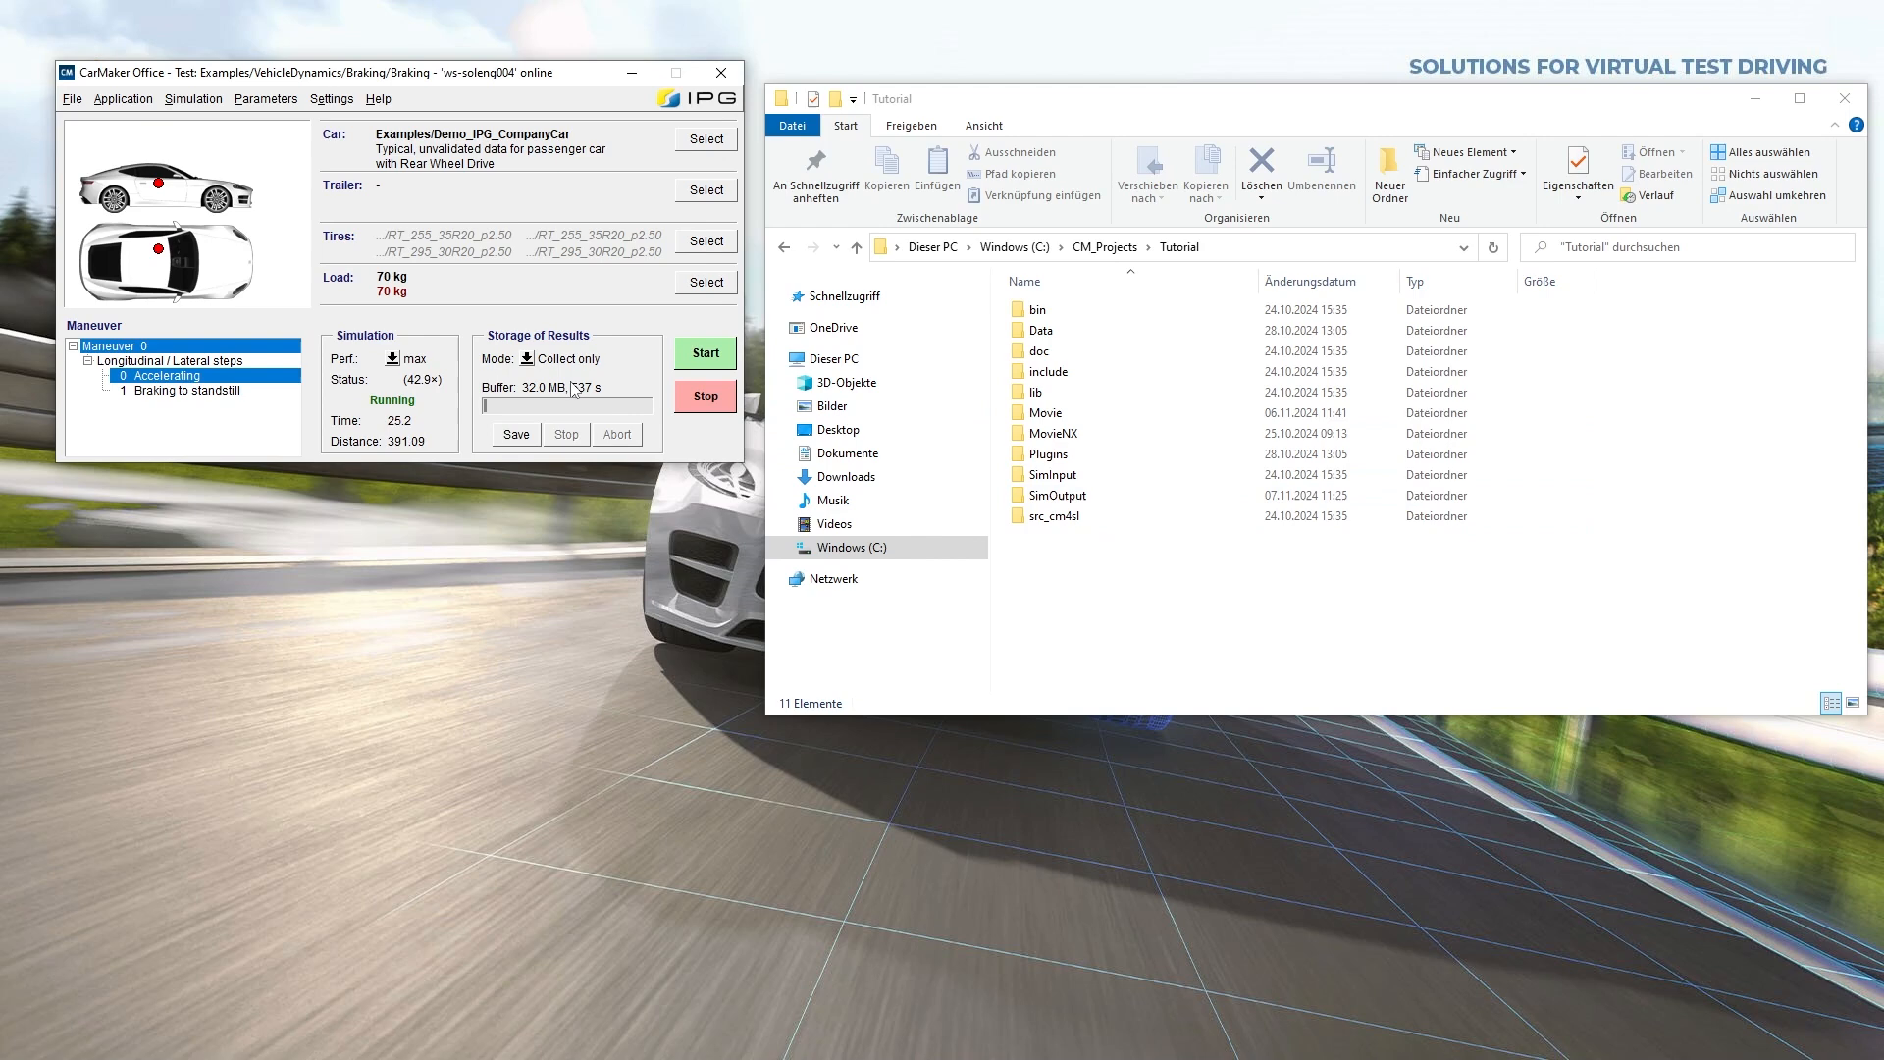
click(1055, 475)
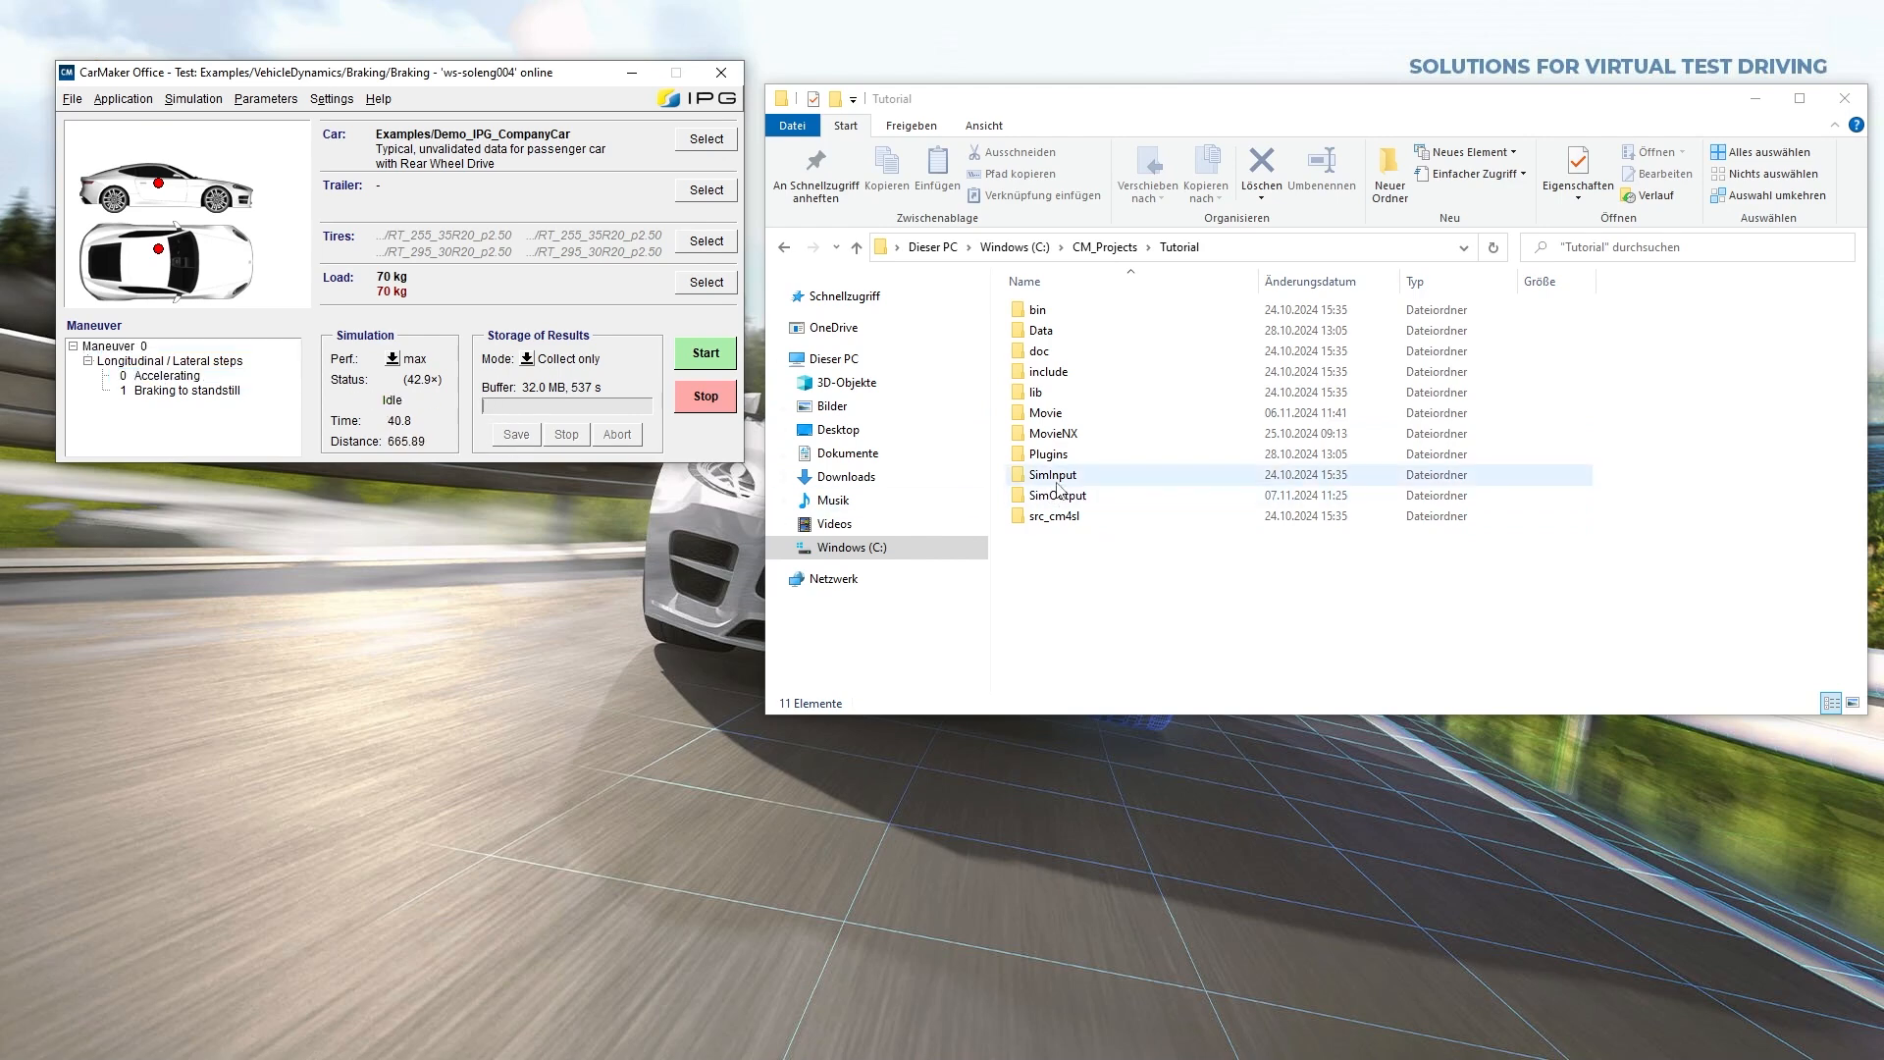
Step: Browse SimOutput/ws-soleng004/20241107 and plot Car ay from the Braking .erg result
double_click(1055, 494)
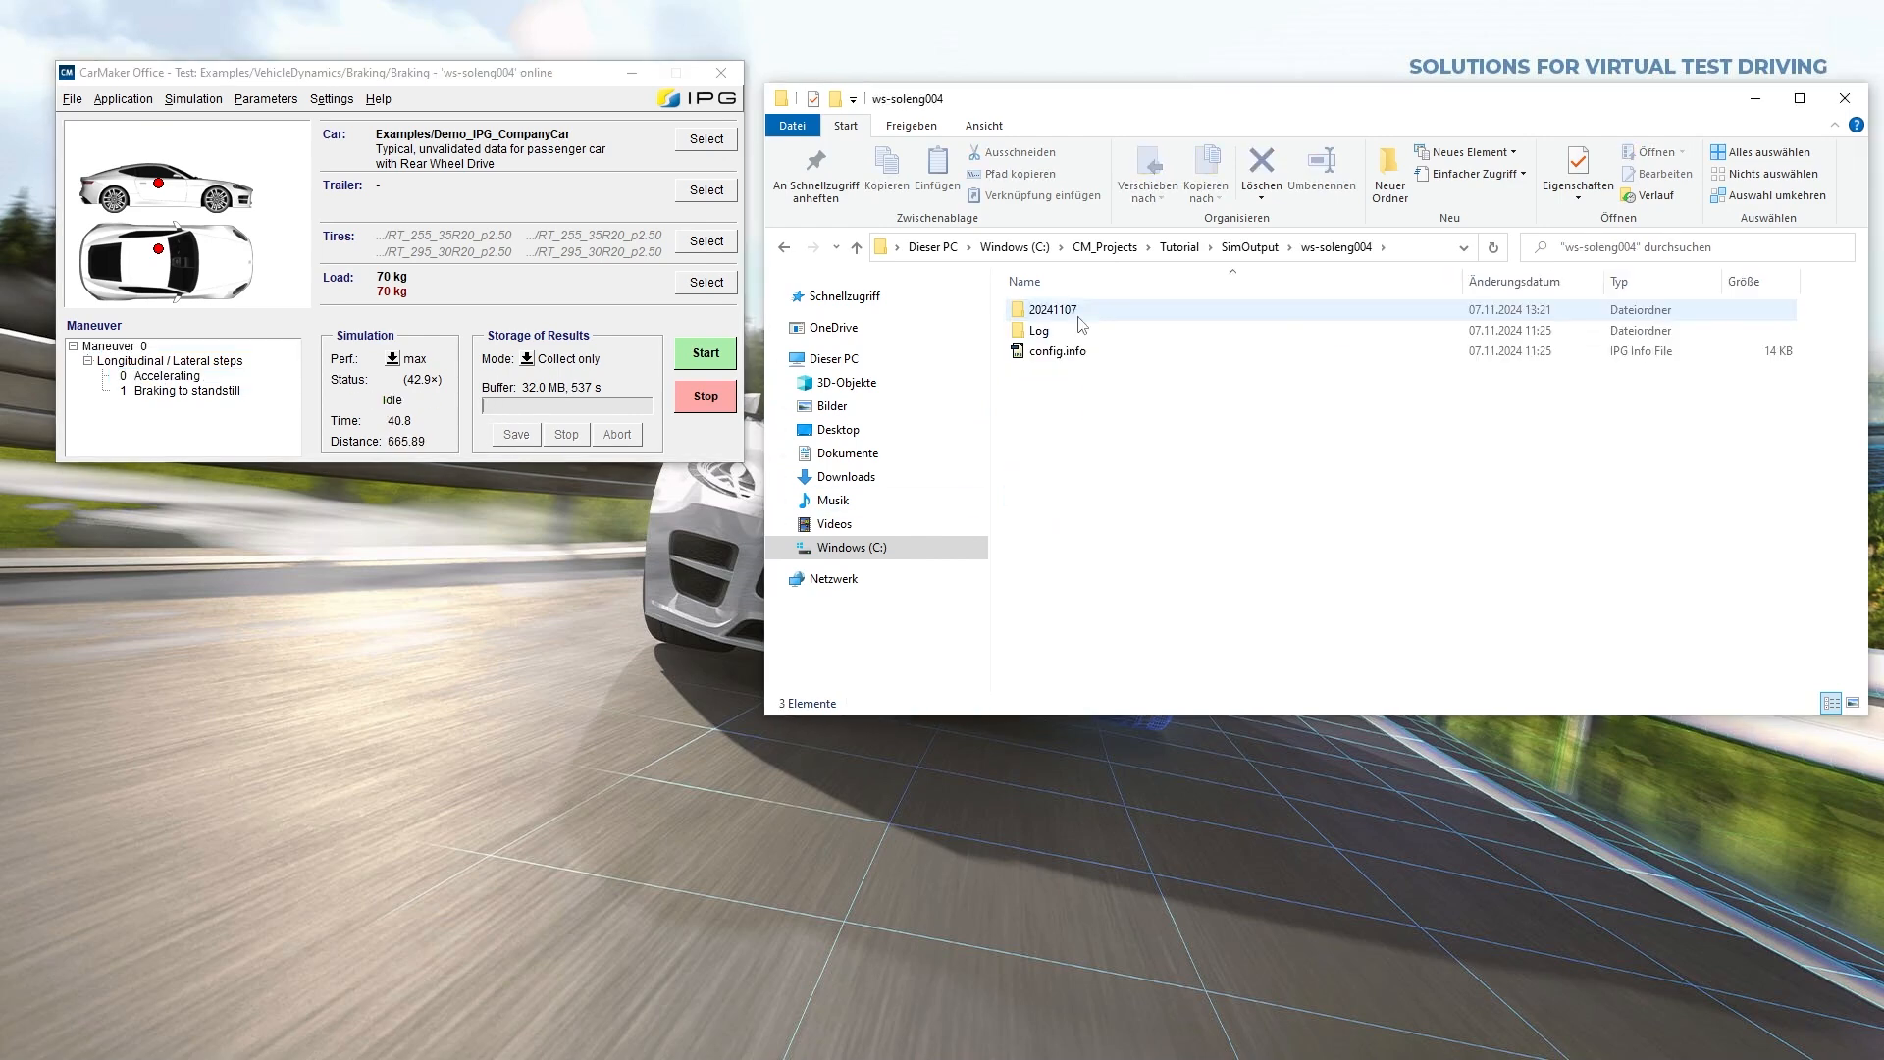
double_click(1053, 310)
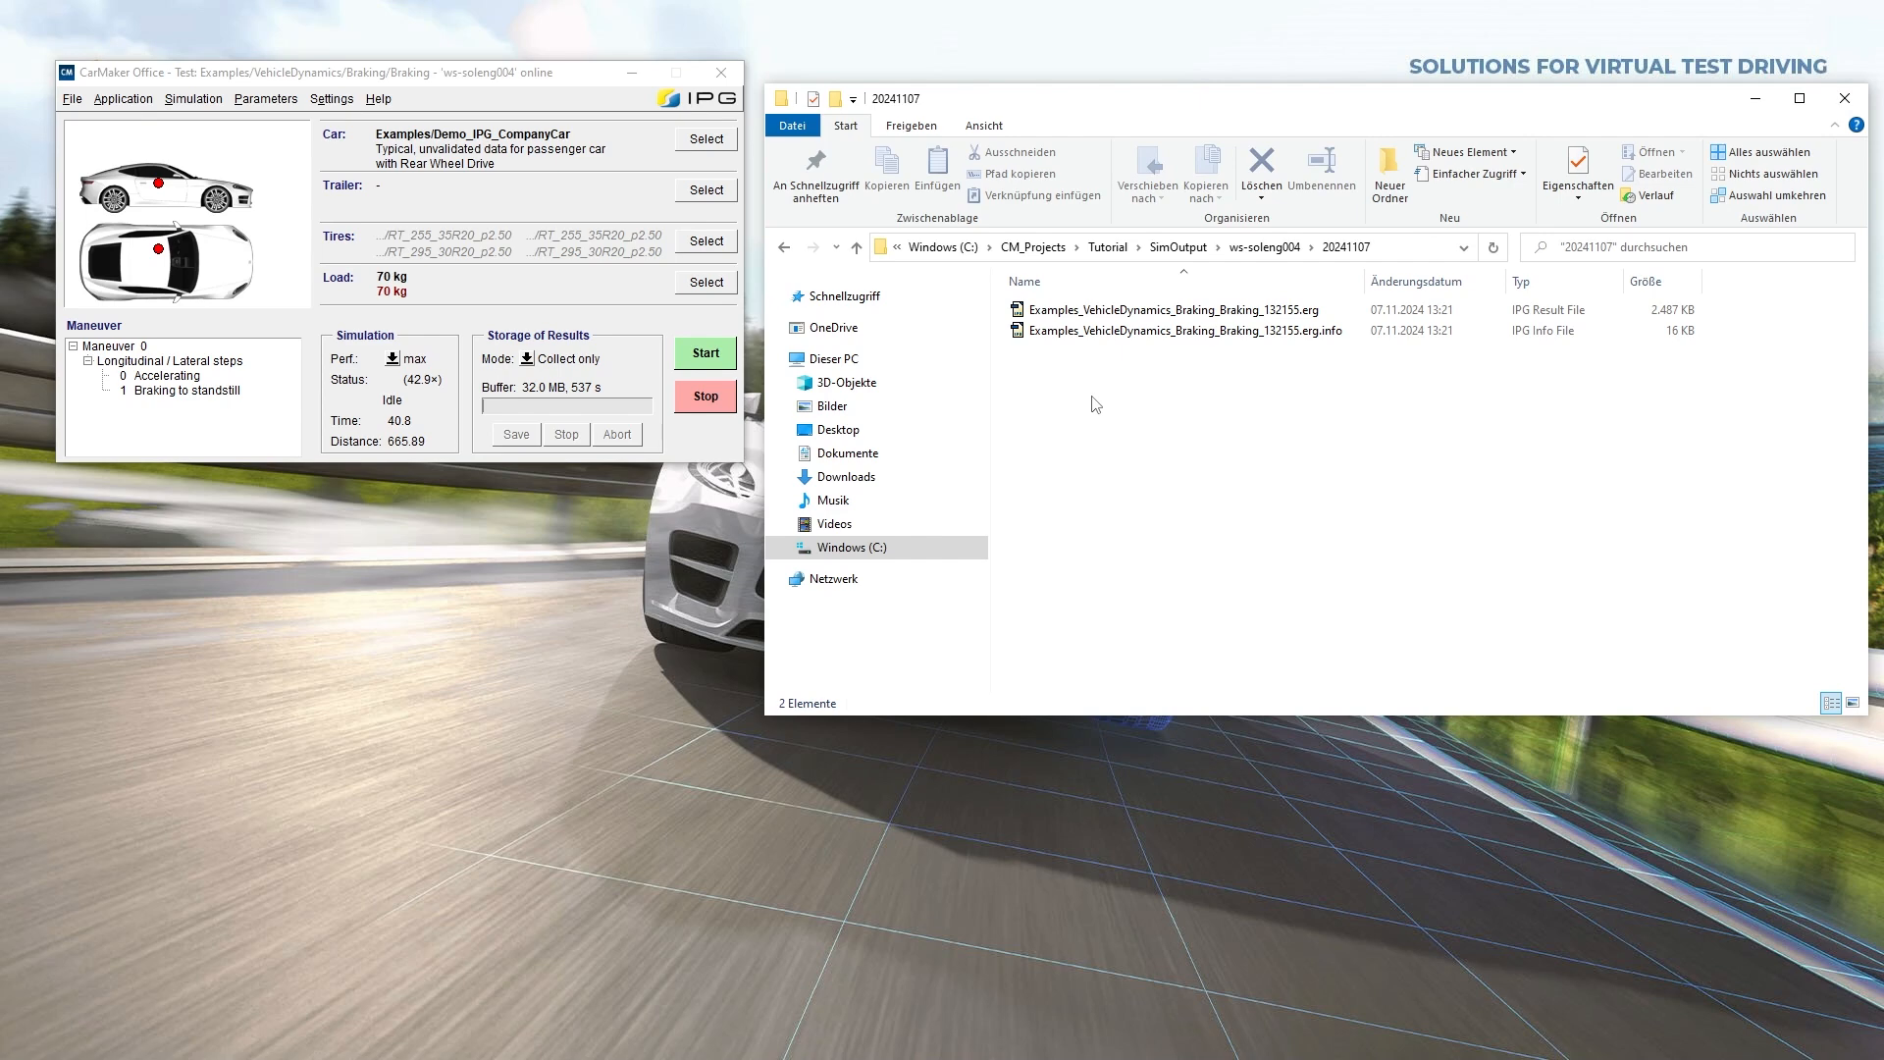
click(1166, 310)
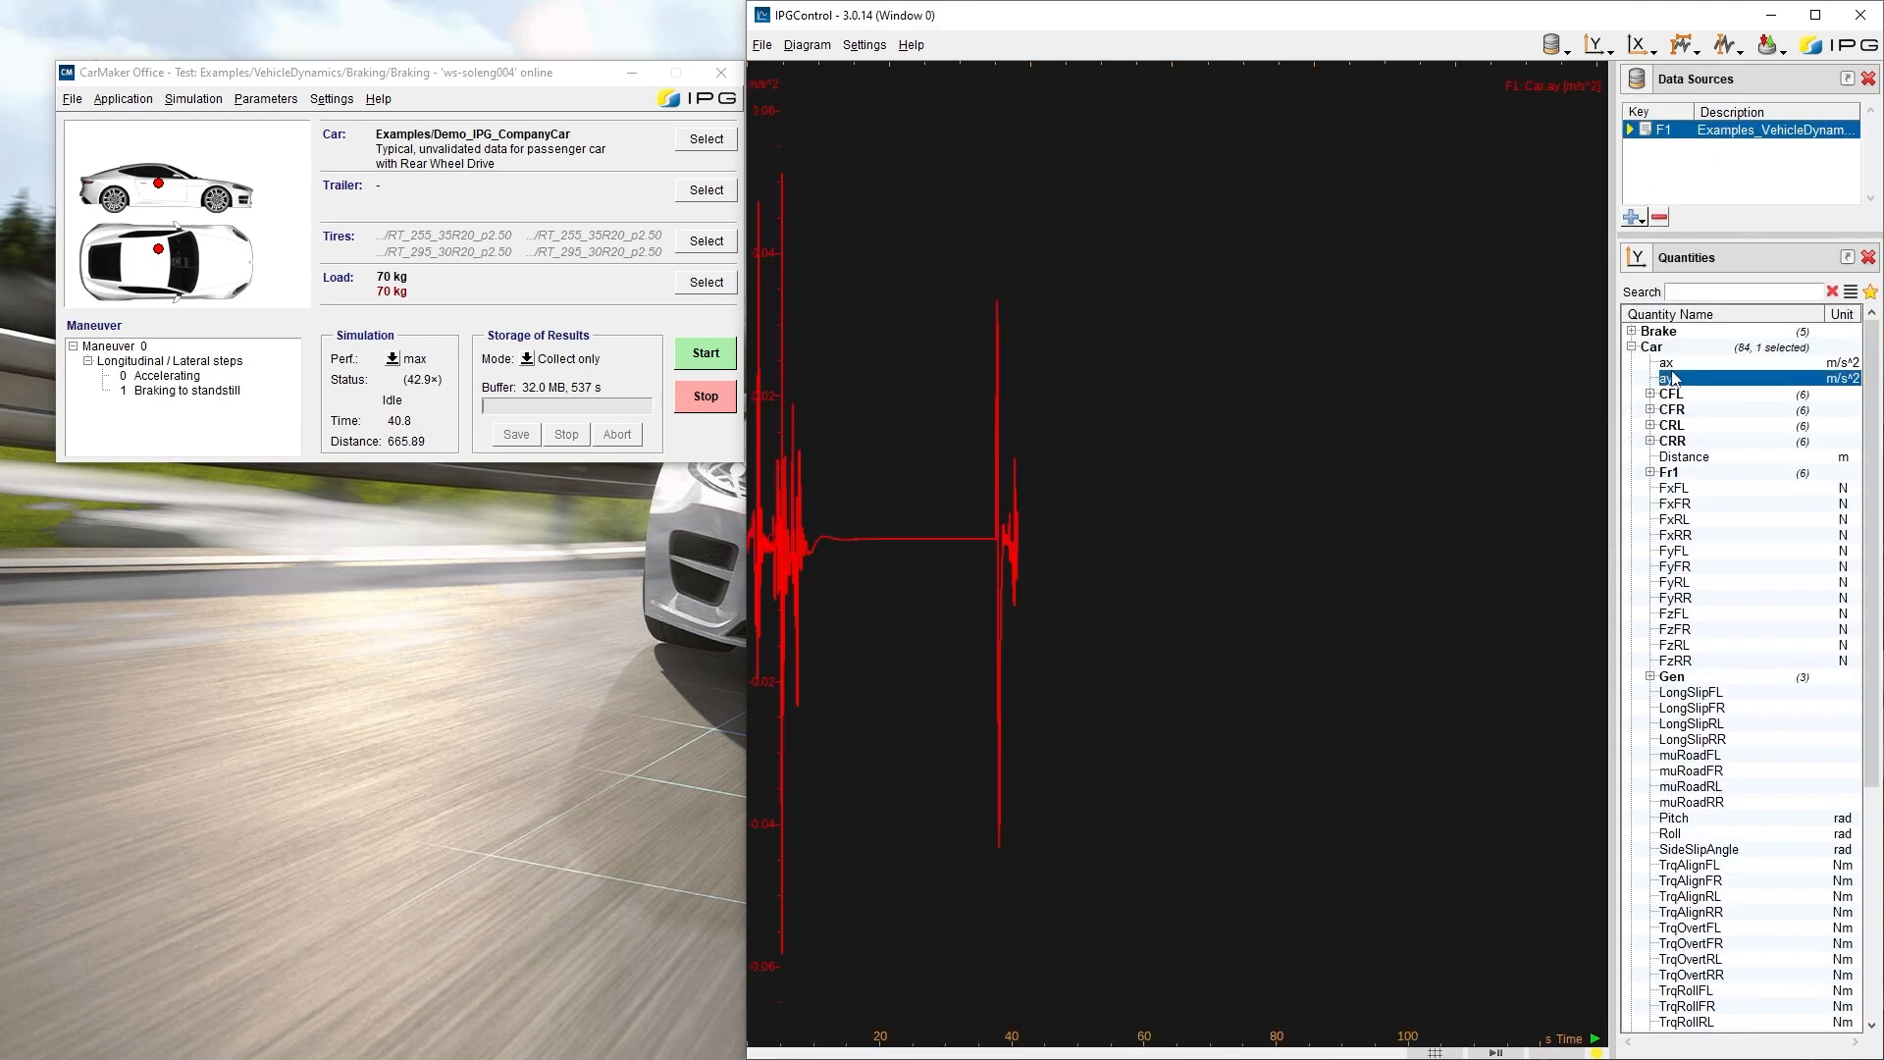
Step: Add Car ax beside ay in the plot and bring up the diagram's export options
click(1668, 364)
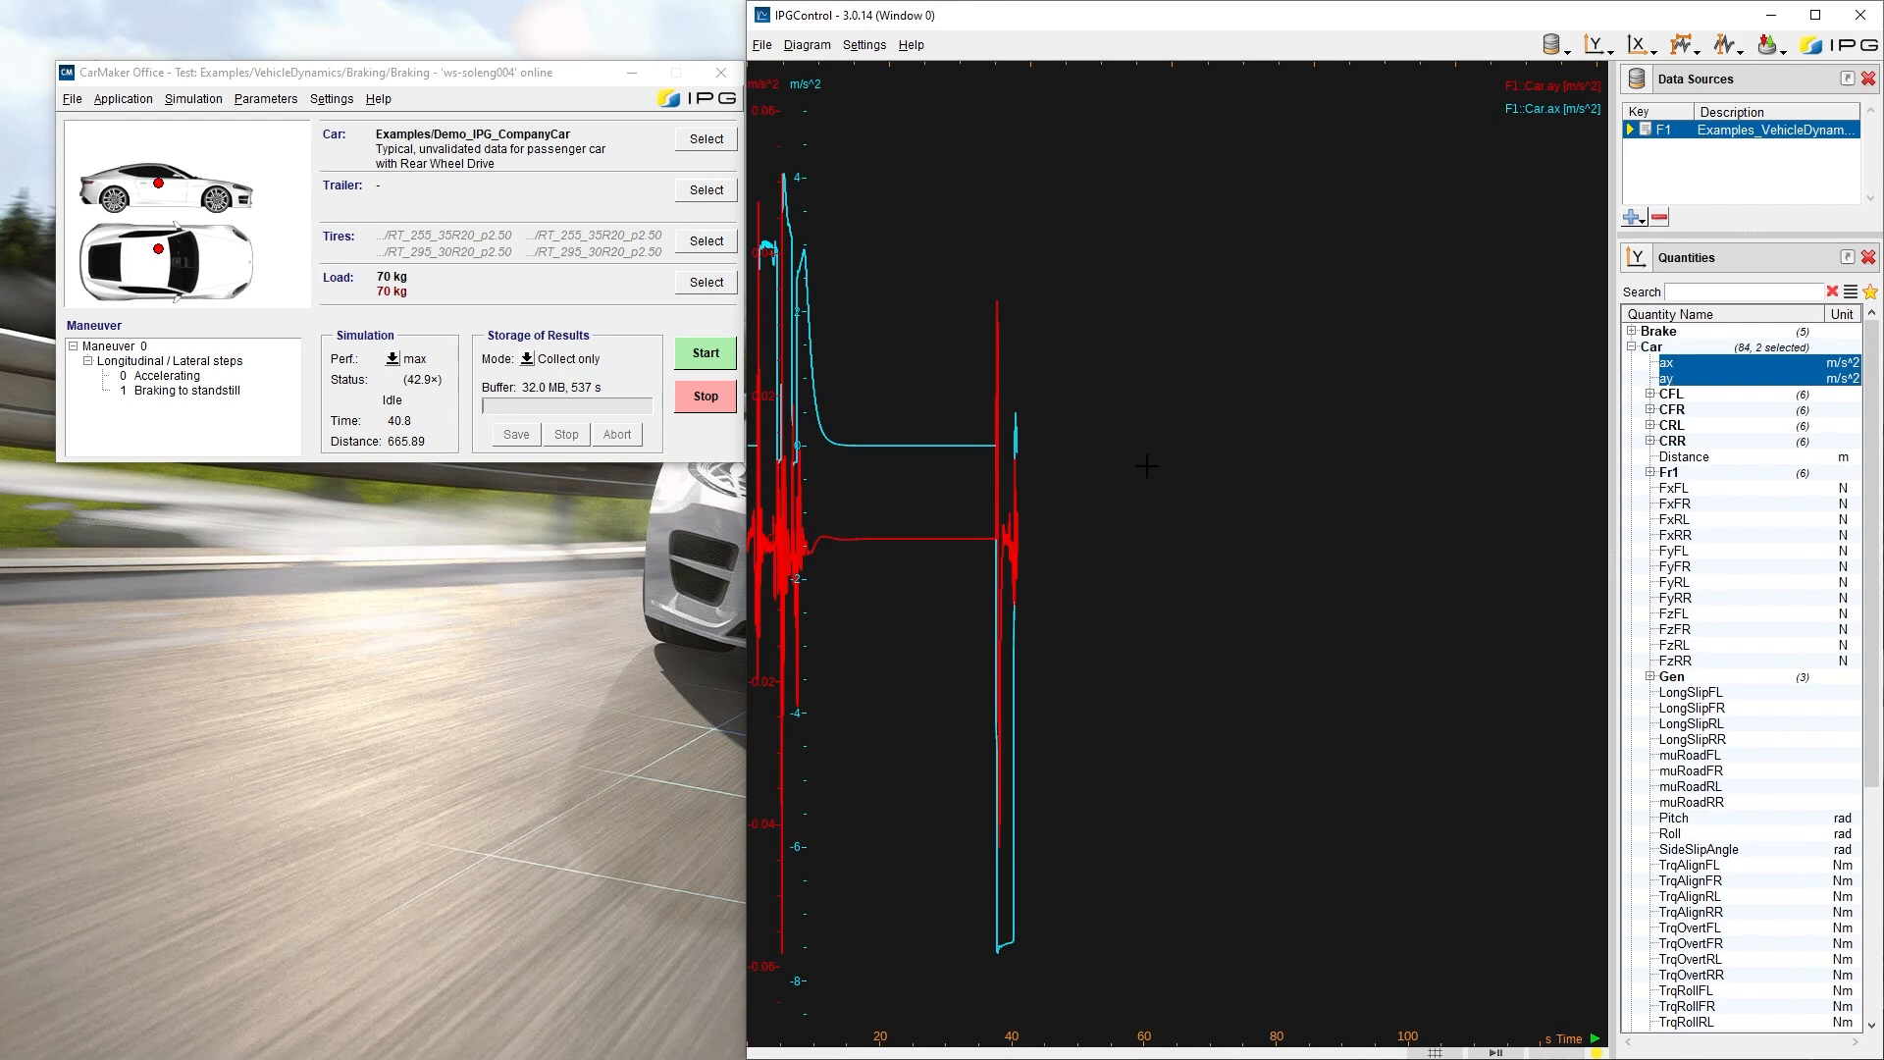
right_click(1146, 466)
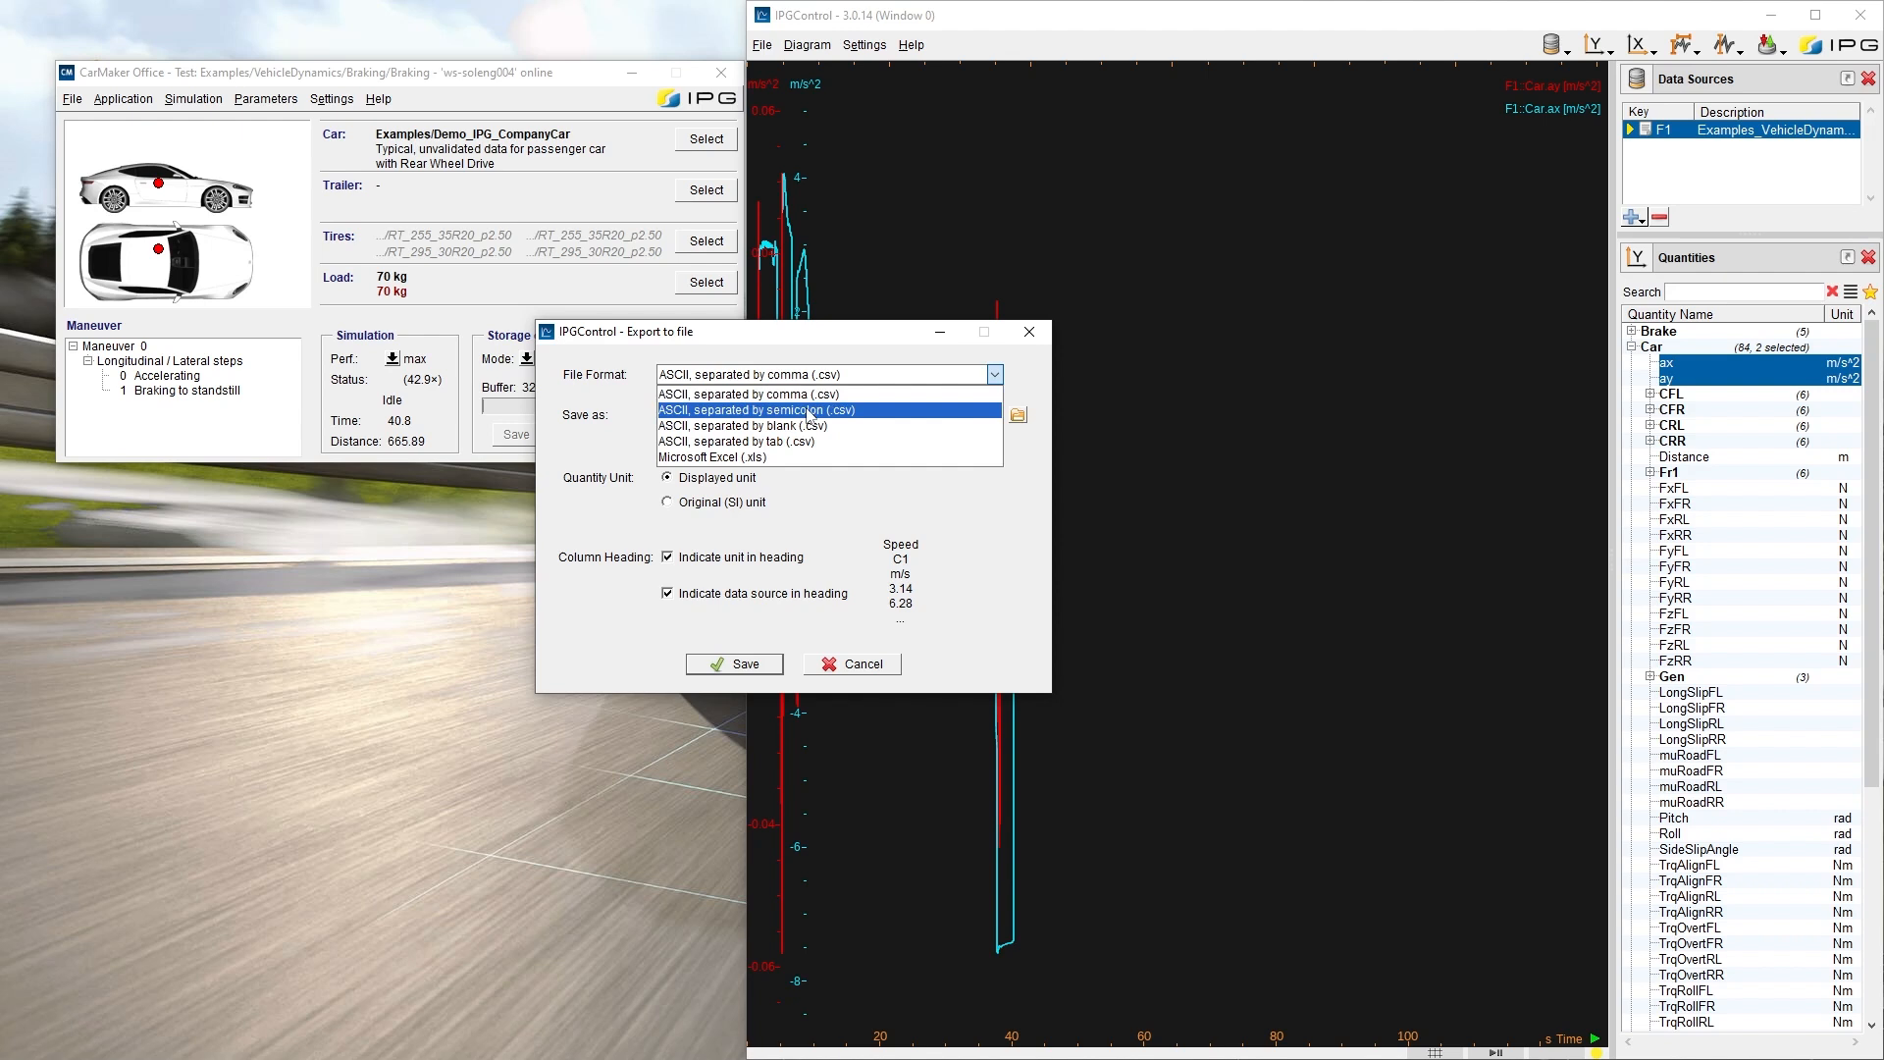
mouse_move(789, 458)
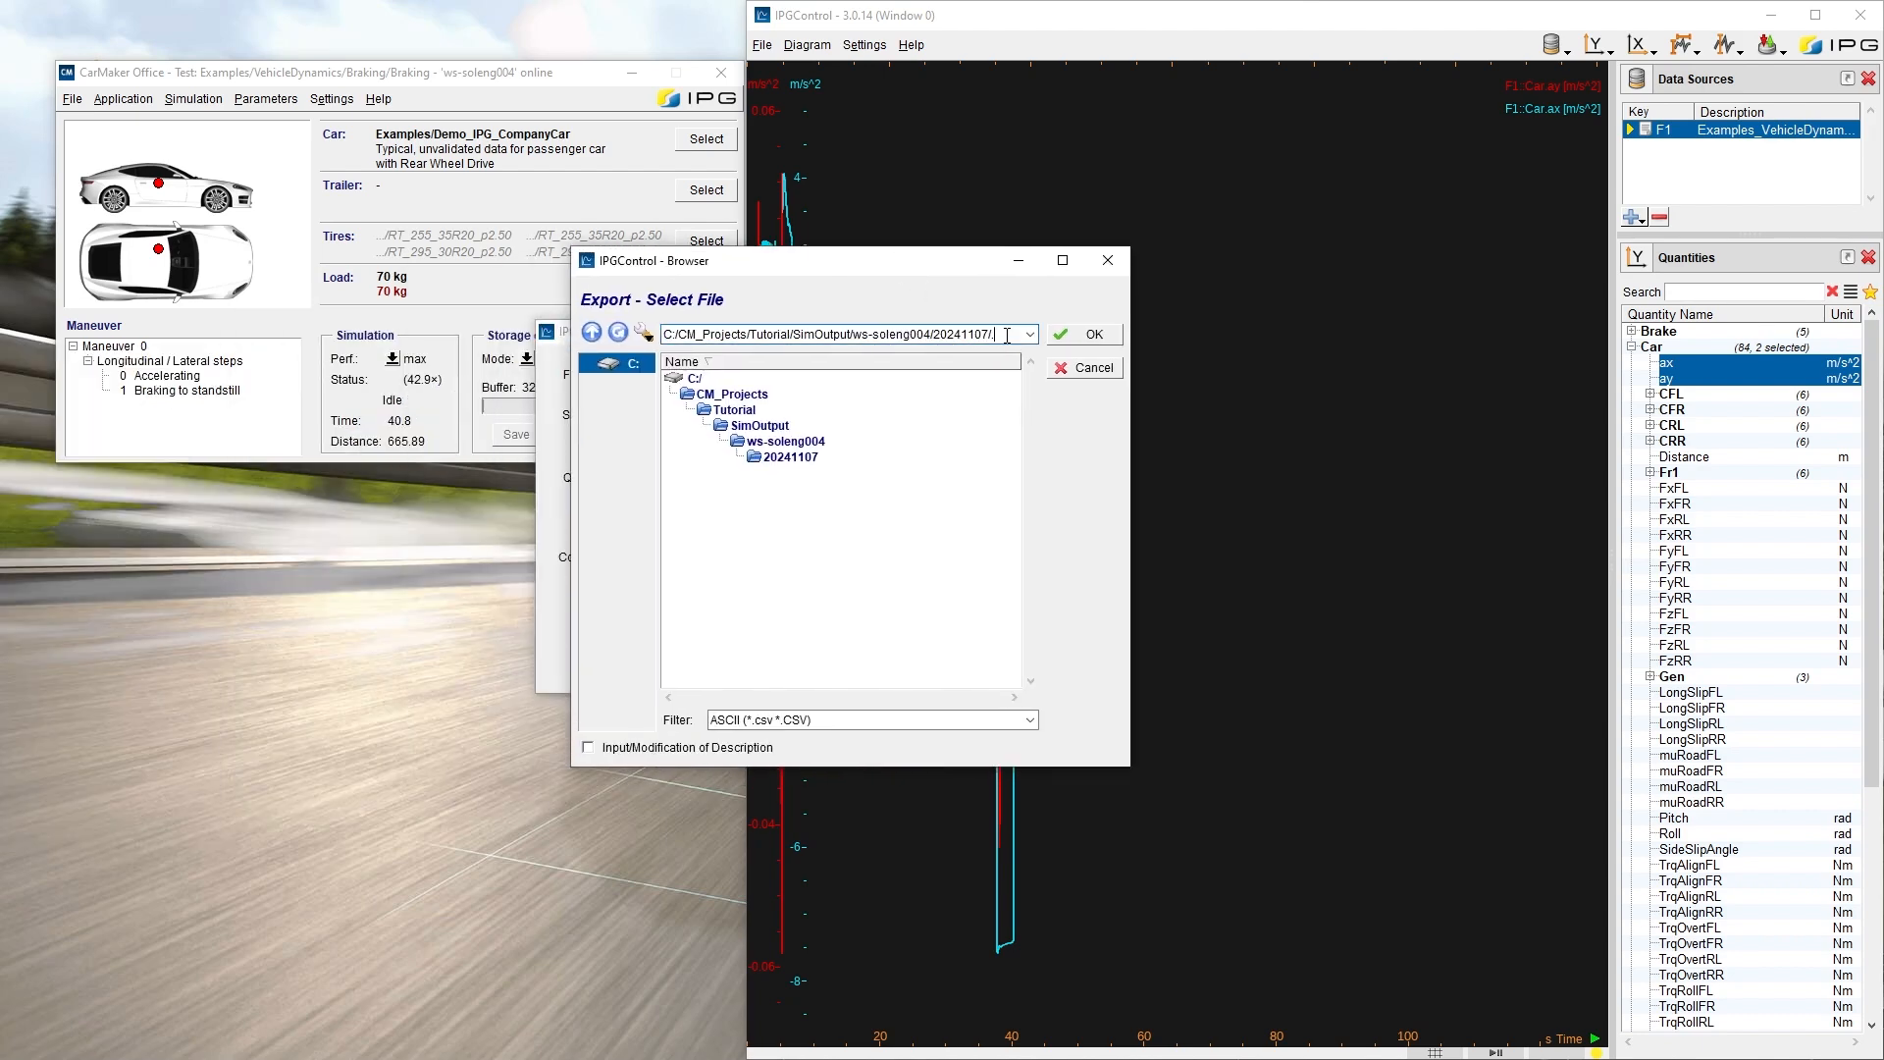
Step: Save the export as Results.CSV with Original (SI) units and unit headings kept
text(Results)
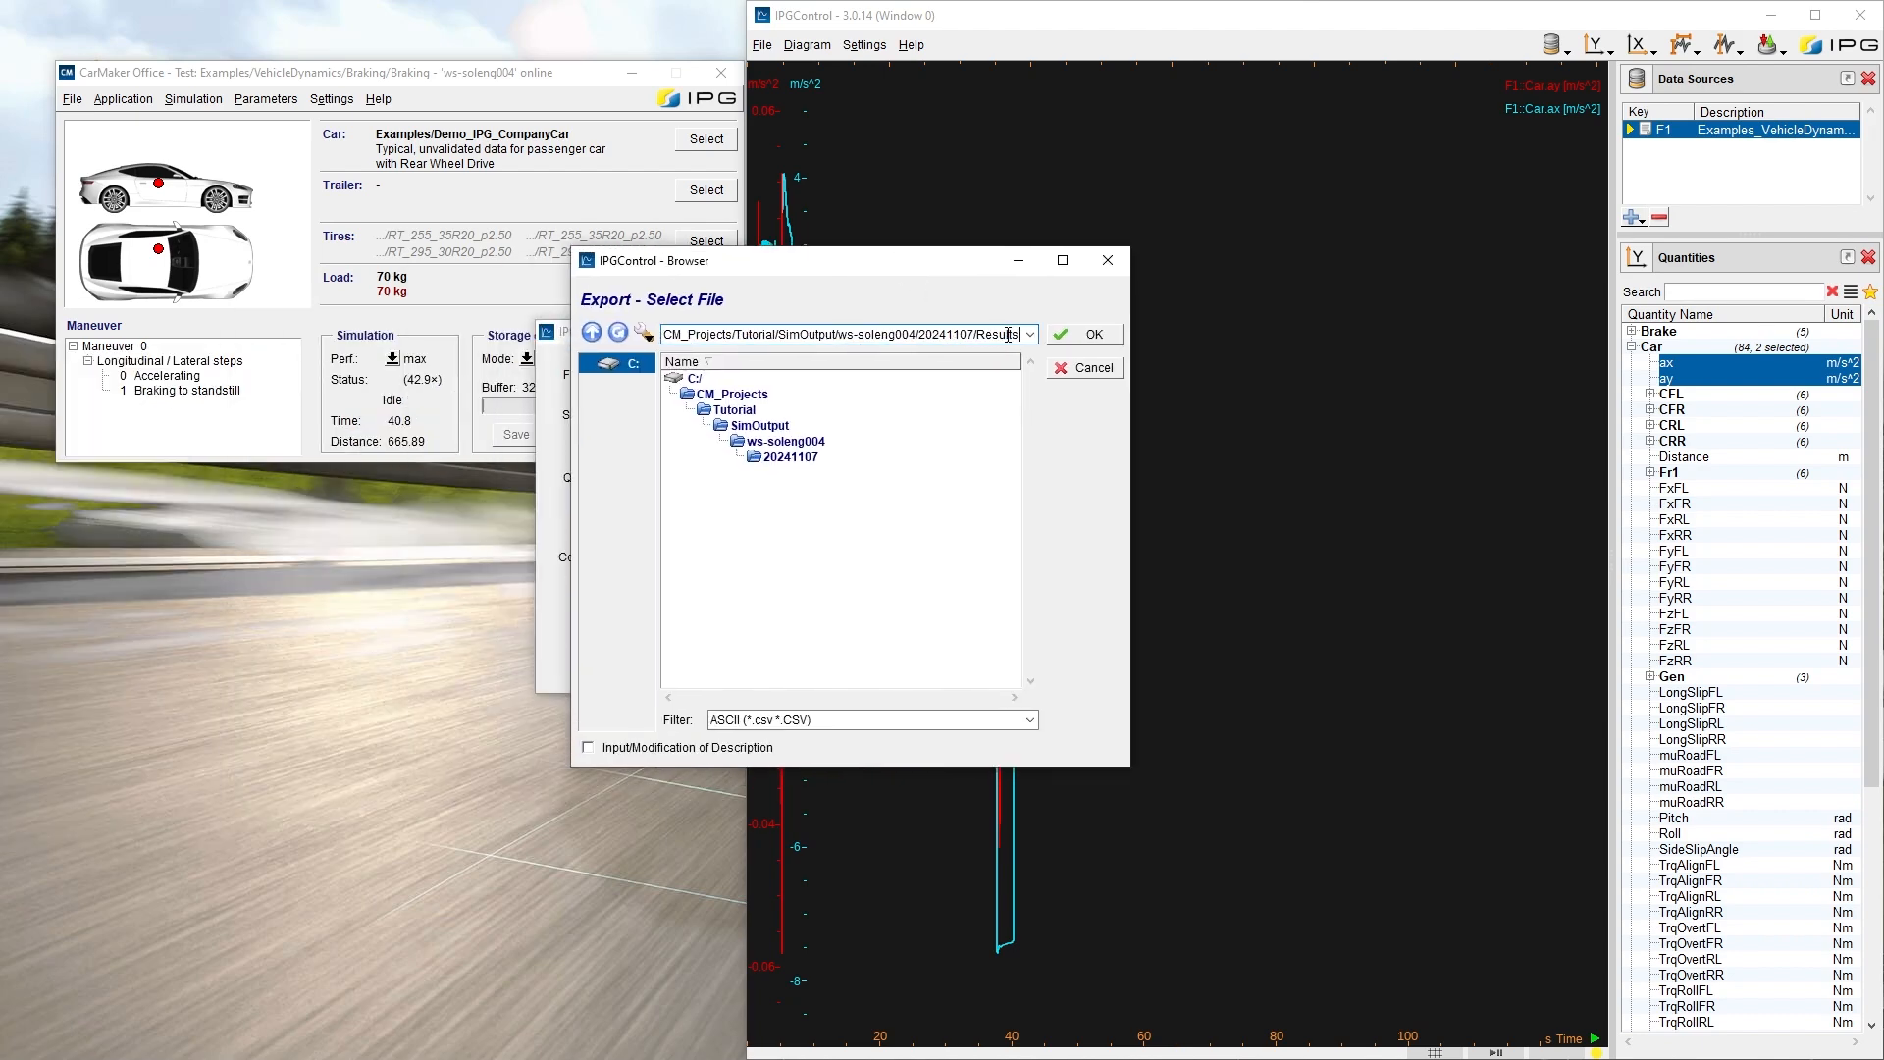
click(1082, 334)
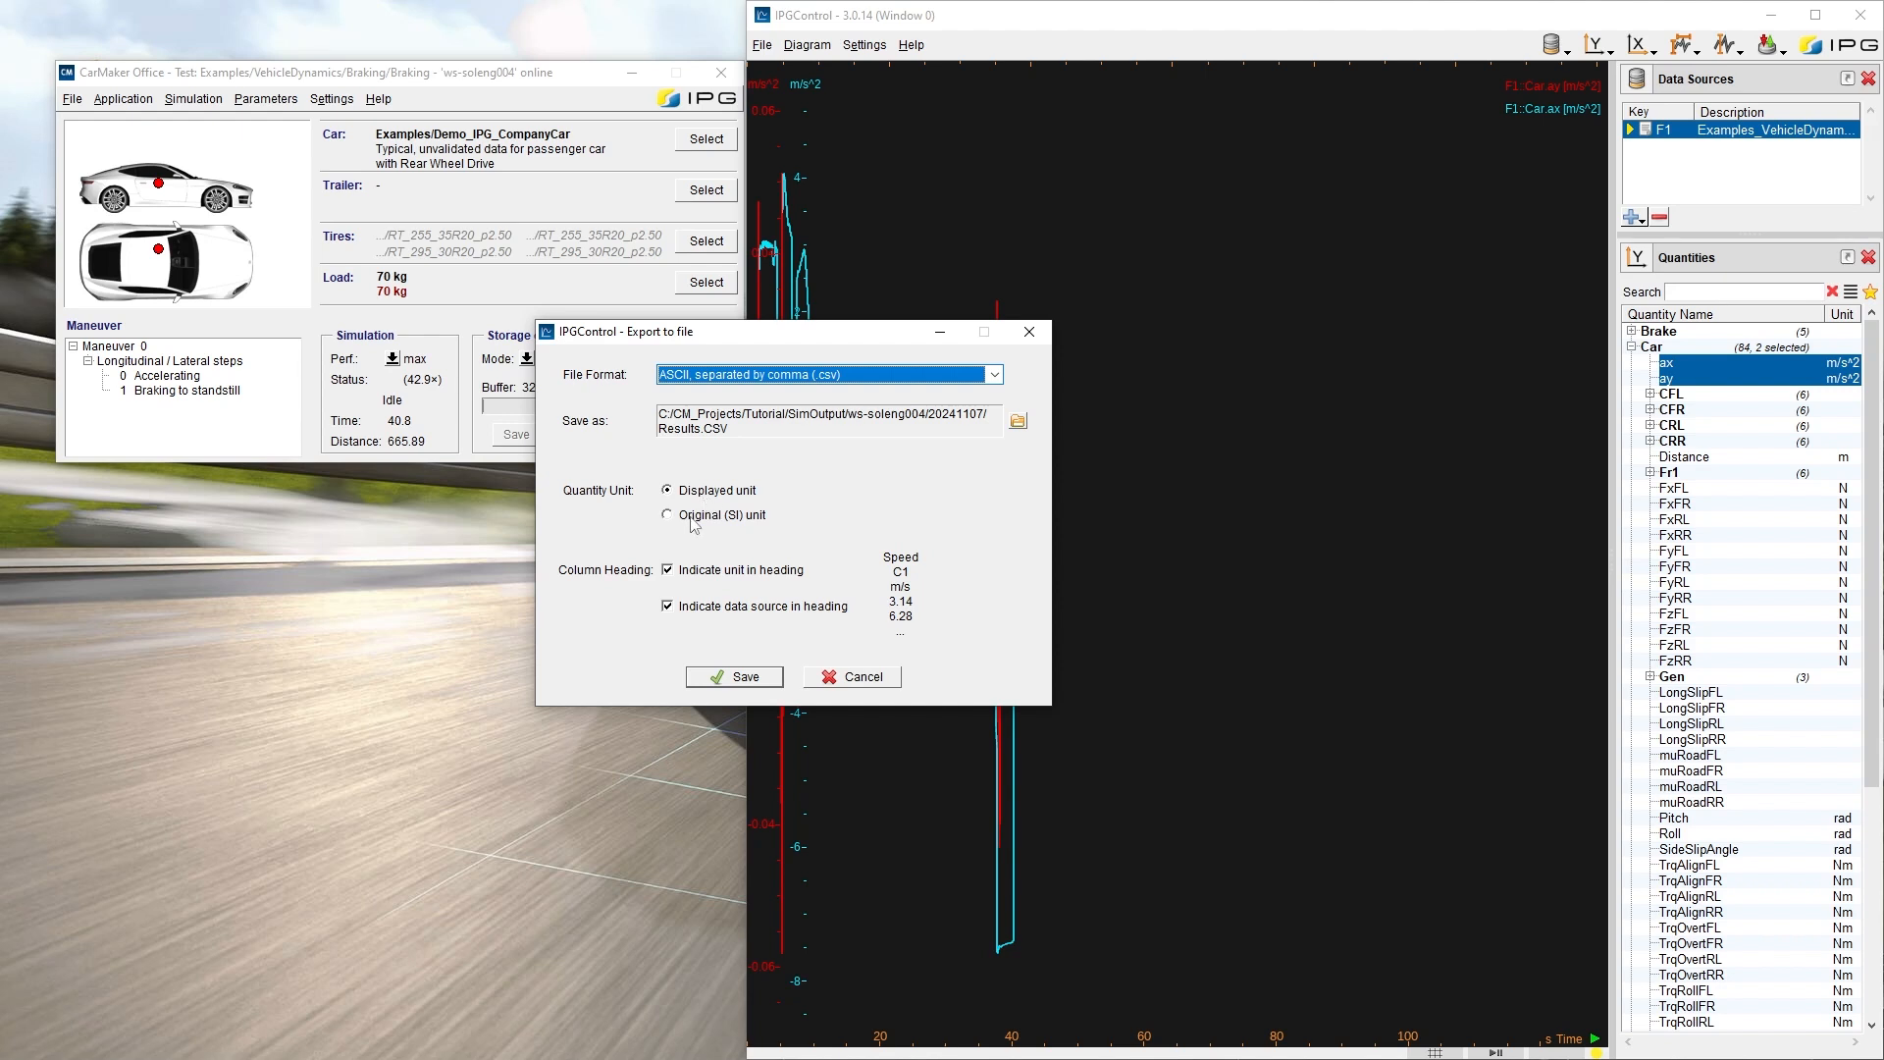
click(668, 514)
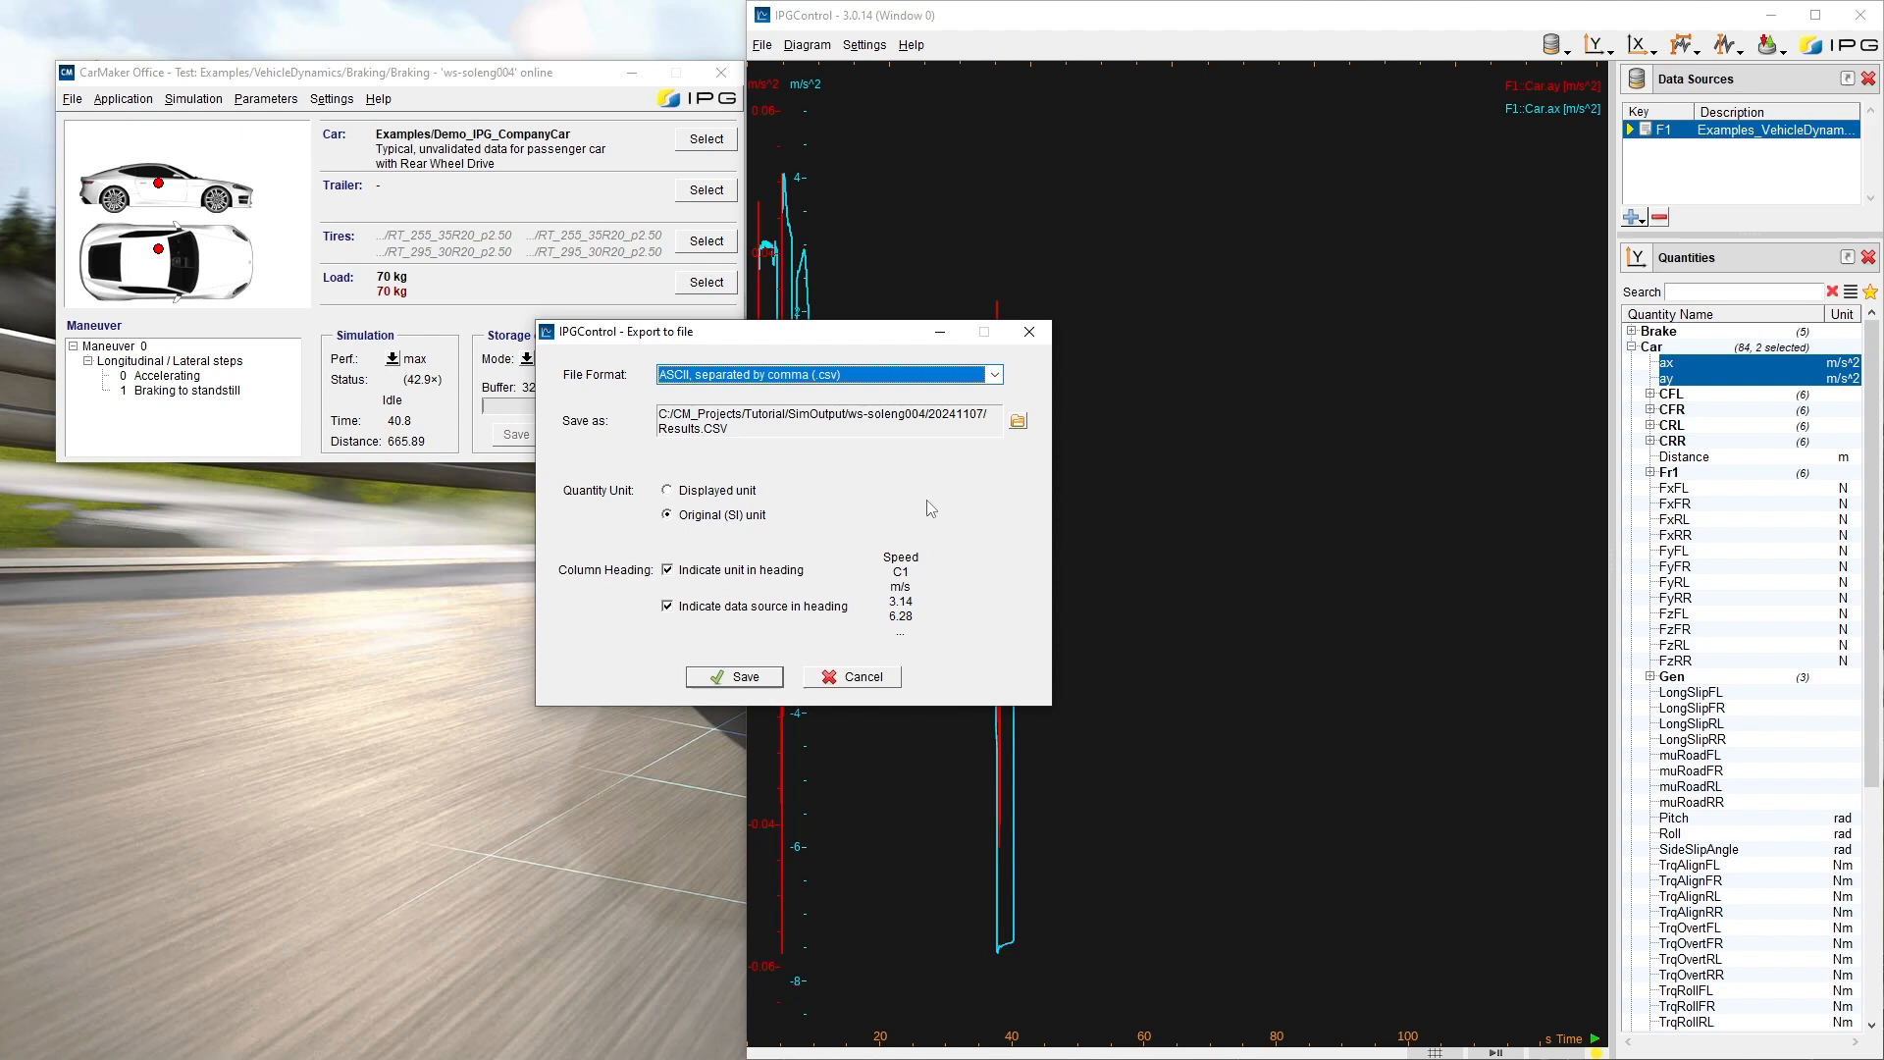
mouse_move(830, 589)
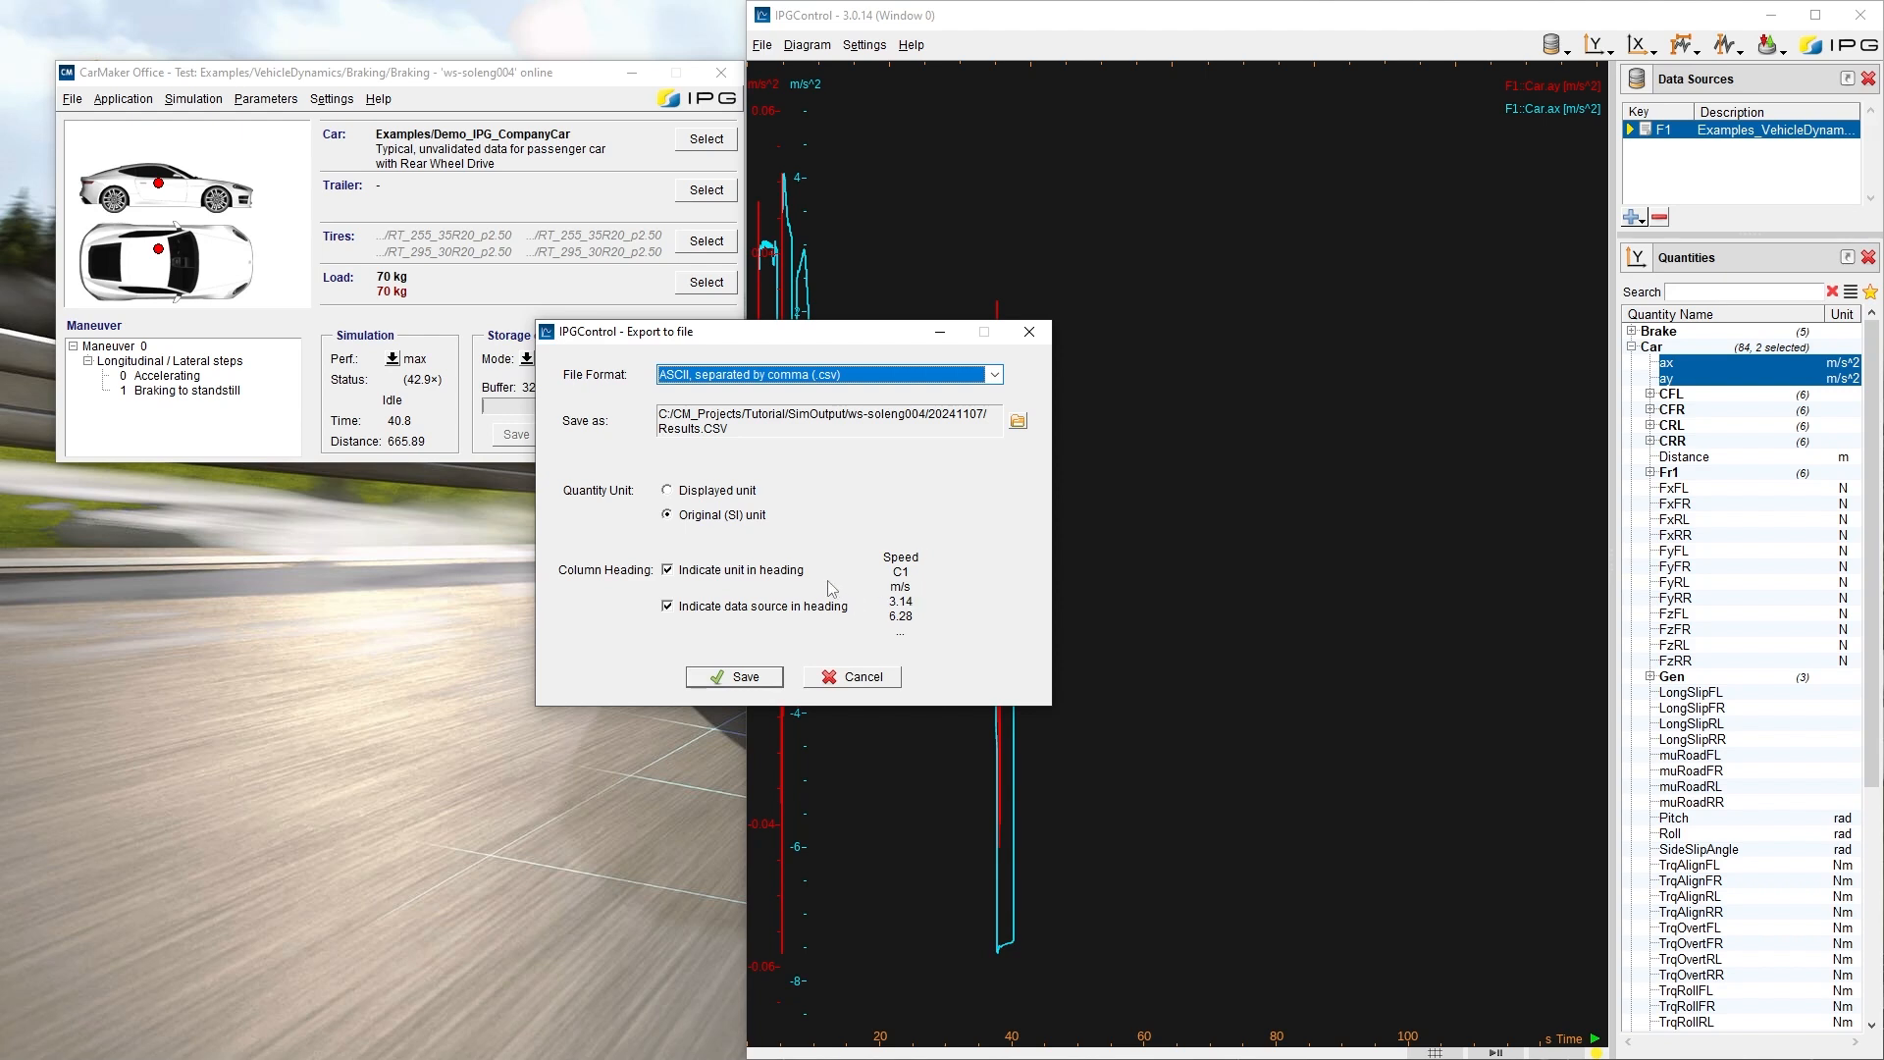
click(668, 570)
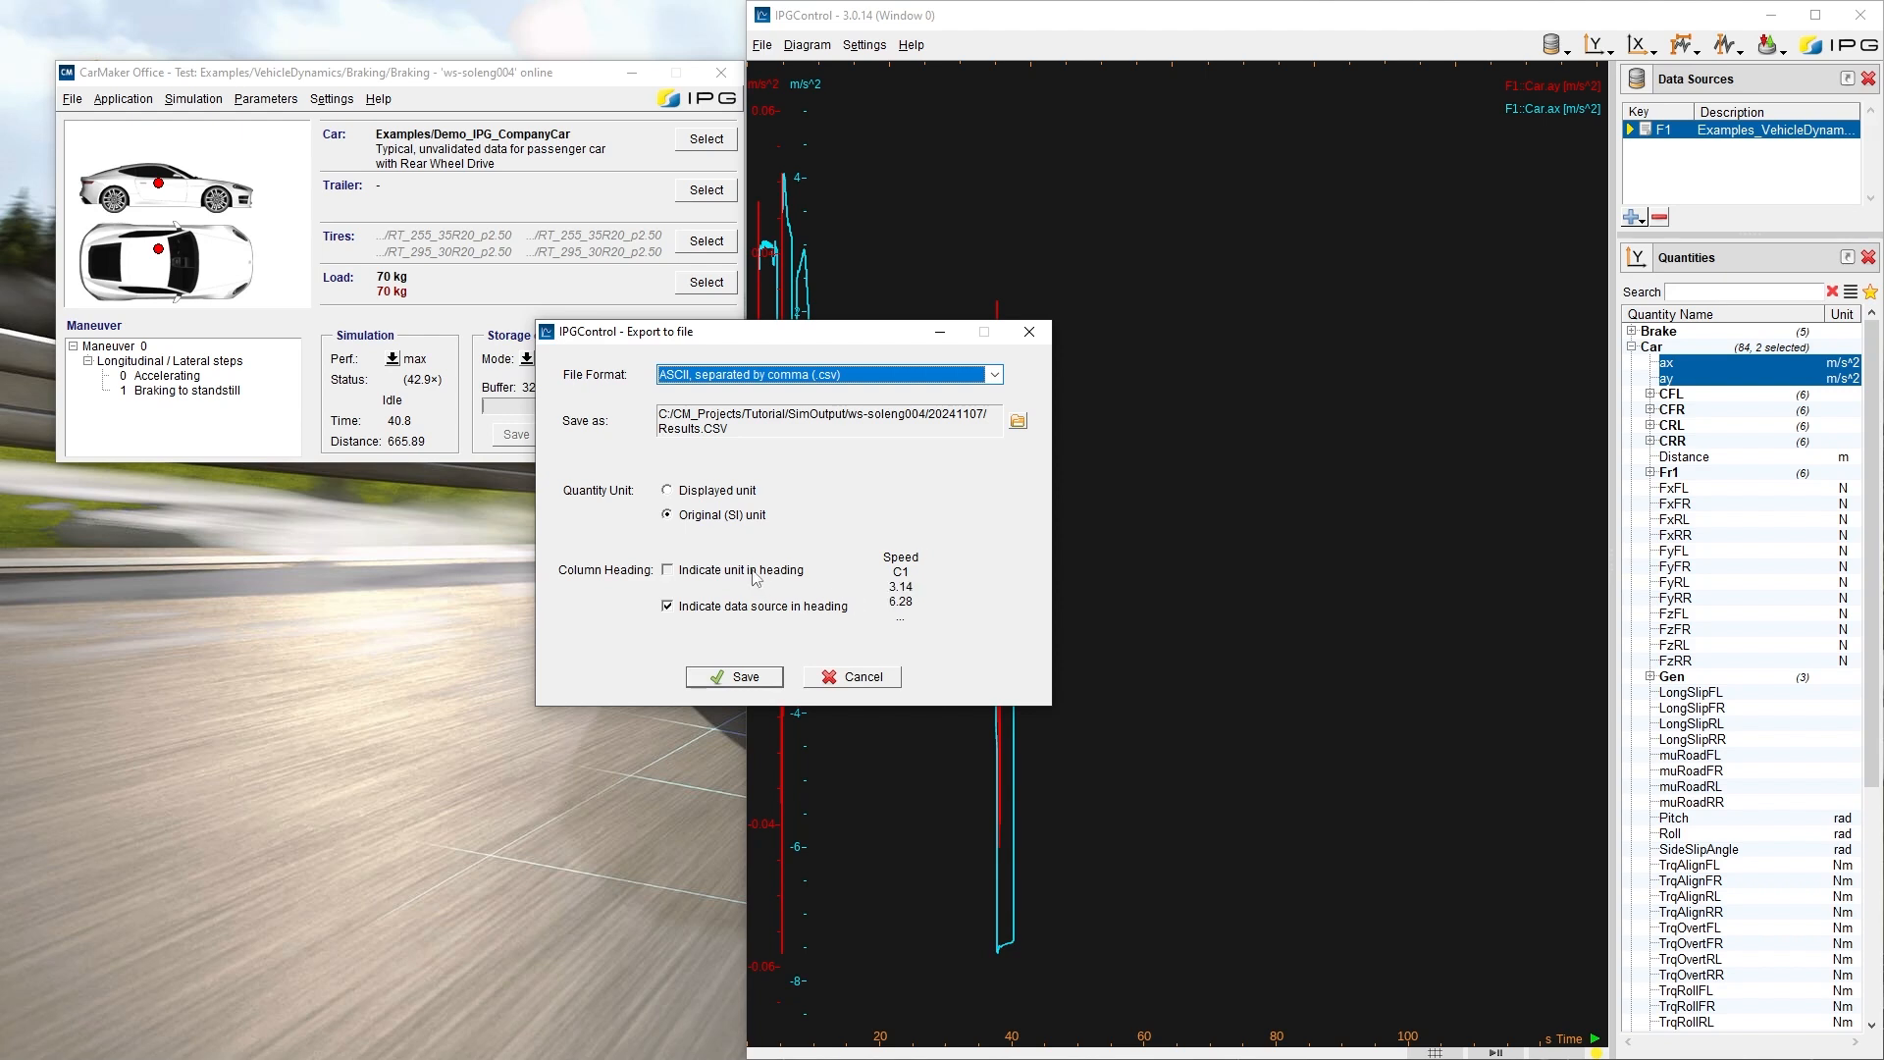
click(668, 569)
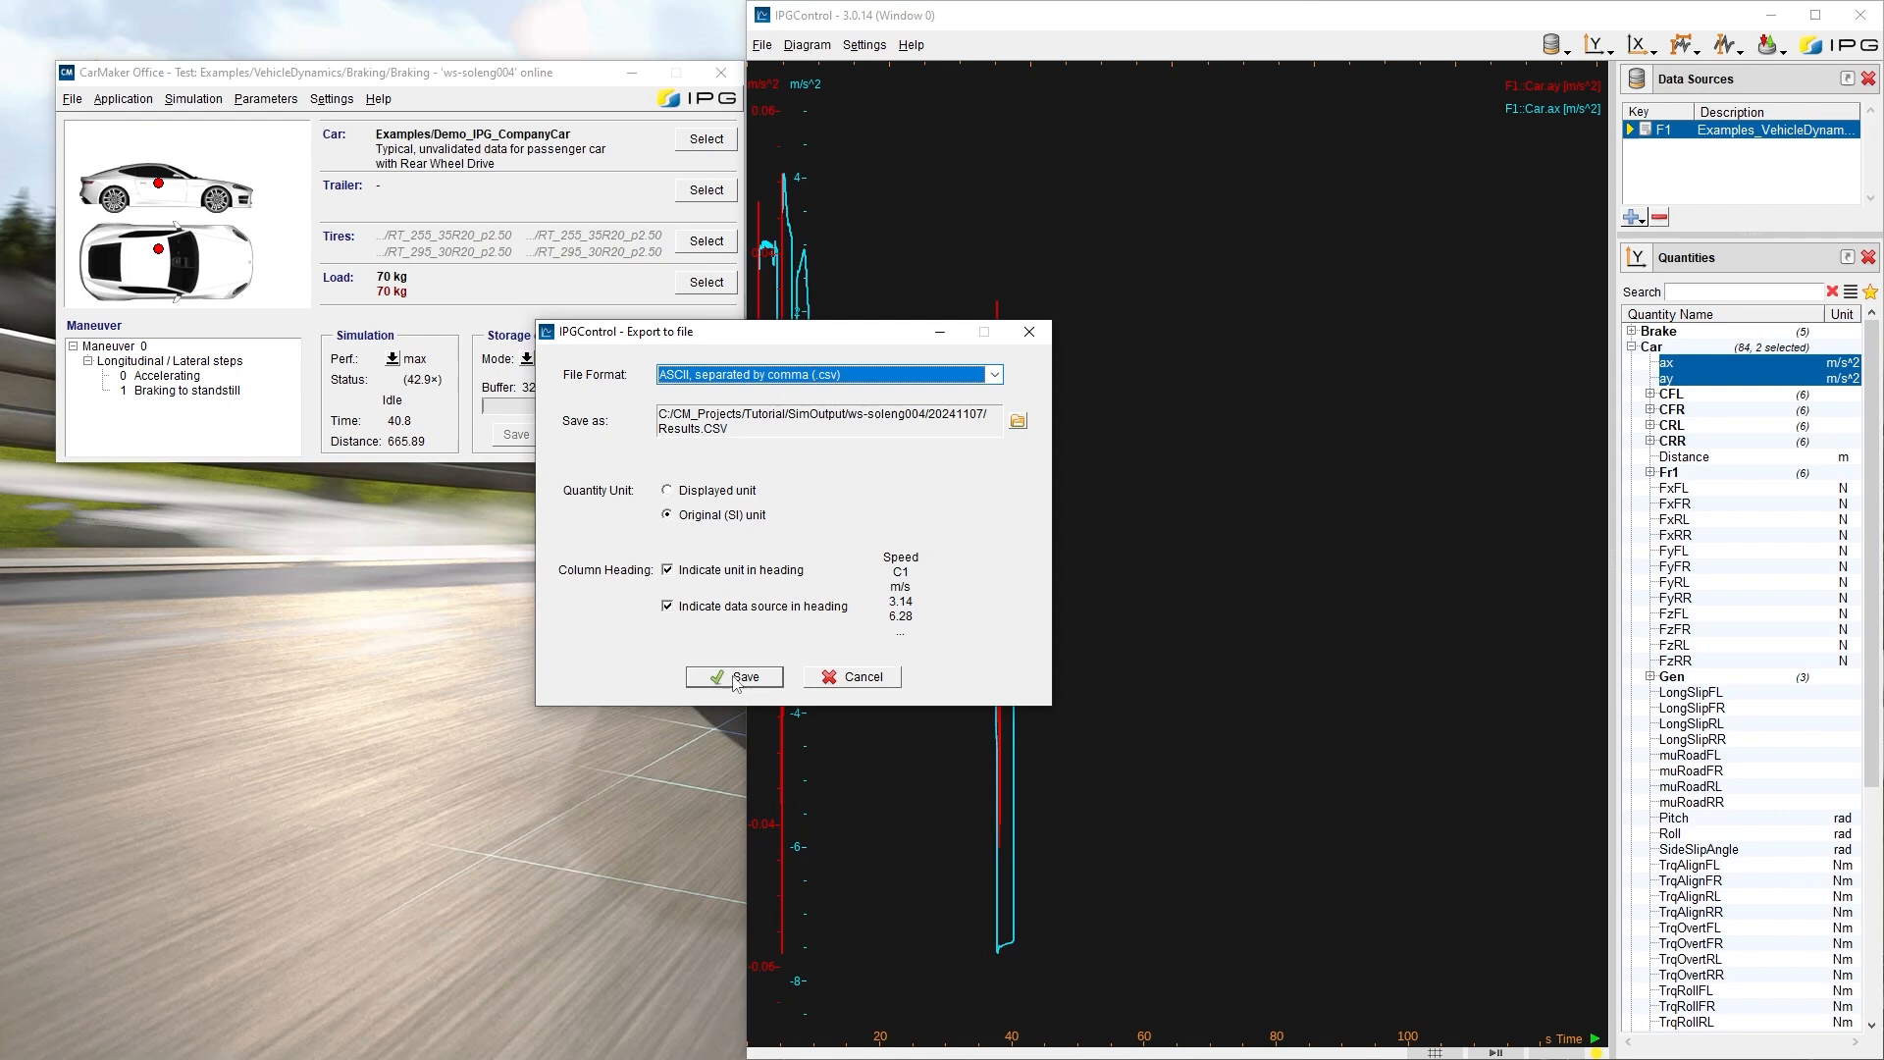
click(733, 675)
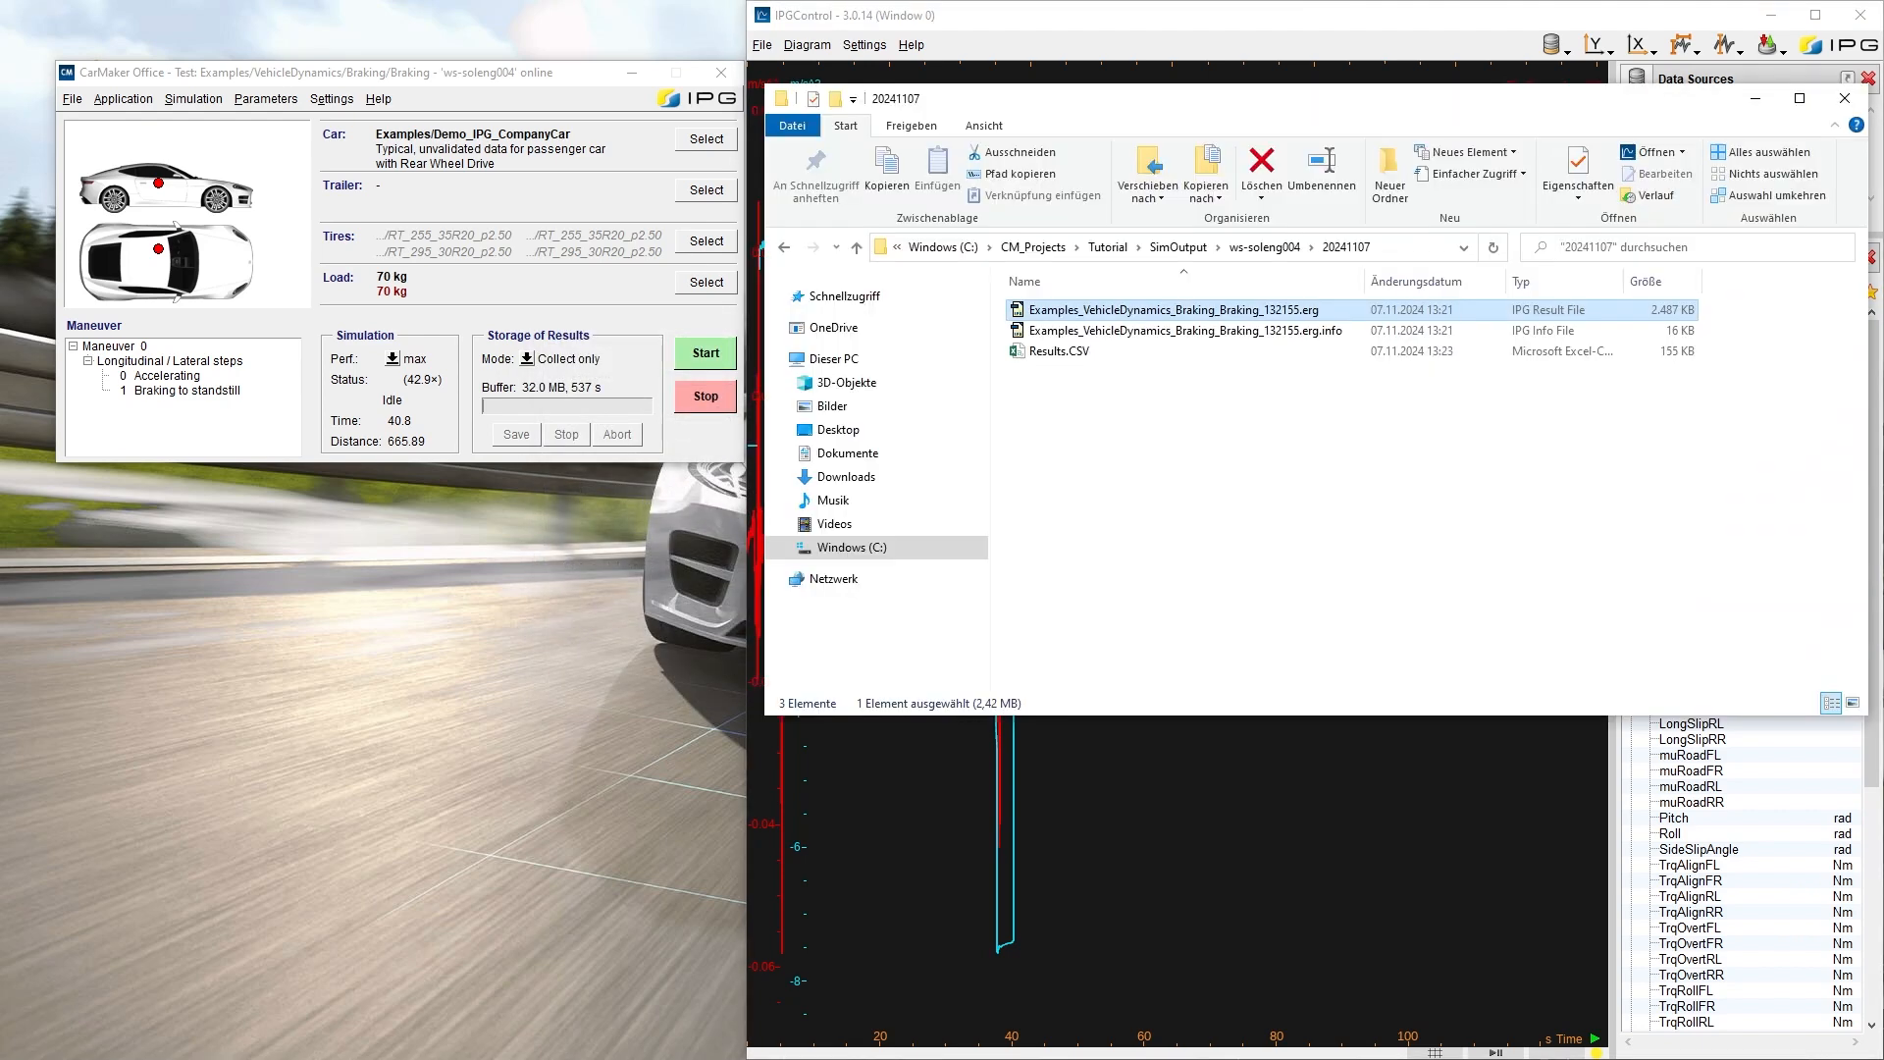
Step: Bring File Explorer forward to show the 155 KB Results.CSV in 20241107
click(1058, 349)
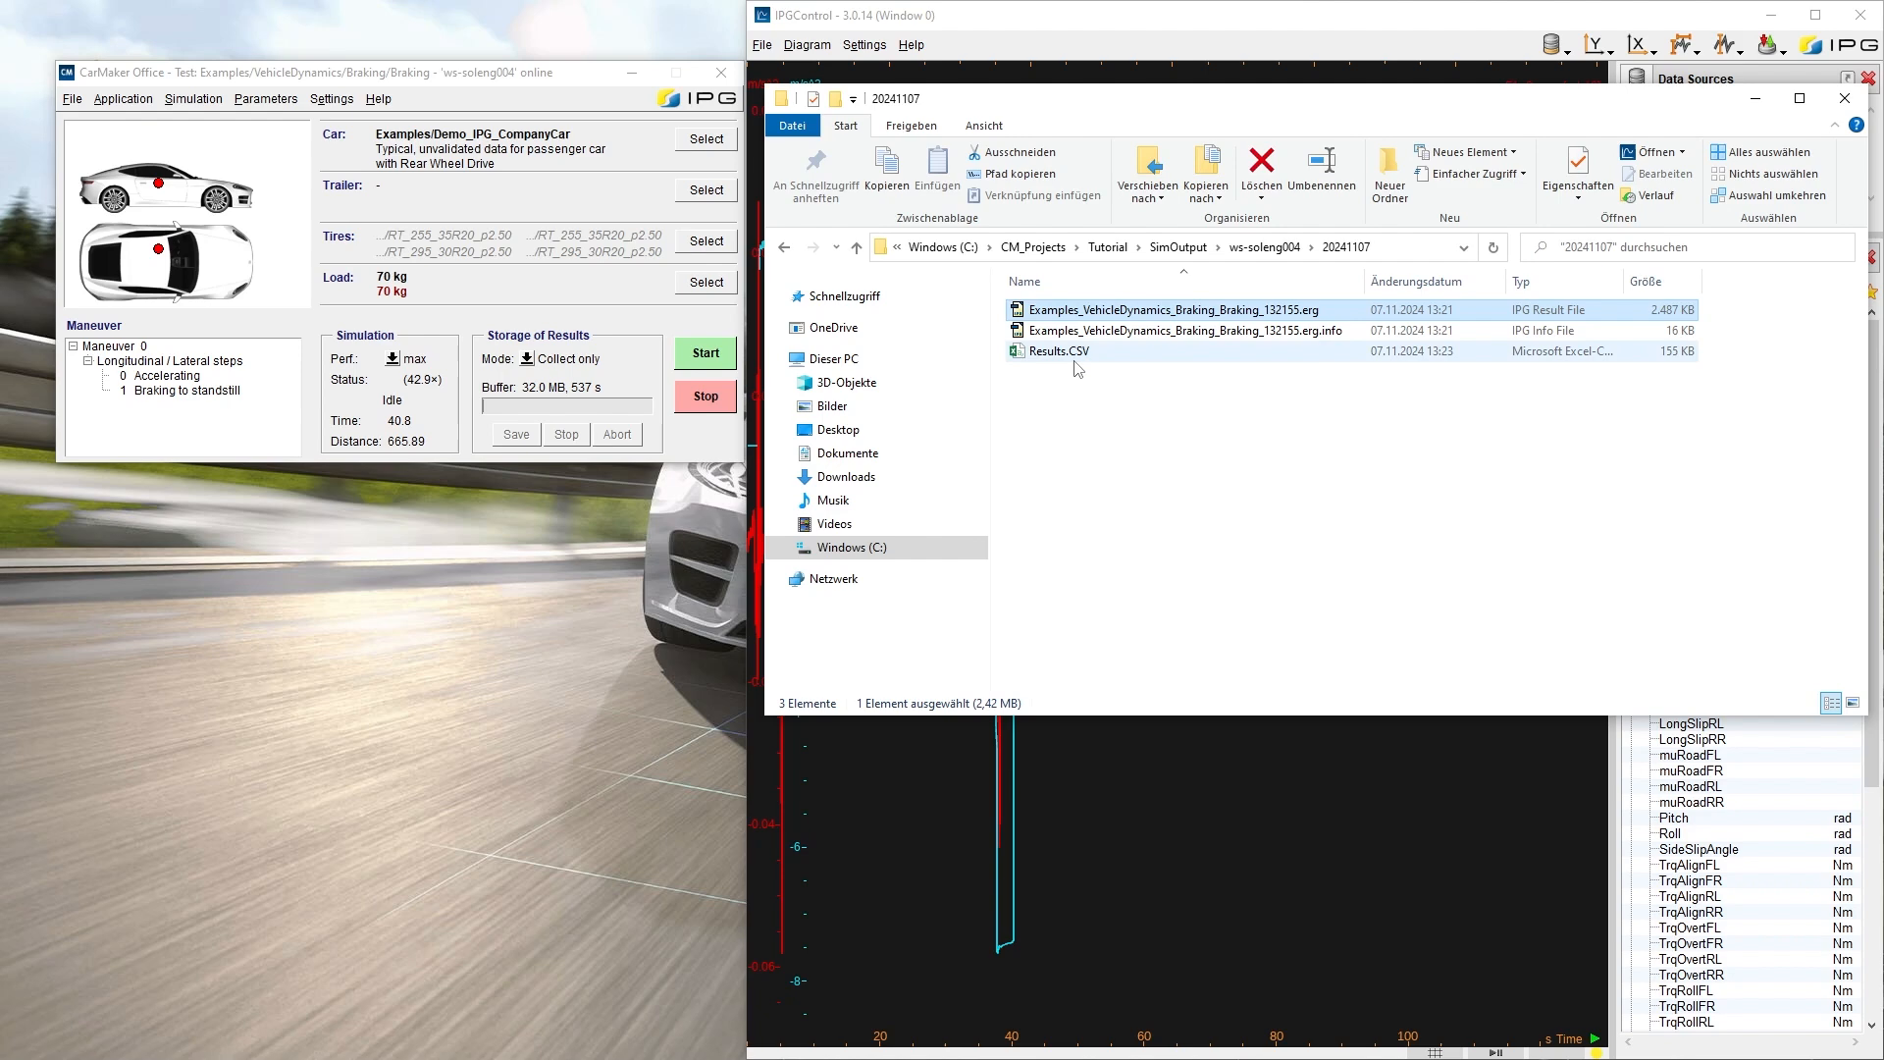